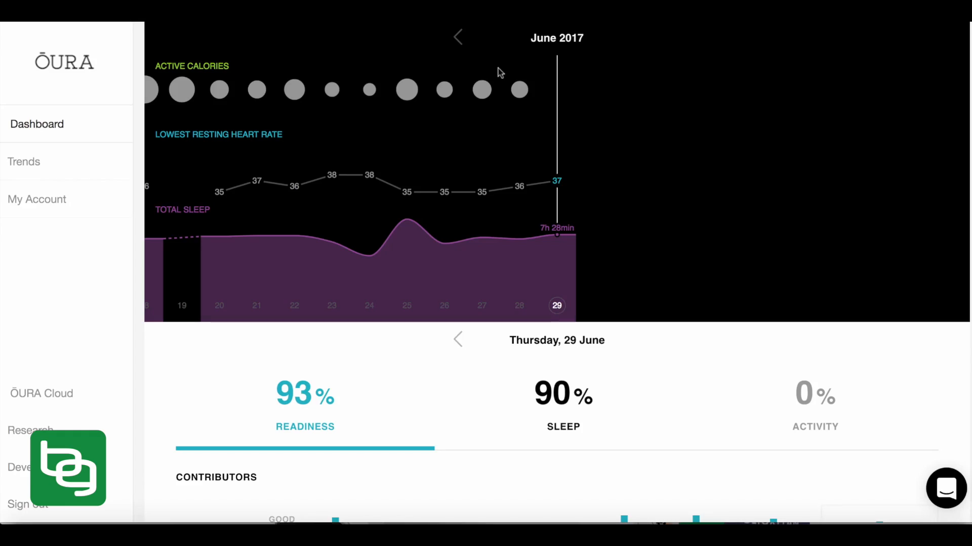
{"action": "mouse_move", "coordinate": [297, 174]}
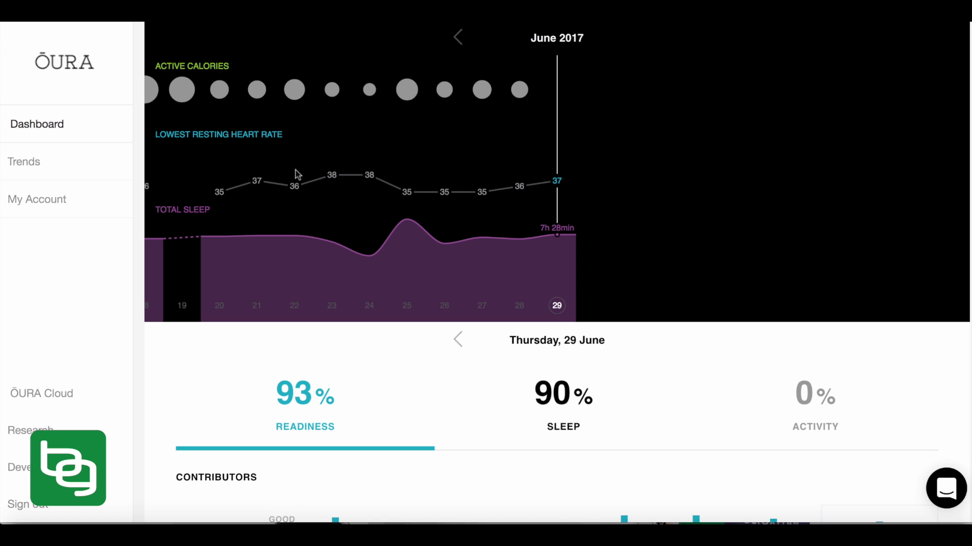
{"action": "mouse_move", "coordinate": [313, 232]}
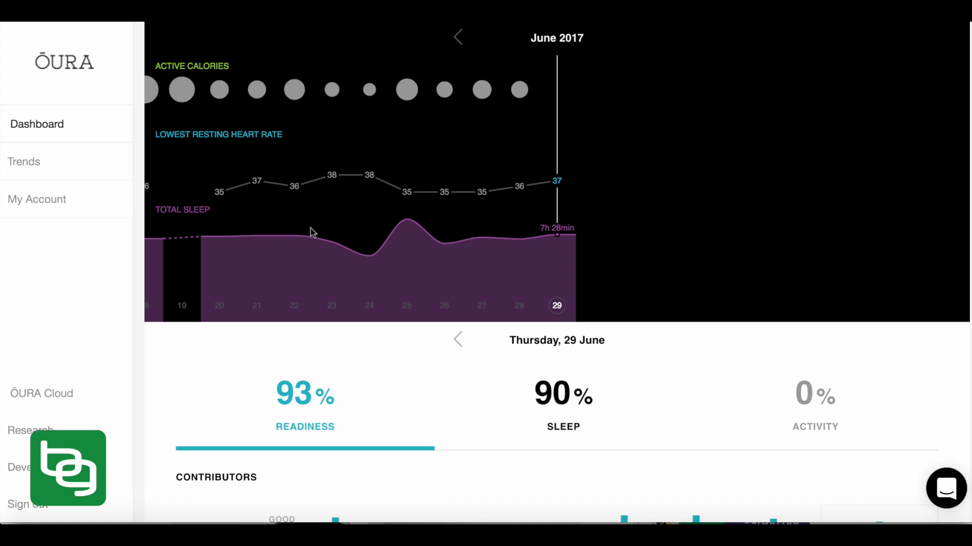
- Open Trends, charting total sleep for 29 Apr–29 Jun 2017, and show its metric list
{"action": "scroll", "scroll_direction": "down", "scroll_amount": 3}
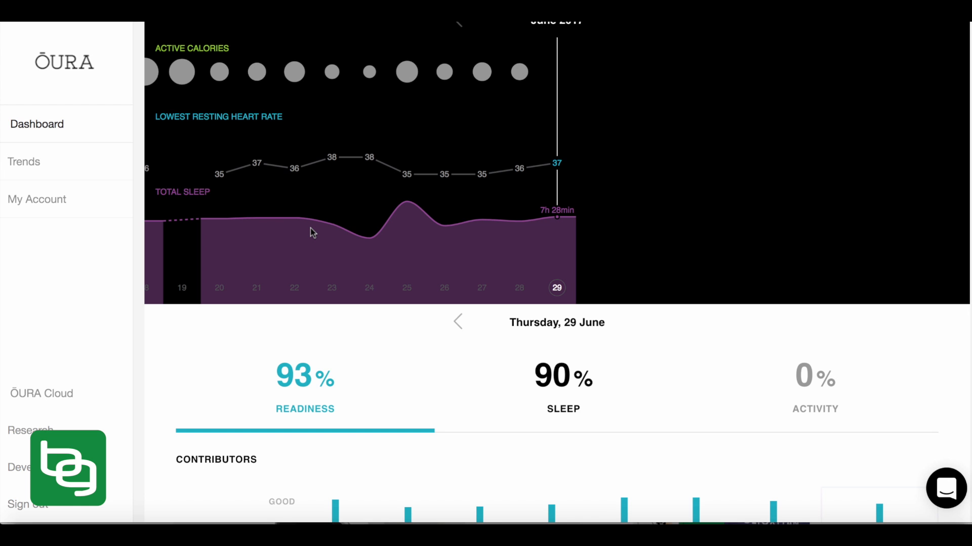
{"action": "scroll", "scroll_direction": "down", "scroll_amount": 3}
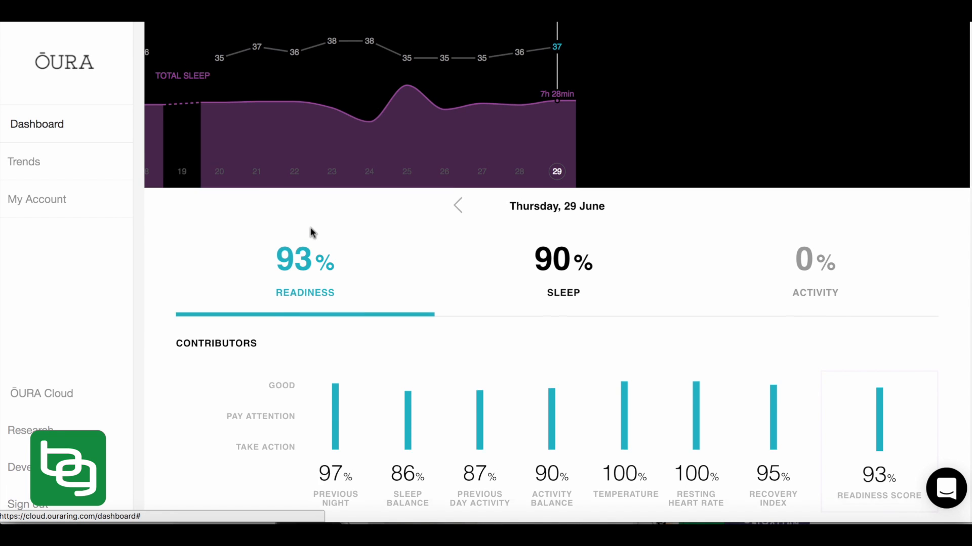
{"action": "scroll", "scroll_direction": "down", "scroll_amount": 3}
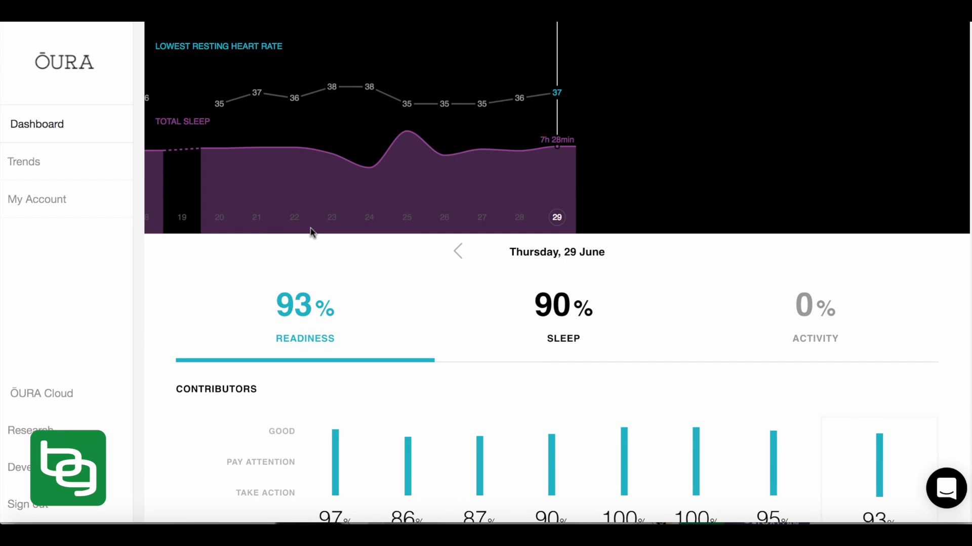
{"action": "scroll", "scroll_direction": "up", "scroll_amount": 3}
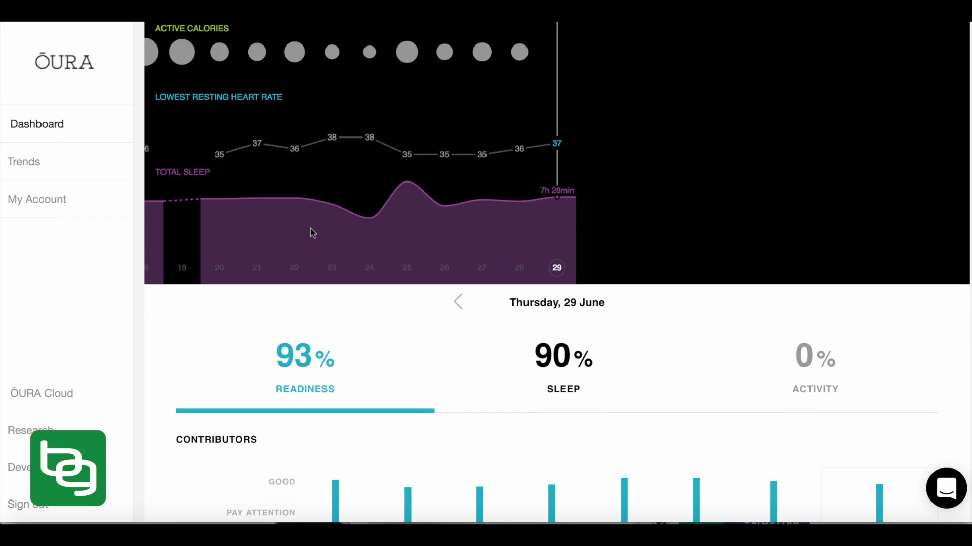
{"action": "scroll", "scroll_direction": "down", "scroll_amount": 3}
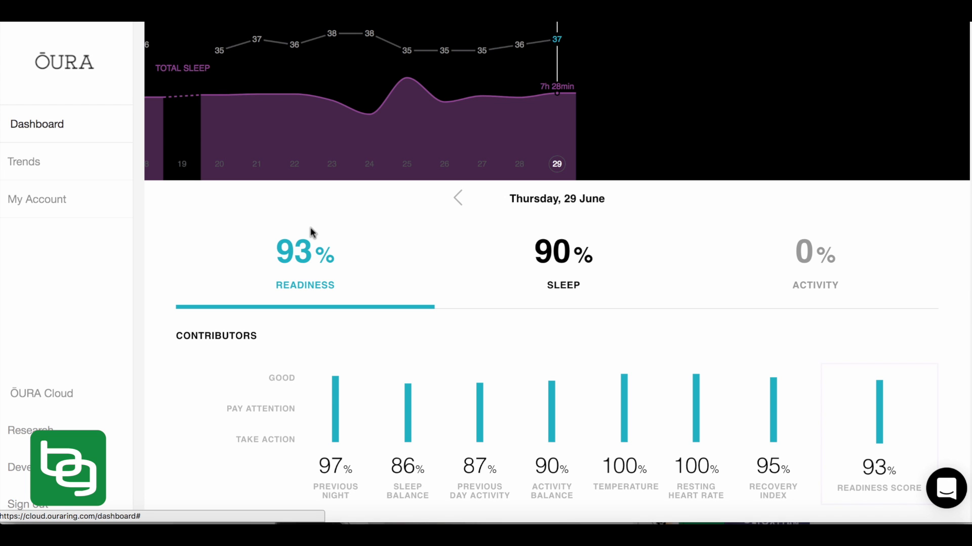
{"action": "scroll", "scroll_direction": "down", "scroll_amount": 3}
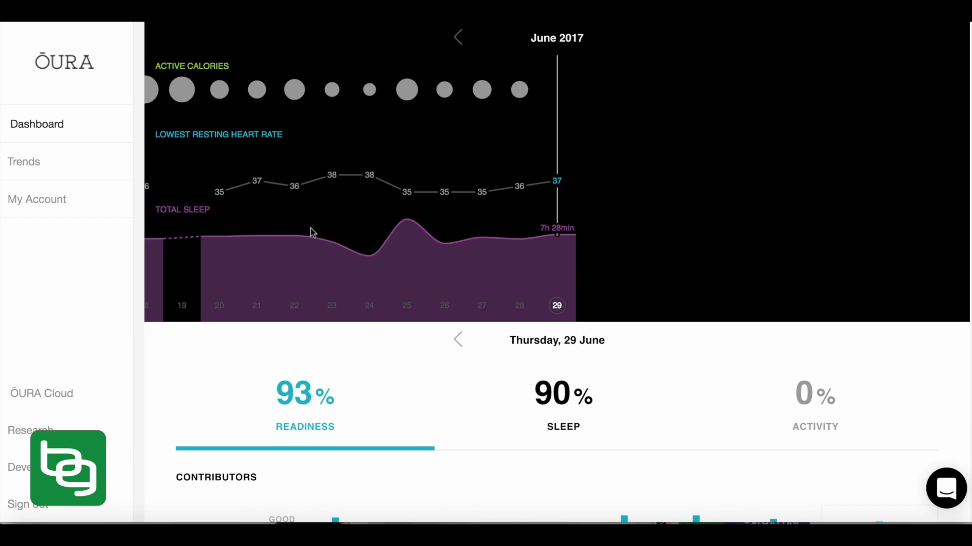
{"action": "mouse_move", "coordinate": [560, 197]}
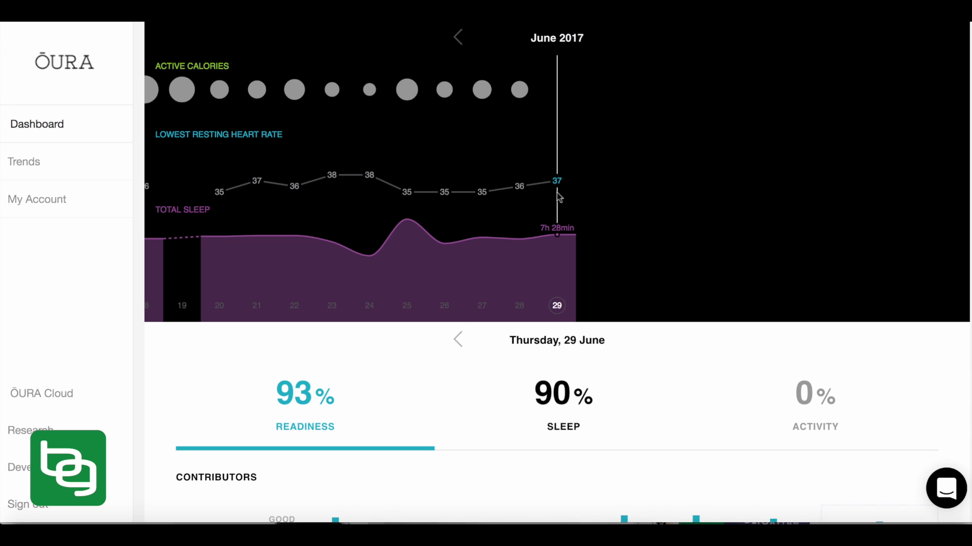
{"action": "mouse_move", "coordinate": [558, 194]}
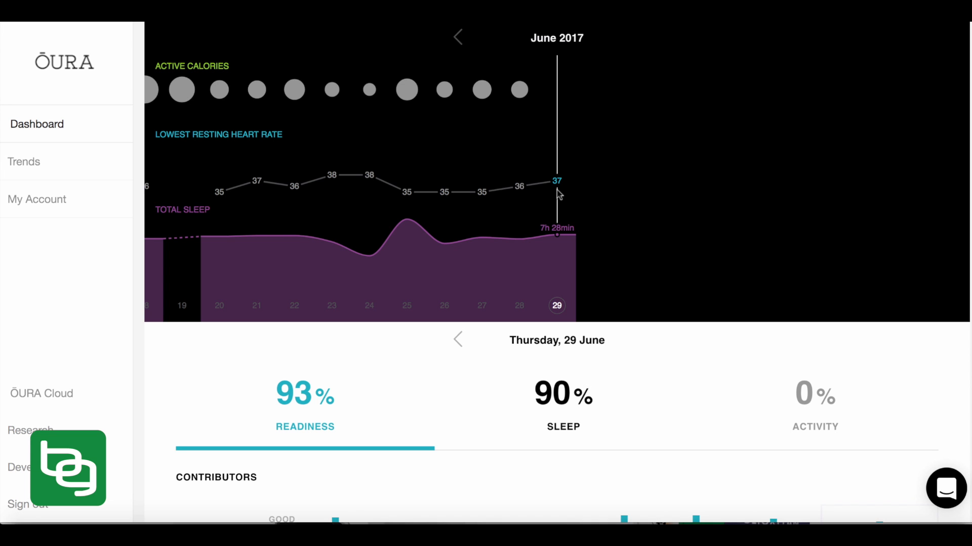
{"action": "mouse_move", "coordinate": [486, 124]}
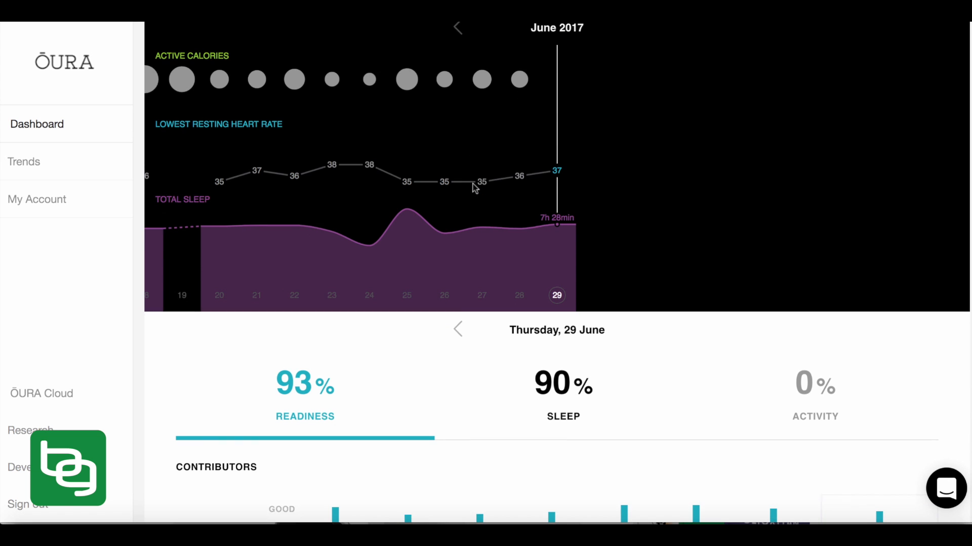
{"action": "scroll", "scroll_direction": "down", "scroll_amount": 3}
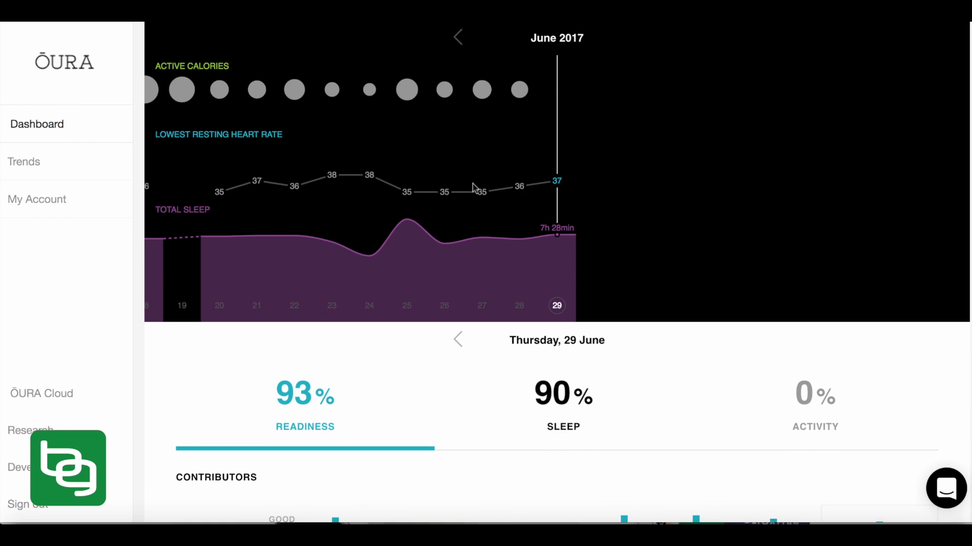
{"action": "mouse_move", "coordinate": [413, 117]}
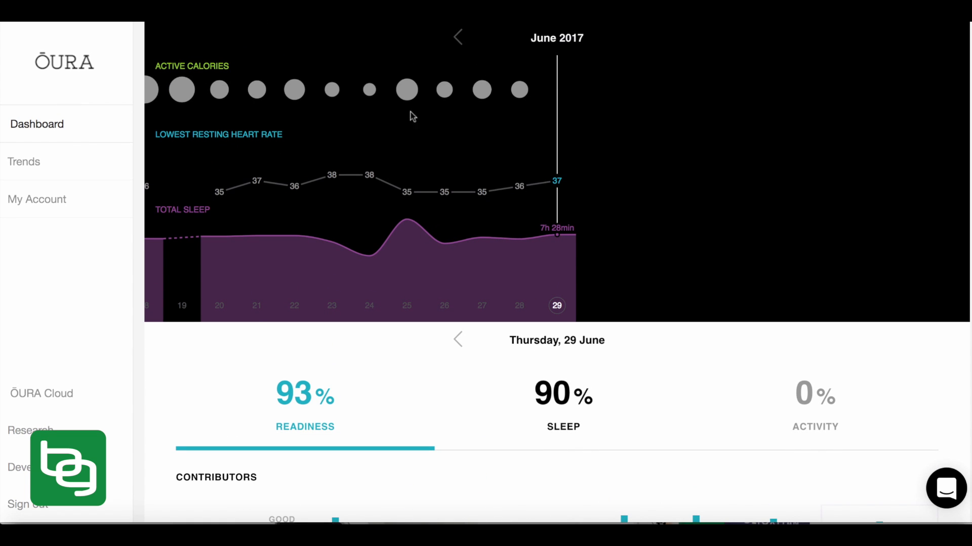
{"action": "mouse_move", "coordinate": [356, 271]}
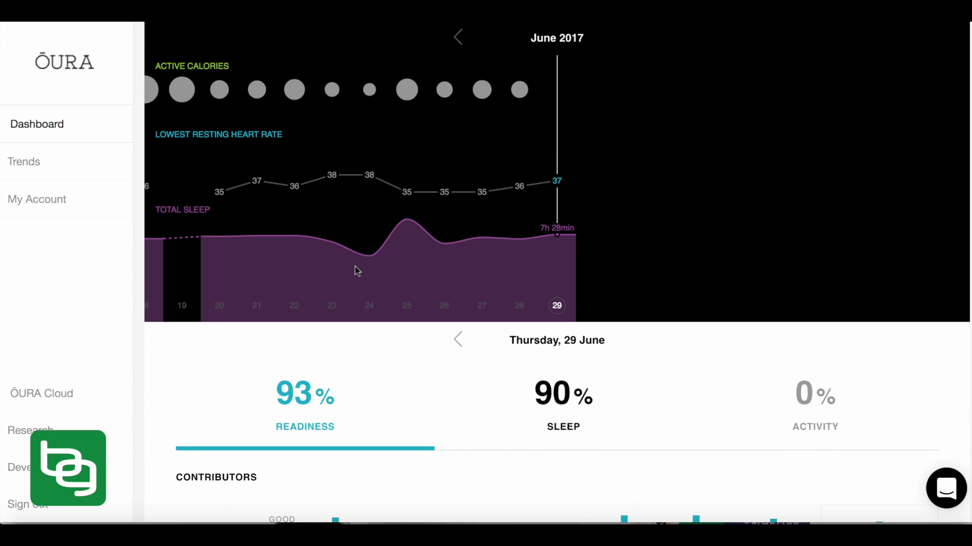
{"action": "scroll", "scroll_direction": "down", "scroll_amount": 3}
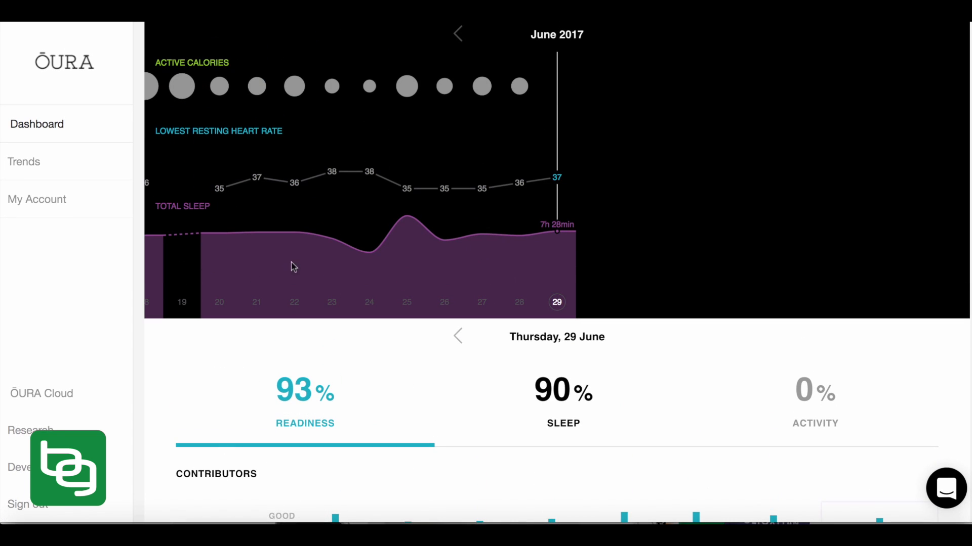
{"action": "mouse_move", "coordinate": [257, 137]}
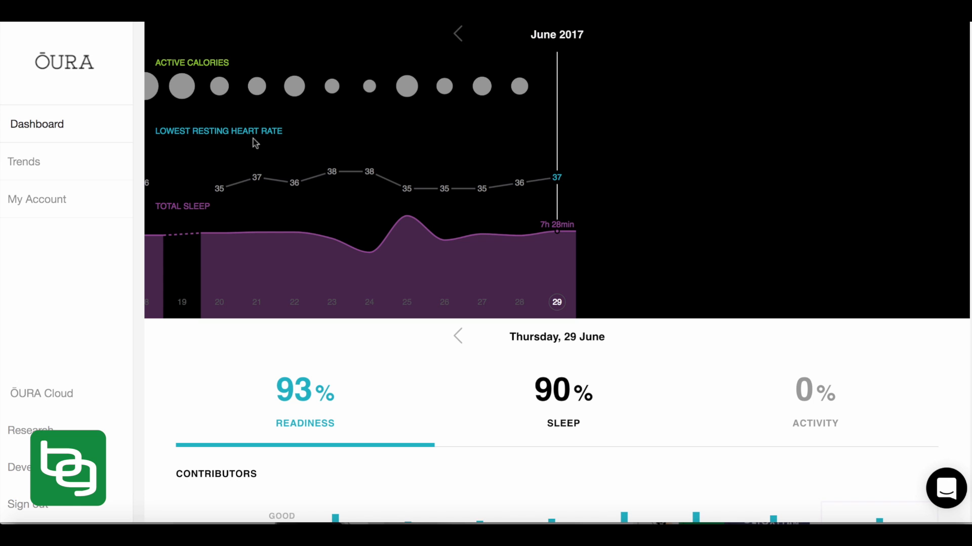
{"action": "mouse_move", "coordinate": [234, 137]}
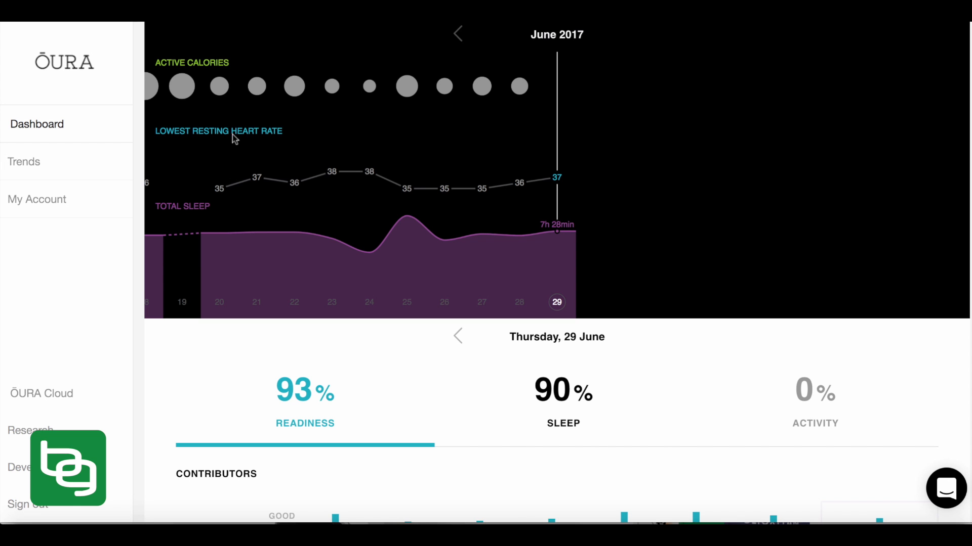
{"action": "mouse_move", "coordinate": [353, 185]}
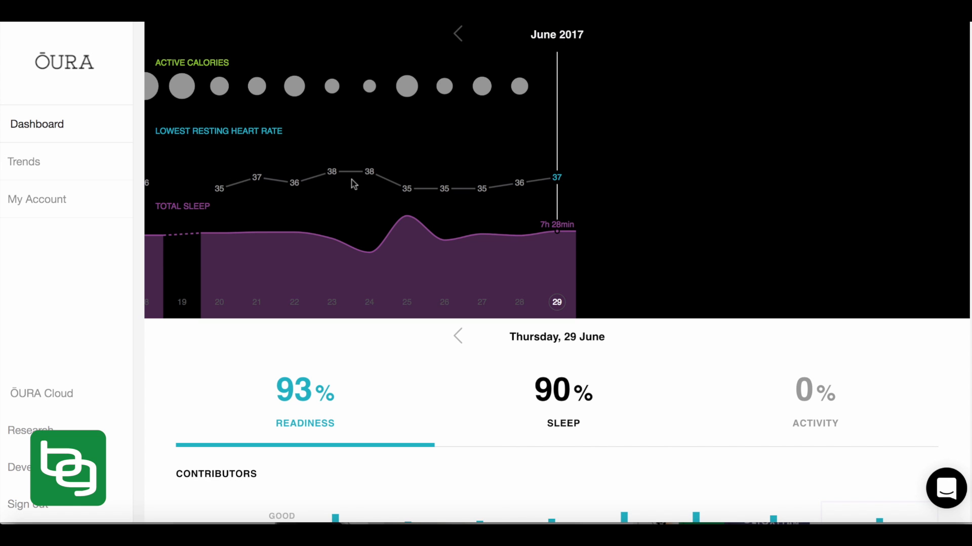
{"action": "scroll", "scroll_direction": "down", "scroll_amount": 3}
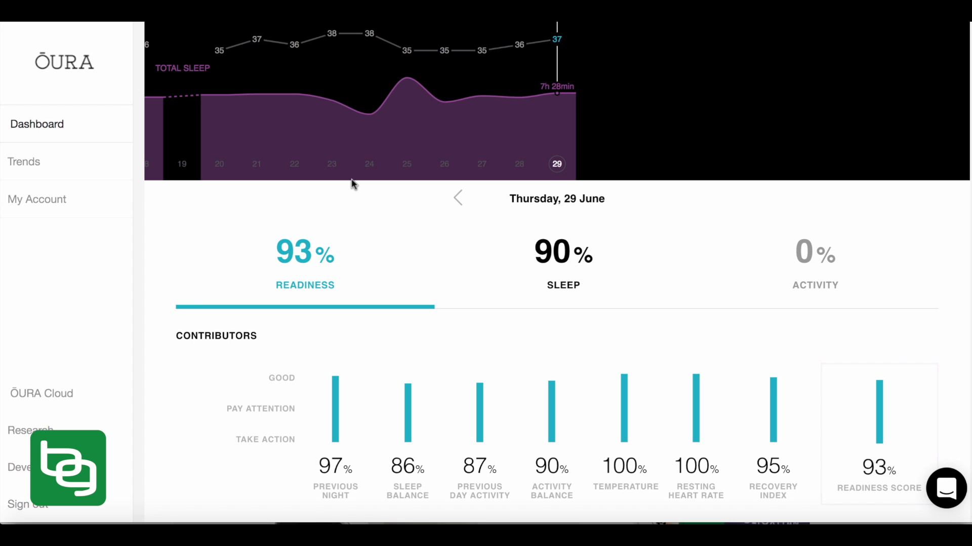
{"action": "mouse_move", "coordinate": [218, 193]}
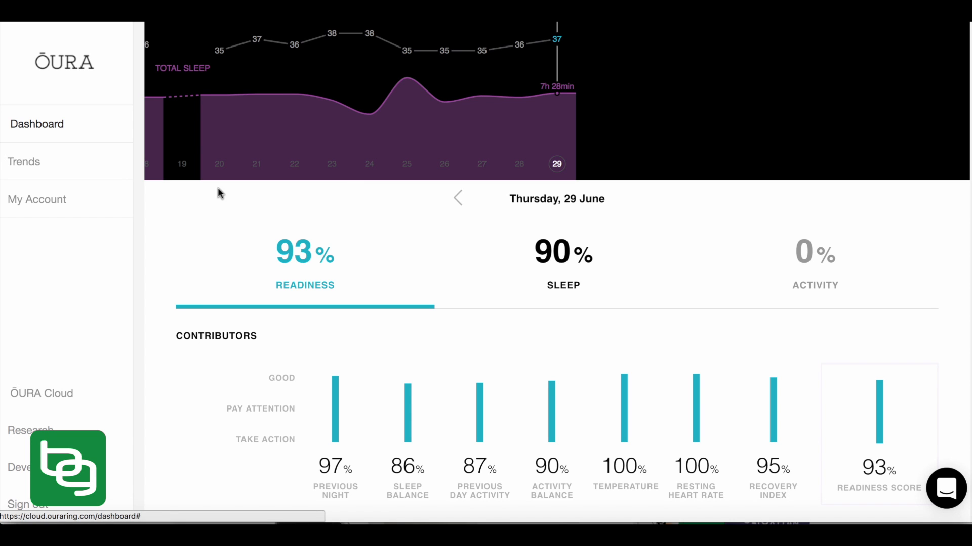
{"action": "mouse_move", "coordinate": [276, 275]}
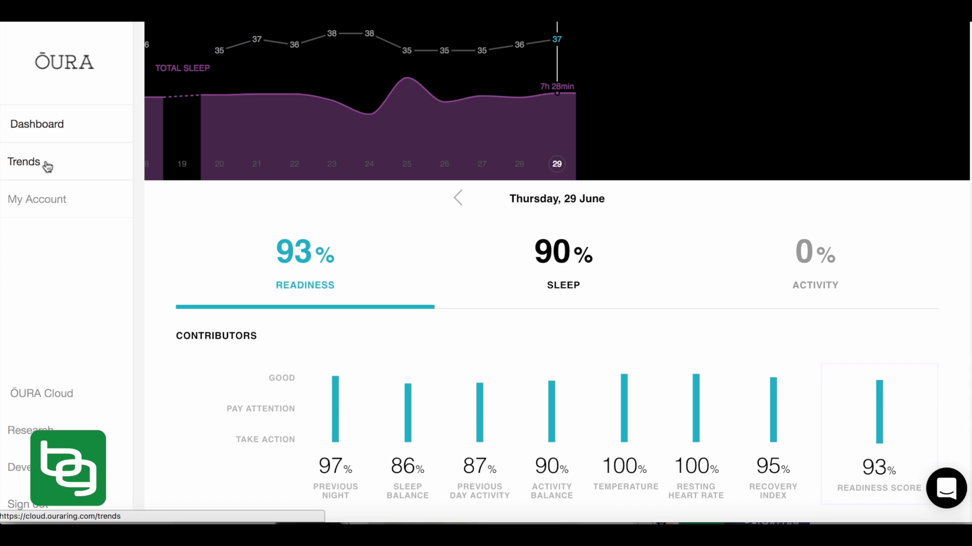
{"action": "left_click", "coordinate": [24, 162]}
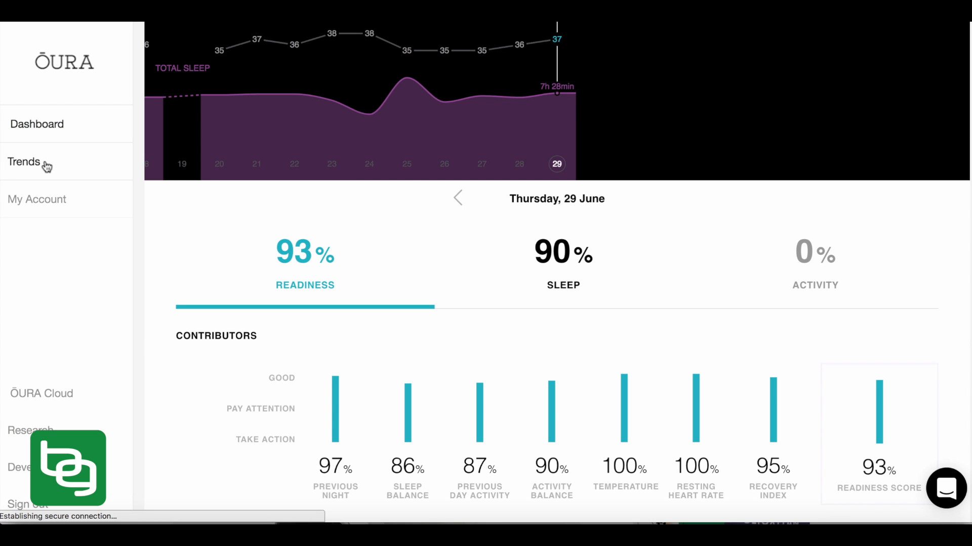
{"action": "left_click", "coordinate": [24, 162]}
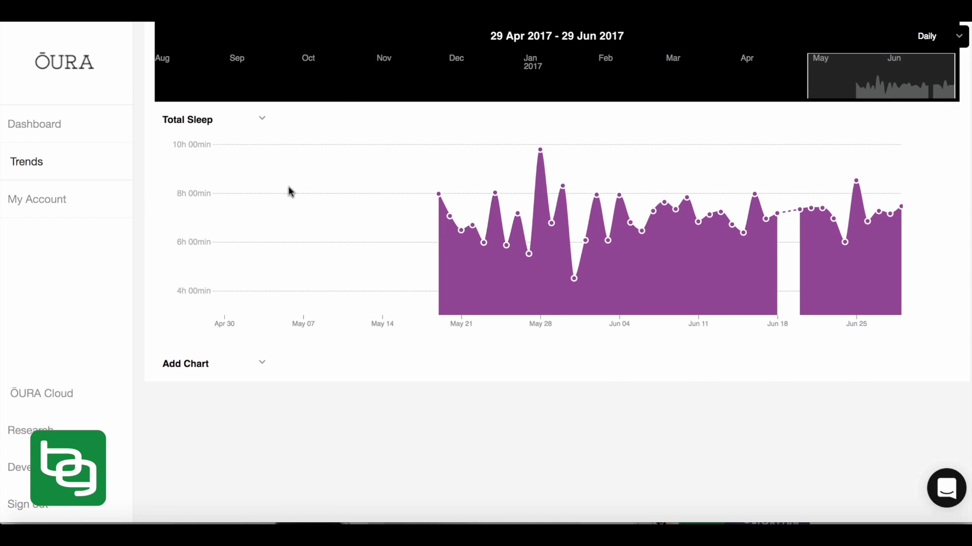
{"action": "left_click", "coordinate": [211, 120]}
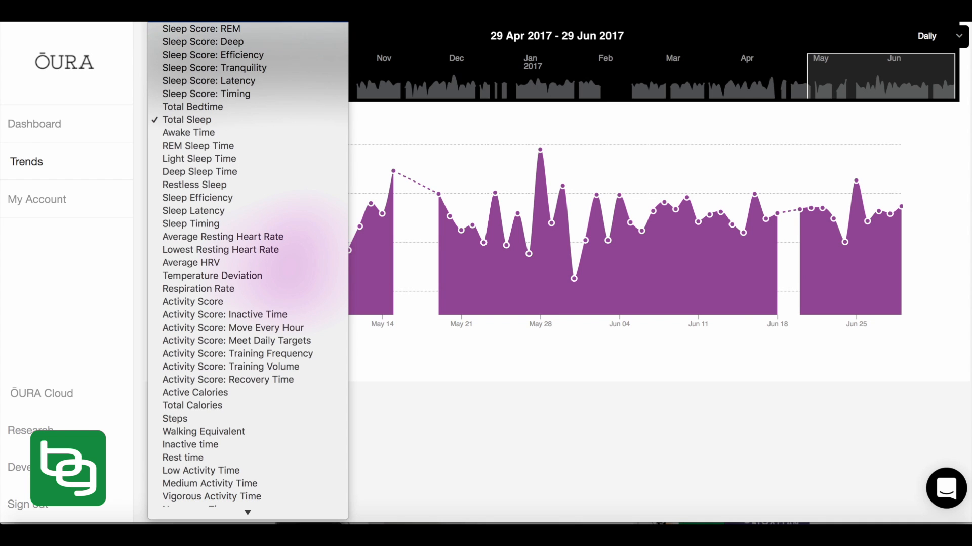
{"action": "mouse_move", "coordinate": [212, 55]}
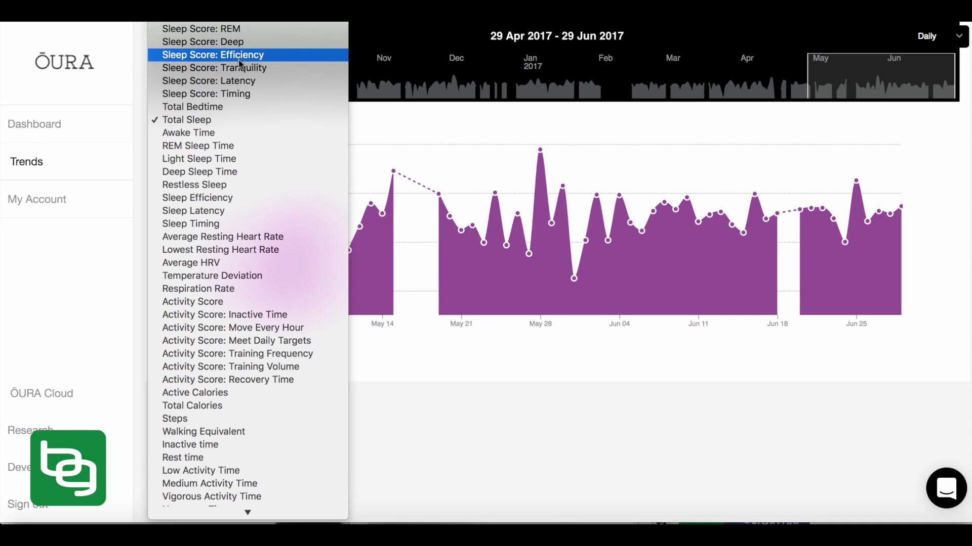
{"action": "mouse_move", "coordinate": [212, 67]}
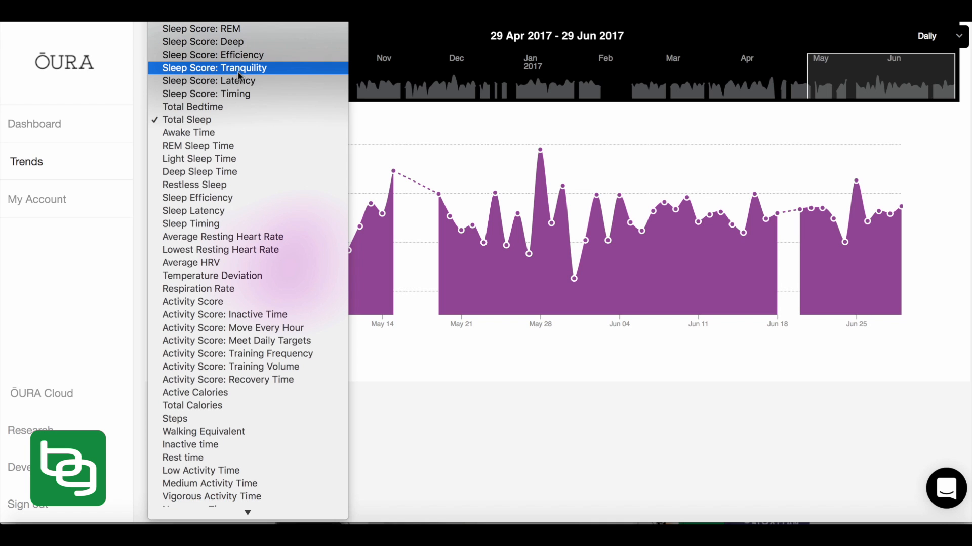
{"action": "mouse_move", "coordinate": [240, 76]}
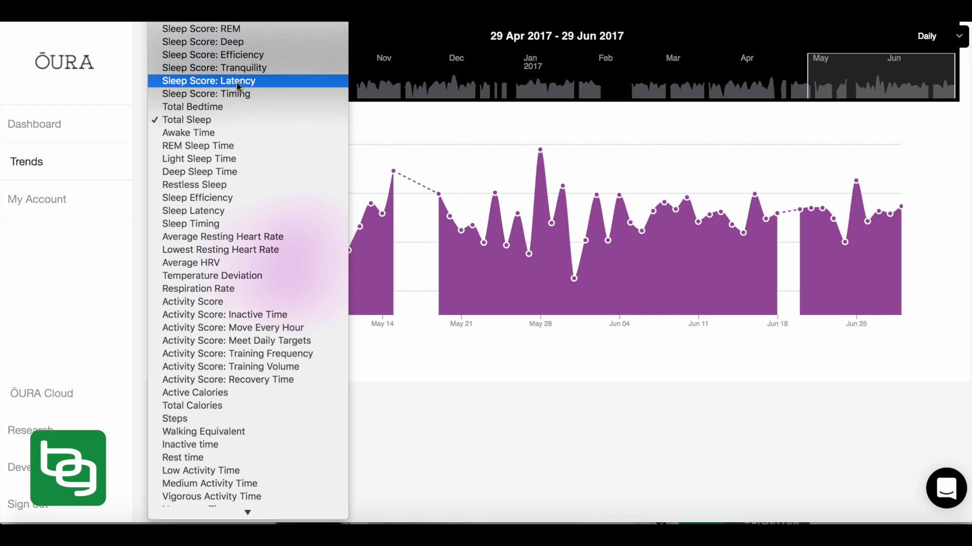
{"action": "mouse_move", "coordinate": [206, 94]}
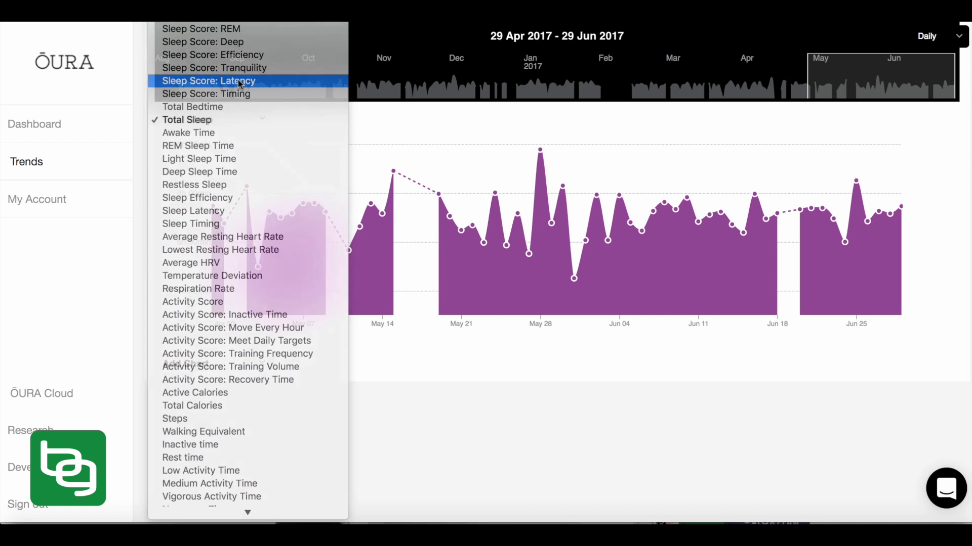
{"action": "left_click", "coordinate": [207, 80]}
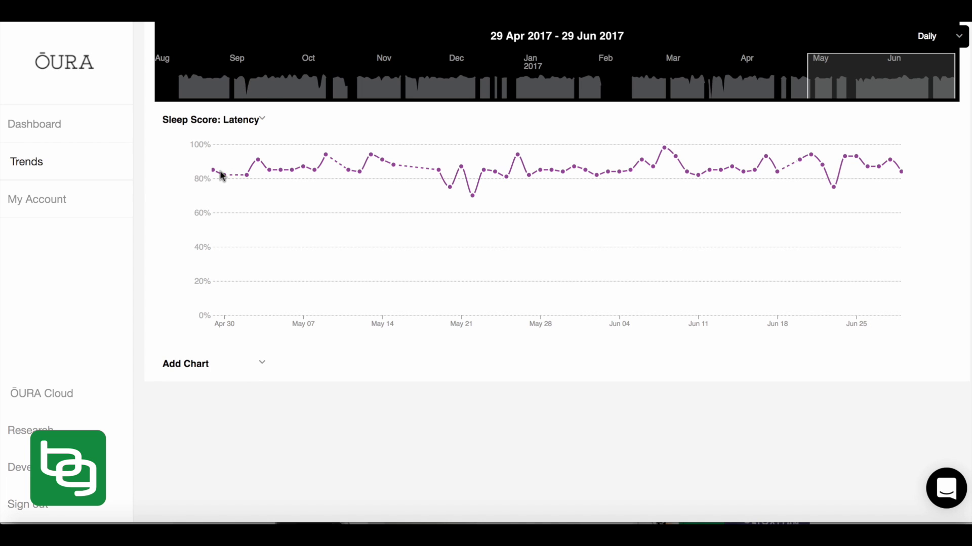
{"action": "mouse_move", "coordinate": [216, 171]}
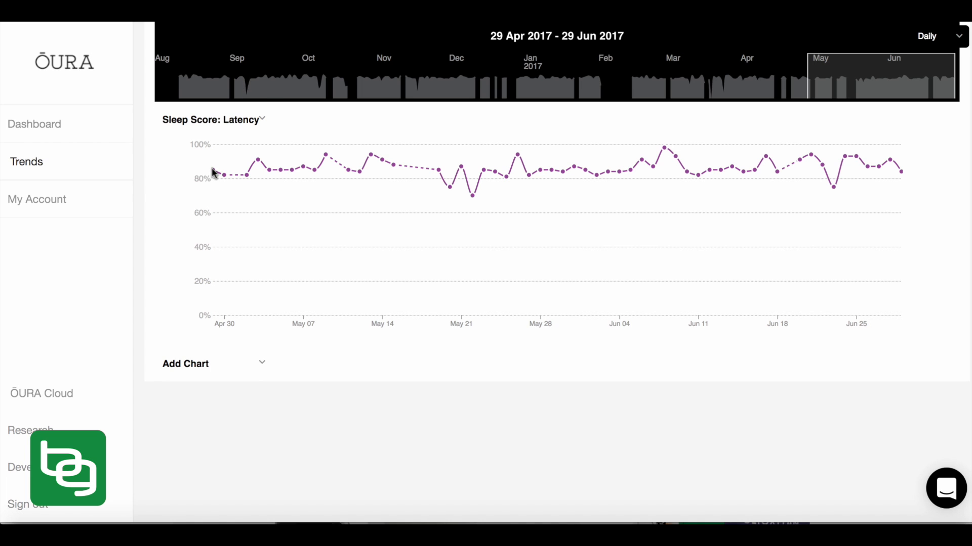
{"action": "mouse_move", "coordinate": [901, 172]}
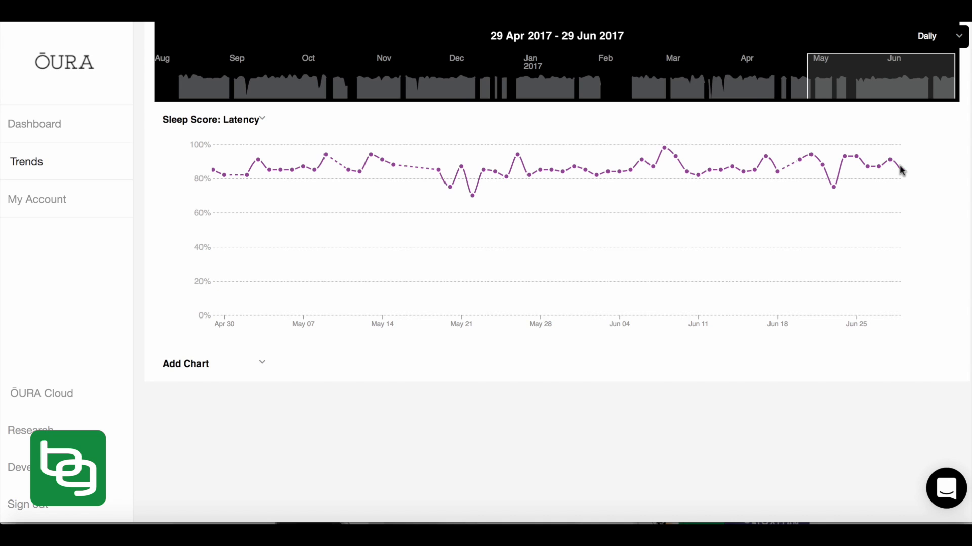
{"action": "mouse_move", "coordinate": [902, 177]}
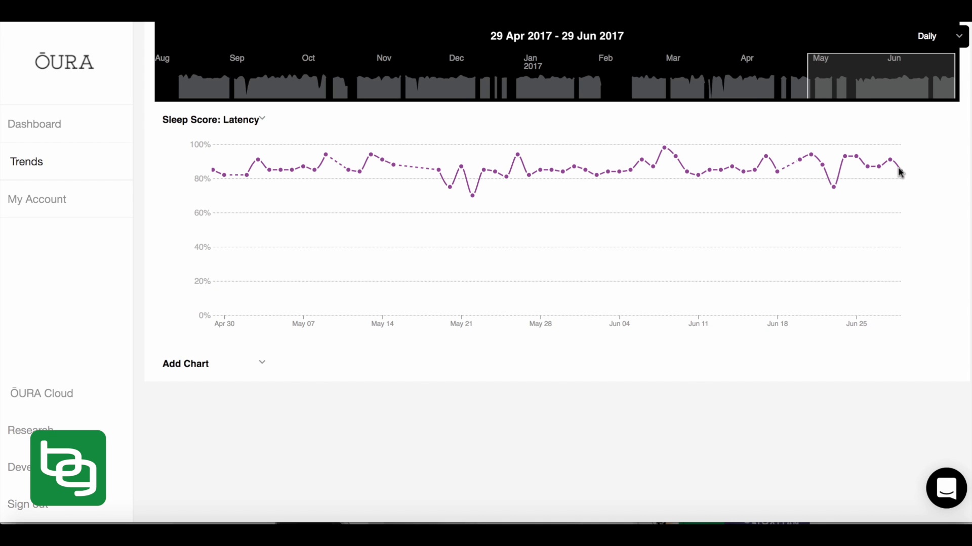
{"action": "mouse_move", "coordinate": [823, 200]}
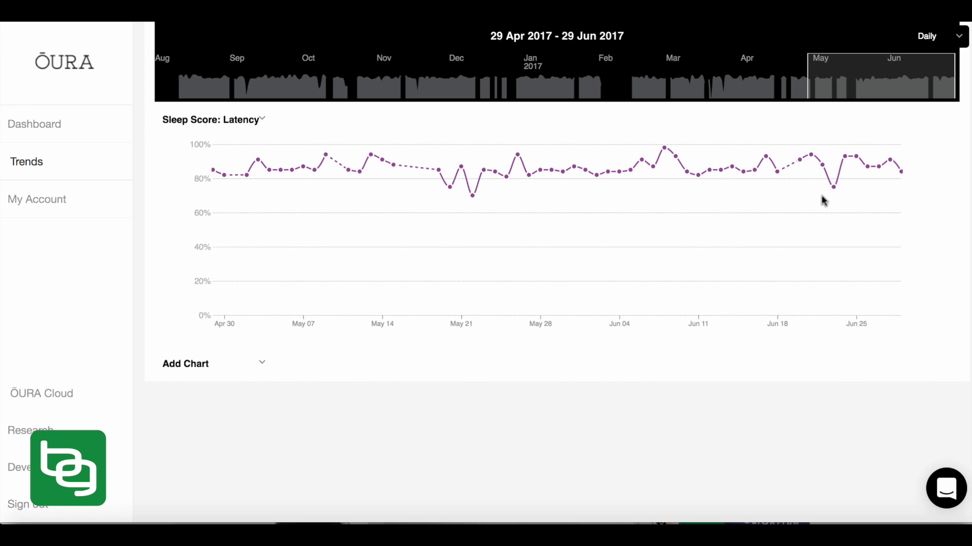
{"action": "mouse_move", "coordinate": [232, 180]}
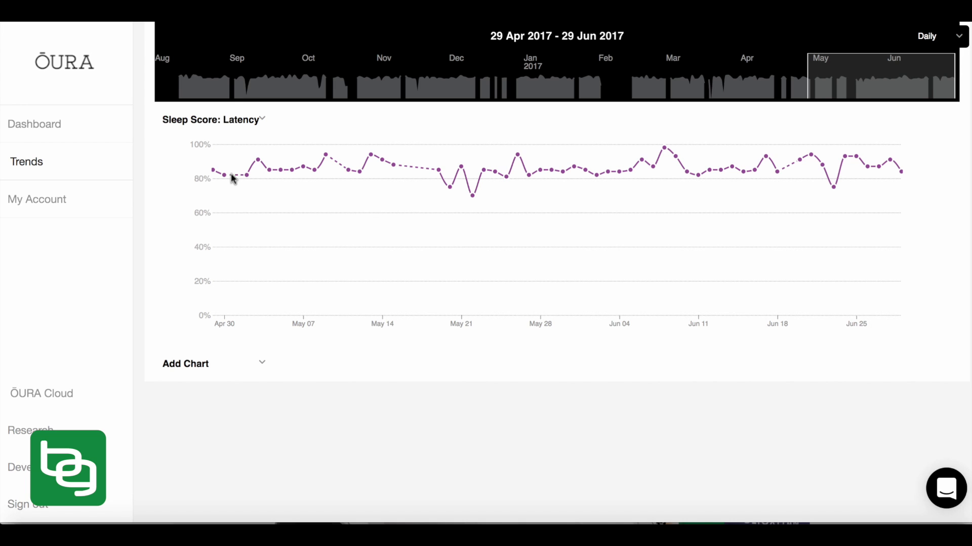
{"action": "mouse_move", "coordinate": [250, 166]}
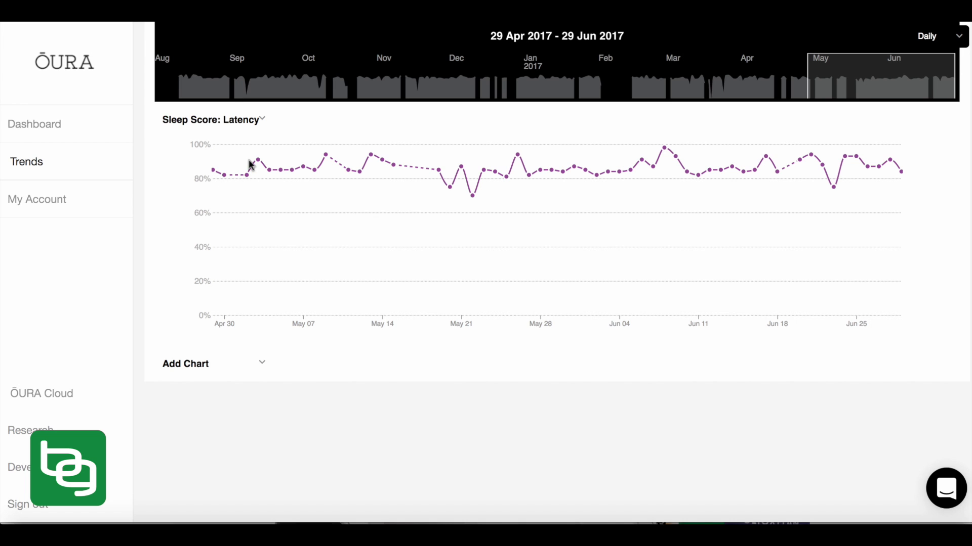
{"action": "mouse_move", "coordinate": [219, 282]}
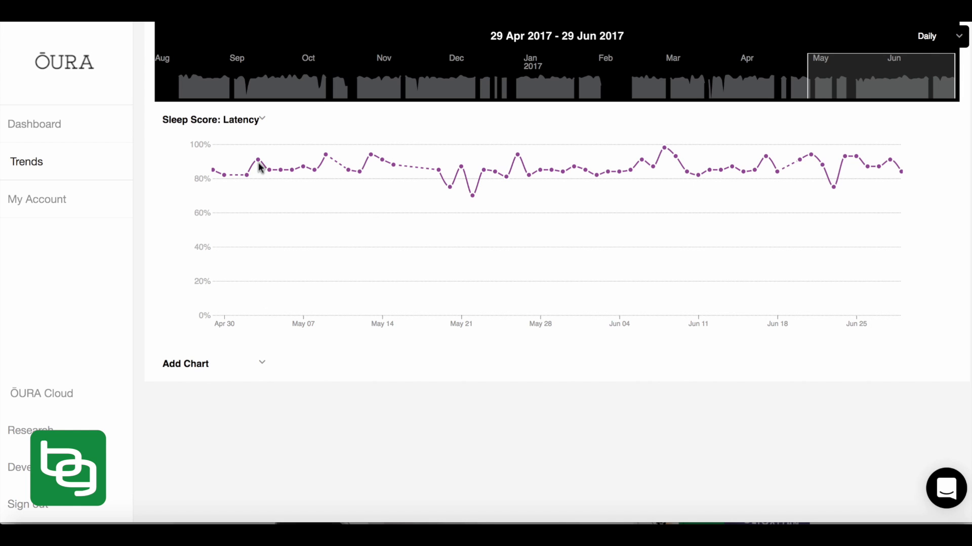
{"action": "mouse_move", "coordinate": [437, 175]}
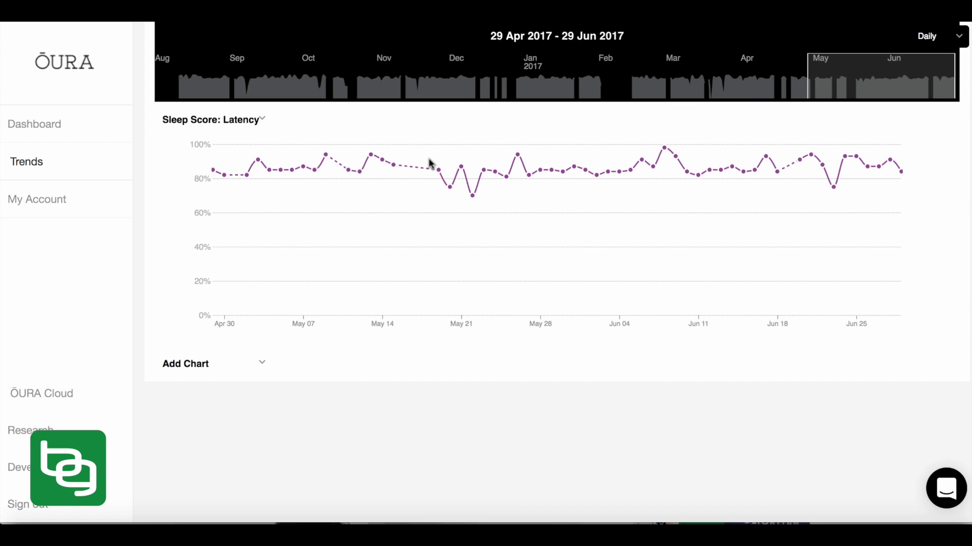
{"action": "mouse_move", "coordinate": [536, 206]}
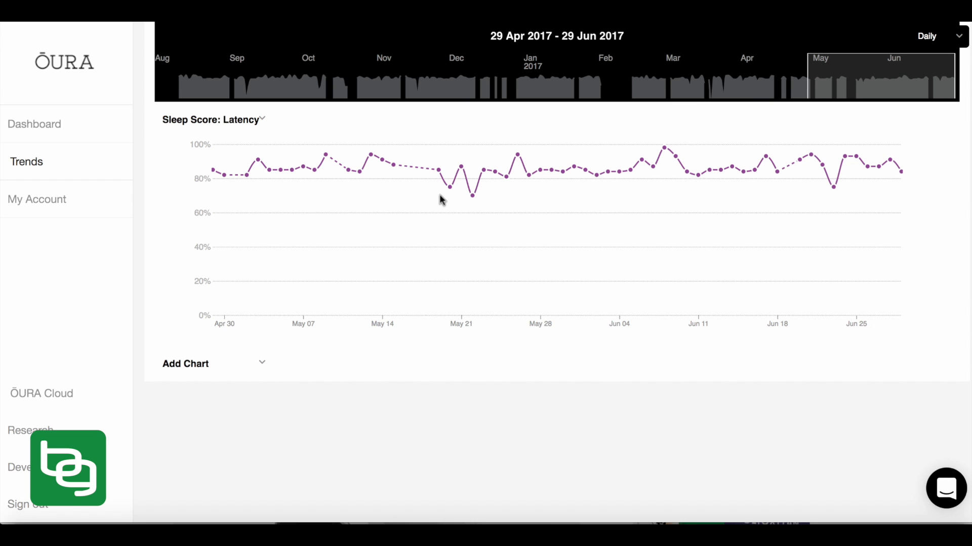
{"action": "mouse_move", "coordinate": [492, 187]}
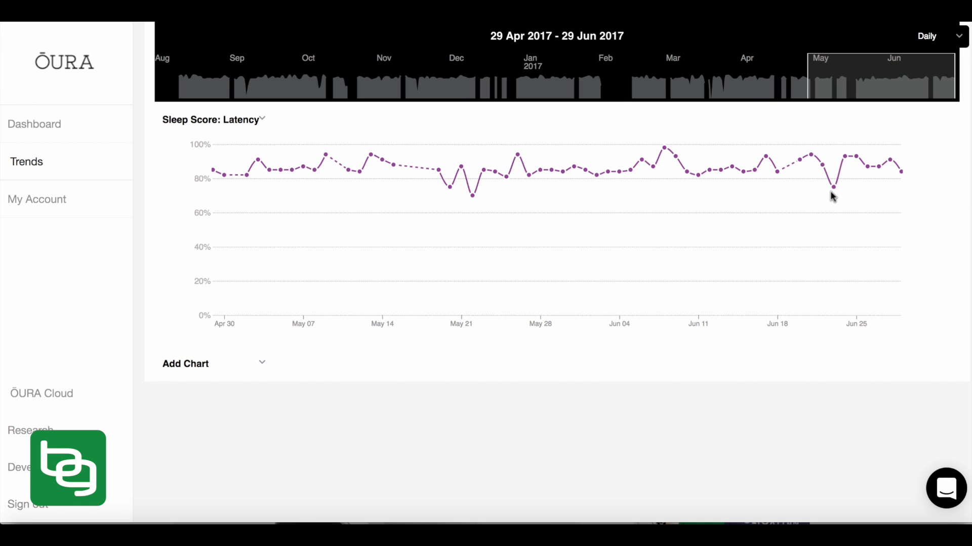
{"action": "mouse_move", "coordinate": [825, 175]}
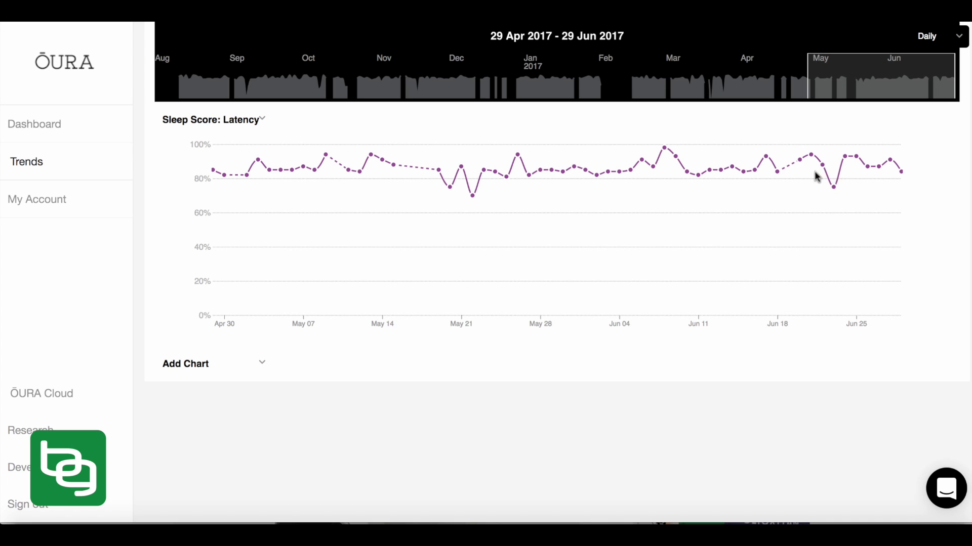
{"action": "mouse_move", "coordinate": [639, 274]}
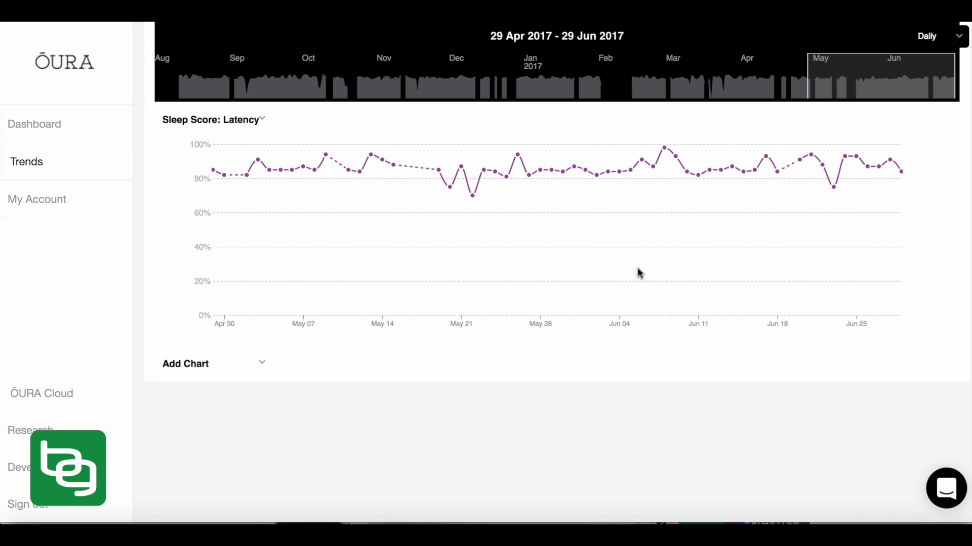
- Pick Vigorous Activity Time from the Add Chart metric list
{"action": "left_click", "coordinate": [214, 364]}
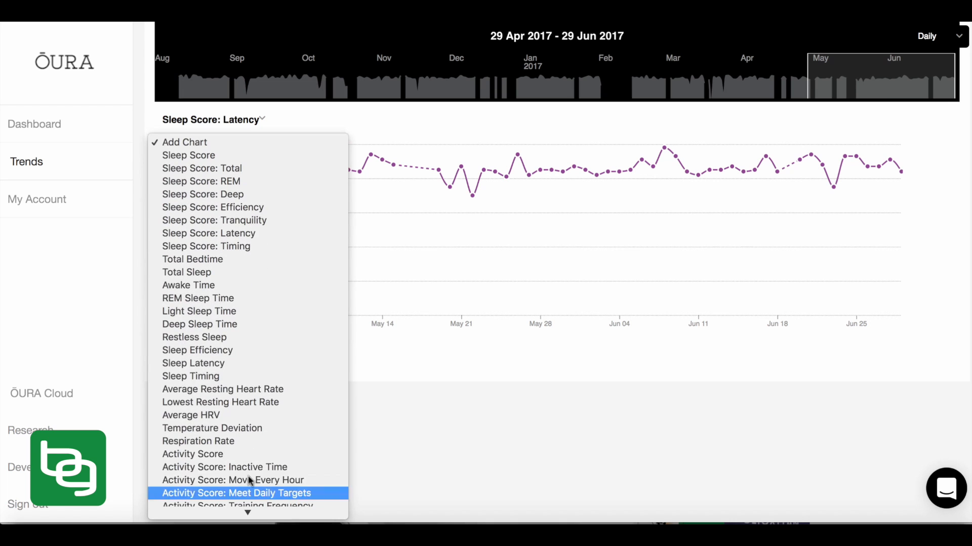
{"action": "mouse_move", "coordinate": [247, 369]}
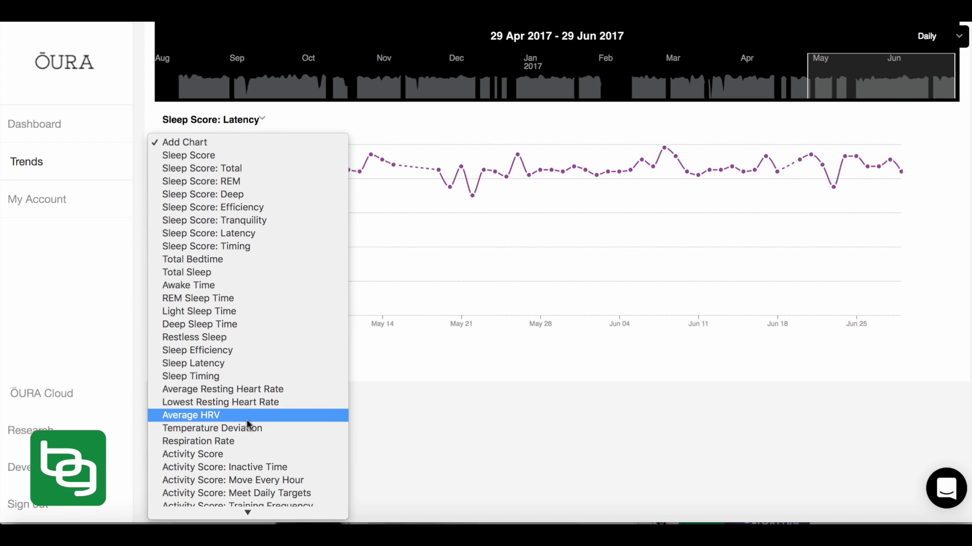
{"action": "scroll", "scroll_direction": "down", "scroll_amount": 3}
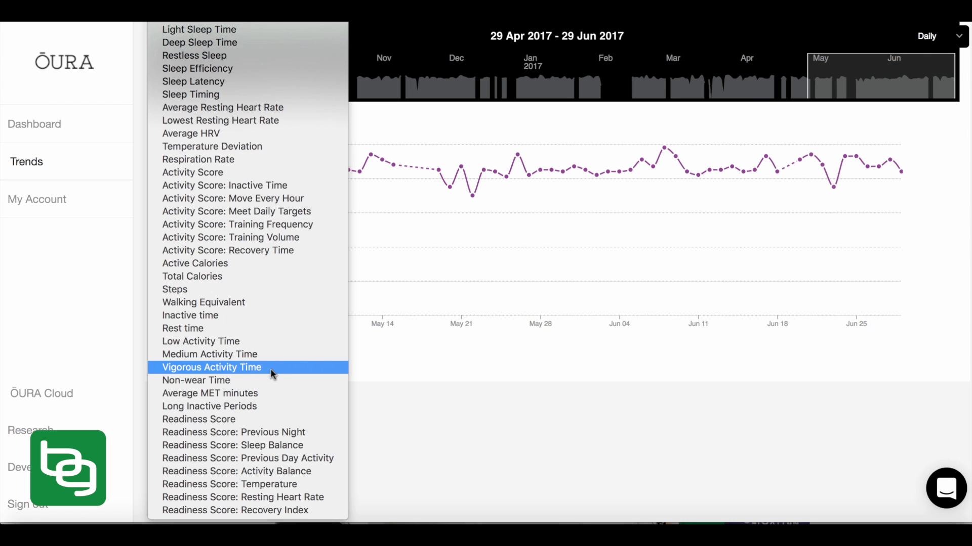
{"action": "left_click", "coordinate": [210, 367]}
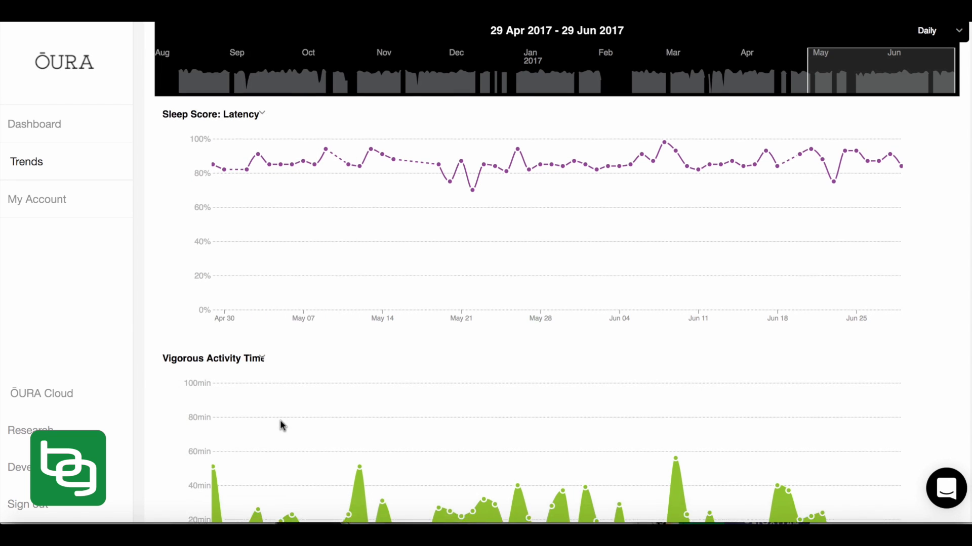
- Scroll down to see the full Vigorous Activity Time chart
{"action": "scroll", "scroll_direction": "down", "scroll_amount": 3}
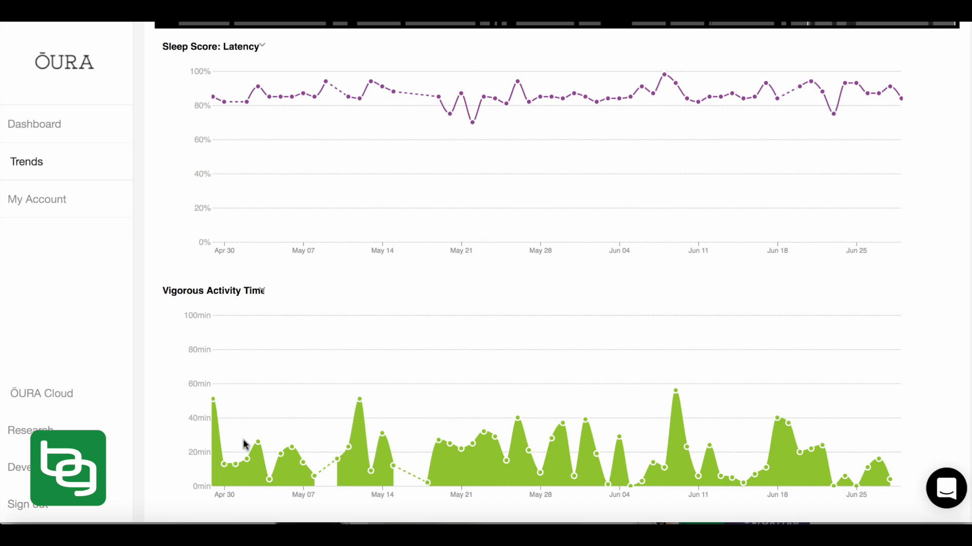
{"action": "mouse_move", "coordinate": [331, 454]}
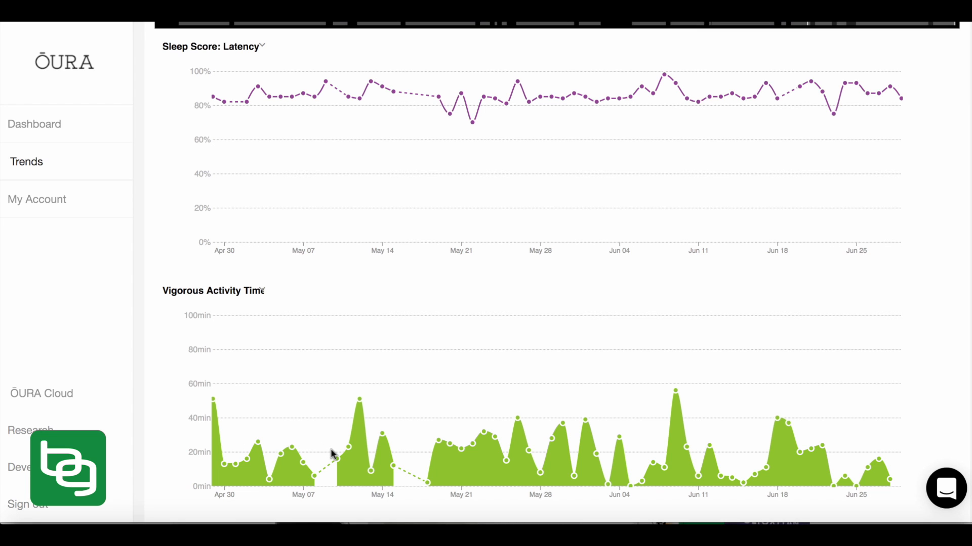
{"action": "mouse_move", "coordinate": [522, 115]}
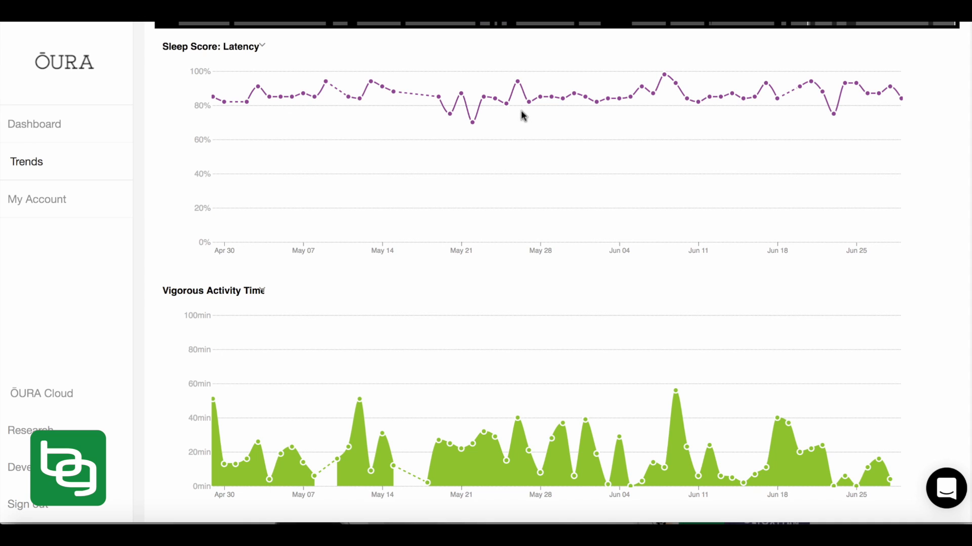
{"action": "mouse_move", "coordinate": [640, 447]}
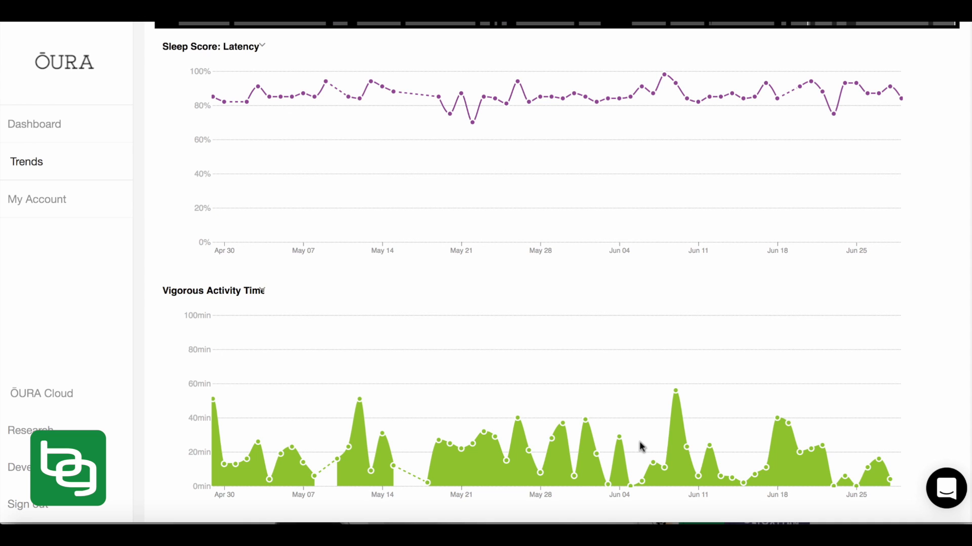
{"action": "mouse_move", "coordinate": [688, 448]}
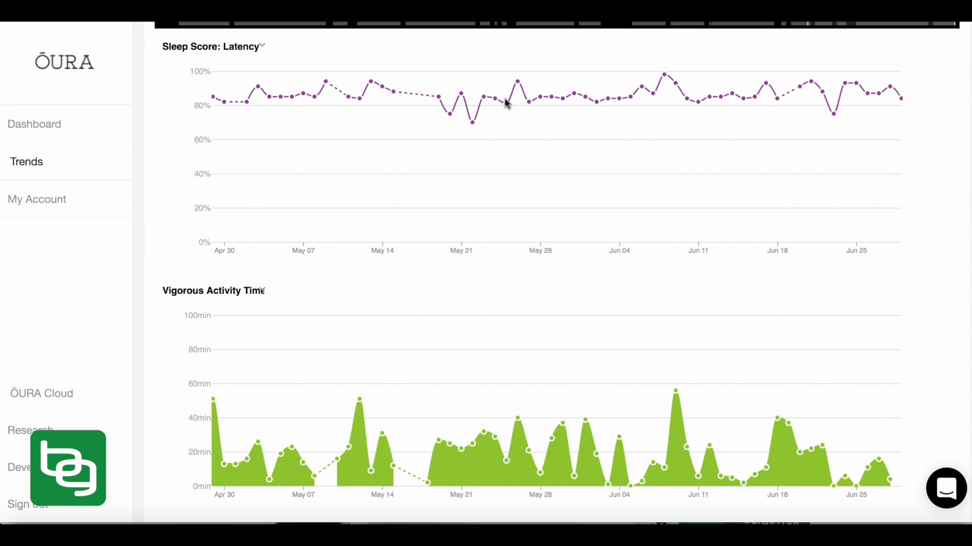
{"action": "mouse_move", "coordinate": [503, 414]}
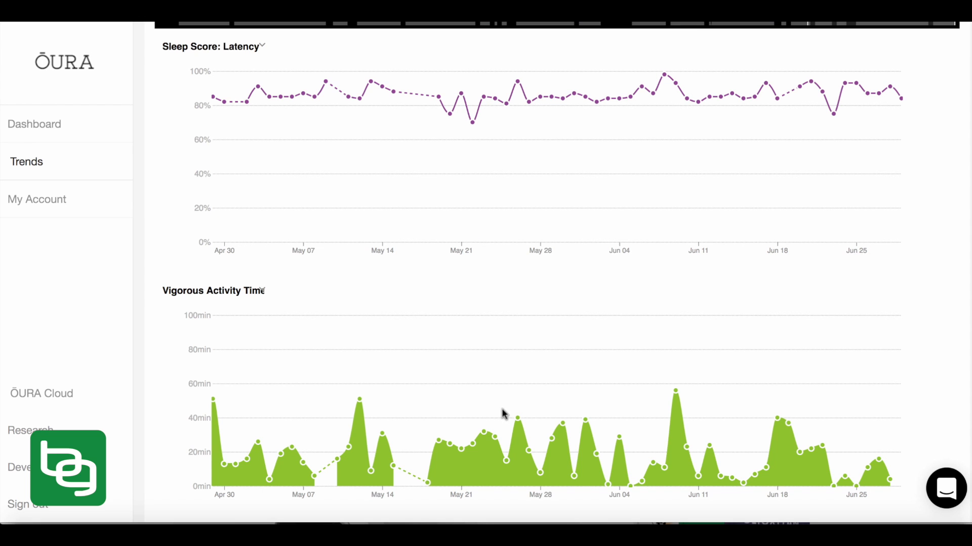
{"action": "mouse_move", "coordinate": [564, 434]}
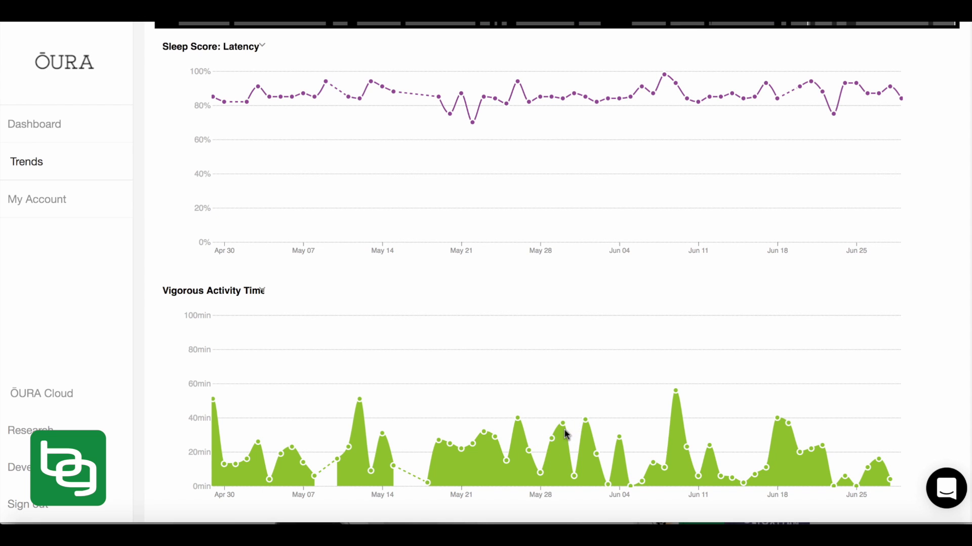
{"action": "mouse_move", "coordinate": [523, 91]}
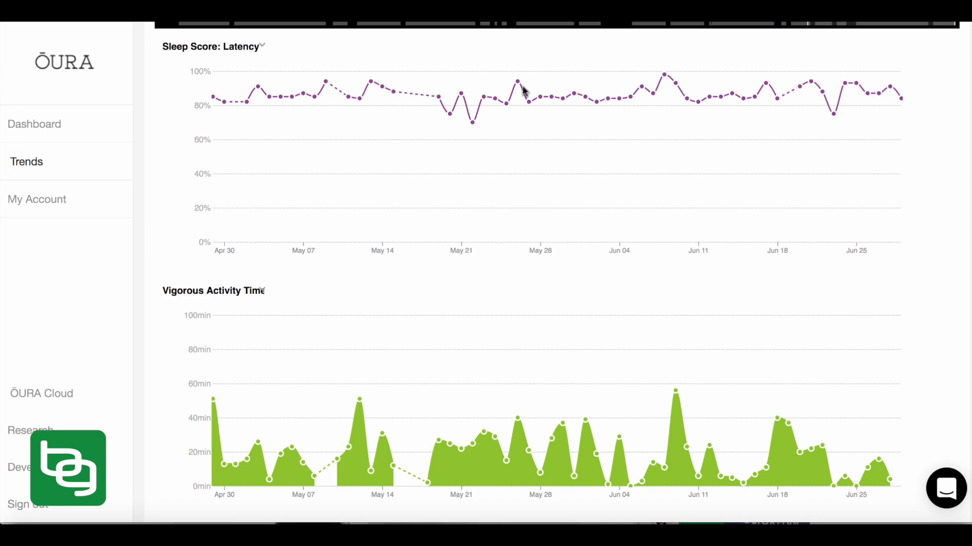
{"action": "mouse_move", "coordinate": [703, 107]}
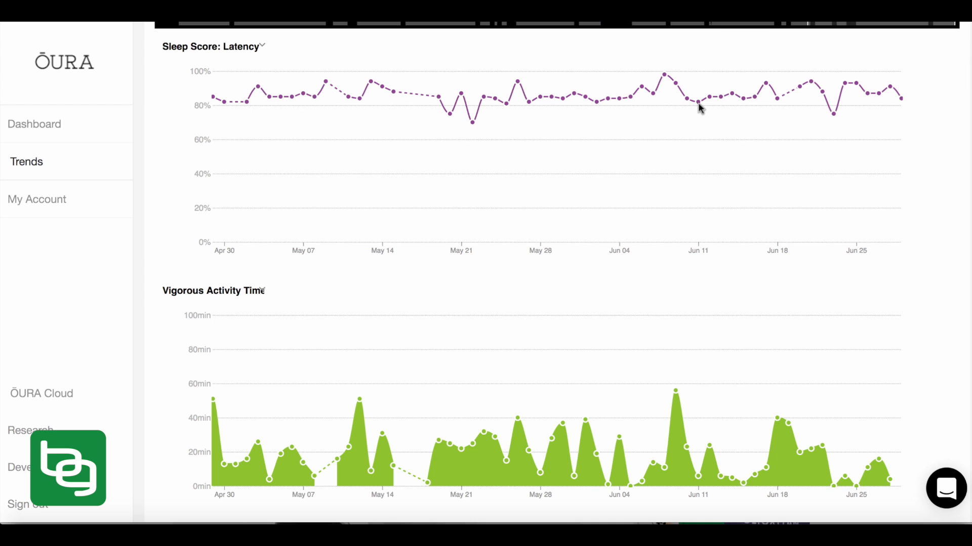
{"action": "mouse_move", "coordinate": [791, 101]}
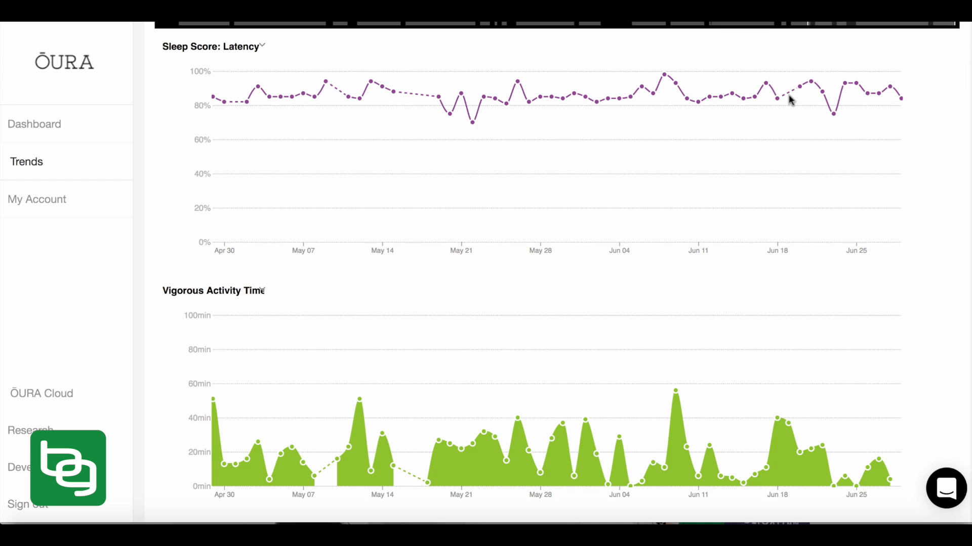
{"action": "mouse_move", "coordinate": [836, 488]}
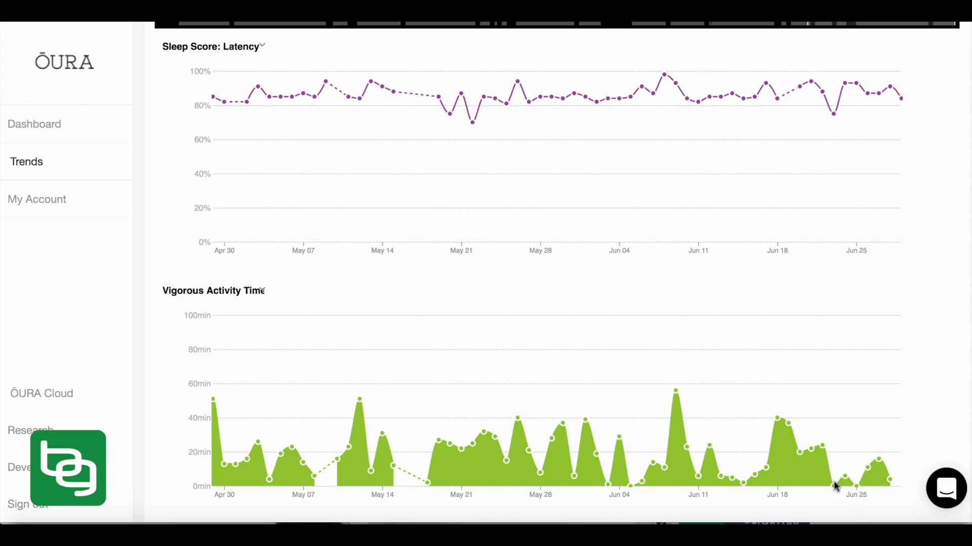
{"action": "mouse_move", "coordinate": [835, 117]}
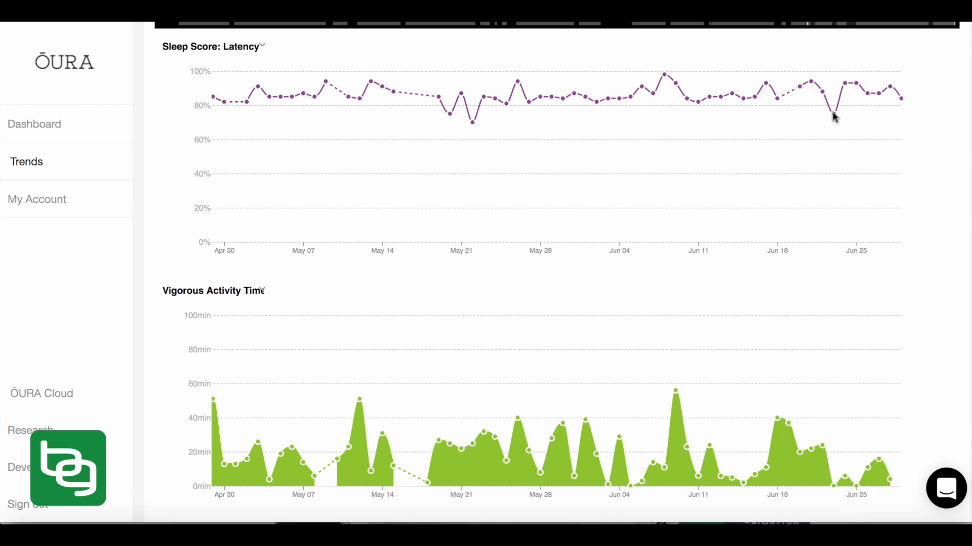
{"action": "mouse_move", "coordinate": [279, 56]}
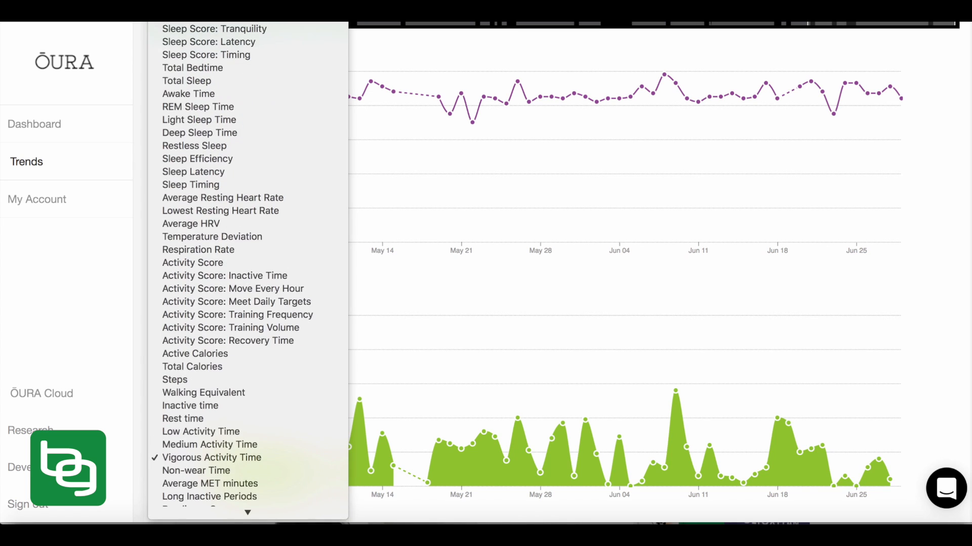
- Remove Vigorous Activity Time and reopen the Sleep Score: REM chart's metric list
{"action": "left_click", "coordinate": [208, 47]}
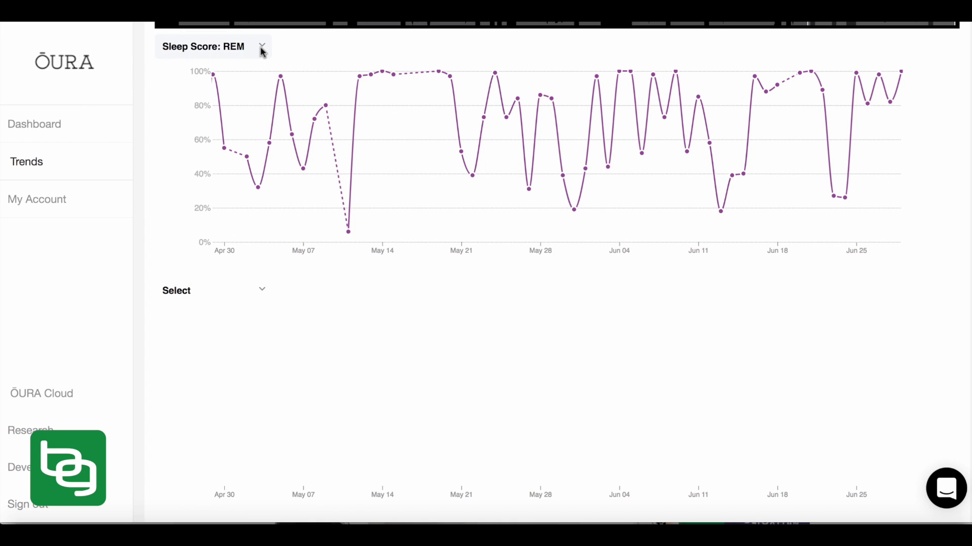
{"action": "left_click", "coordinate": [204, 46]}
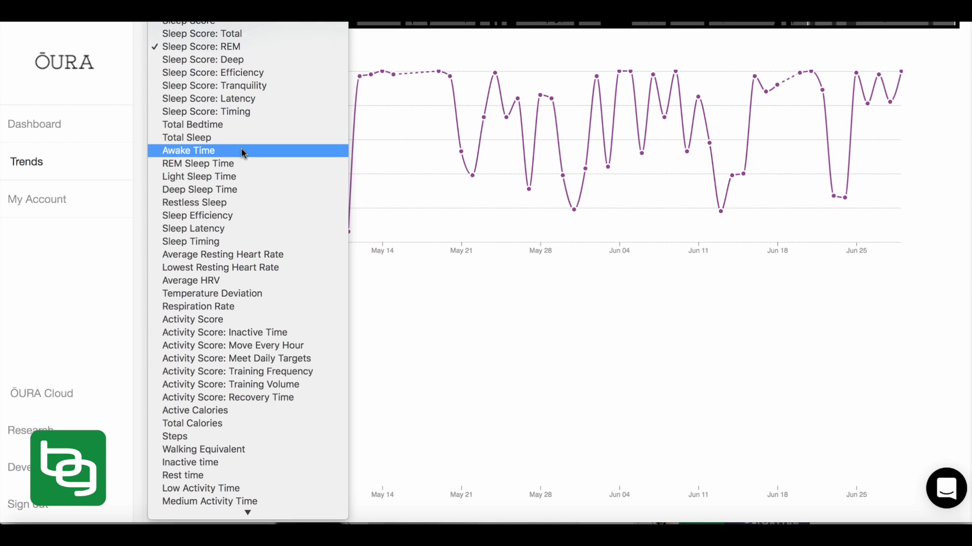
{"action": "mouse_move", "coordinate": [232, 255]}
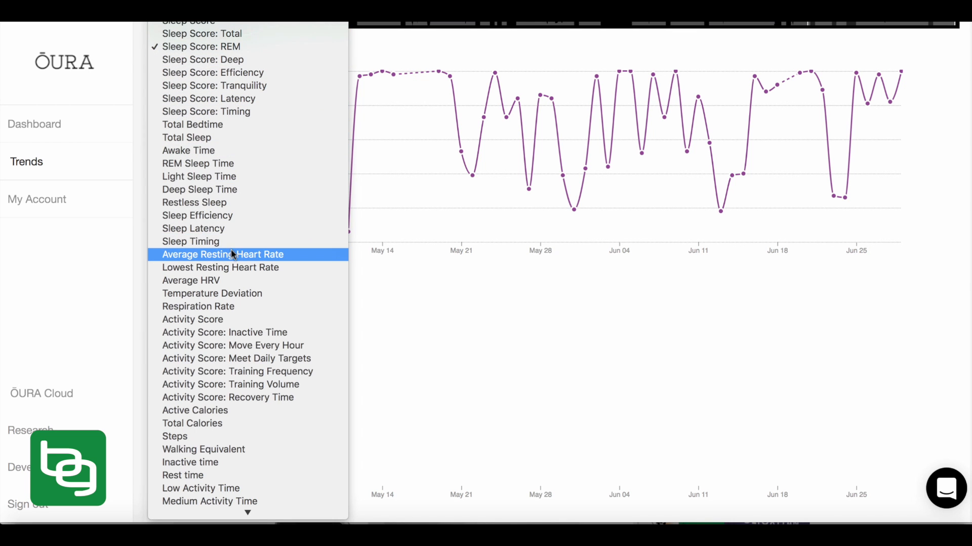
{"action": "mouse_move", "coordinate": [220, 267]}
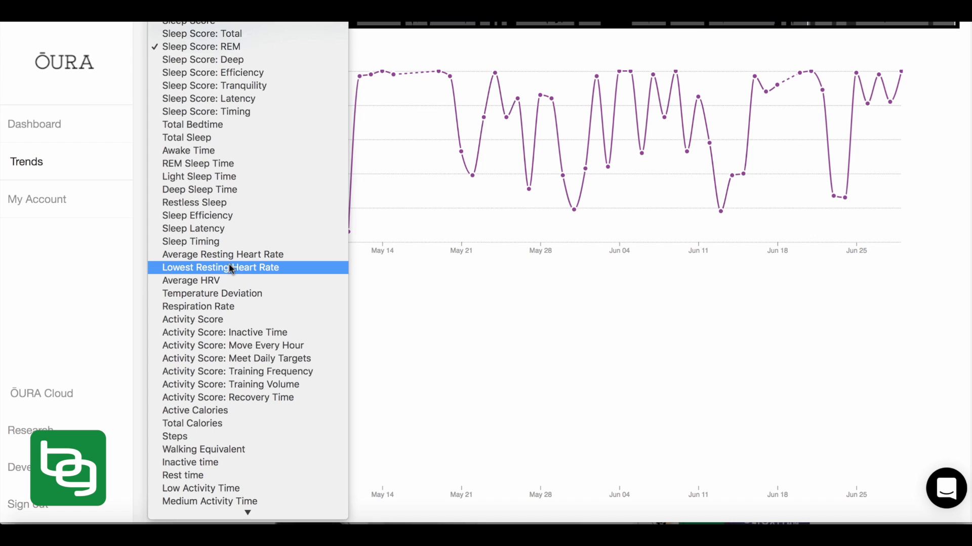
{"action": "left_click", "coordinate": [220, 267]}
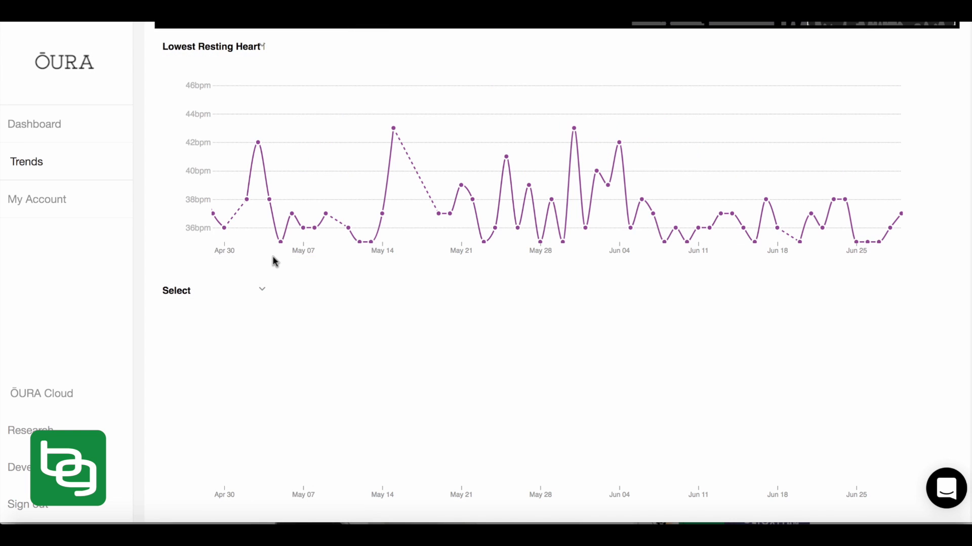
{"action": "mouse_move", "coordinate": [260, 212]}
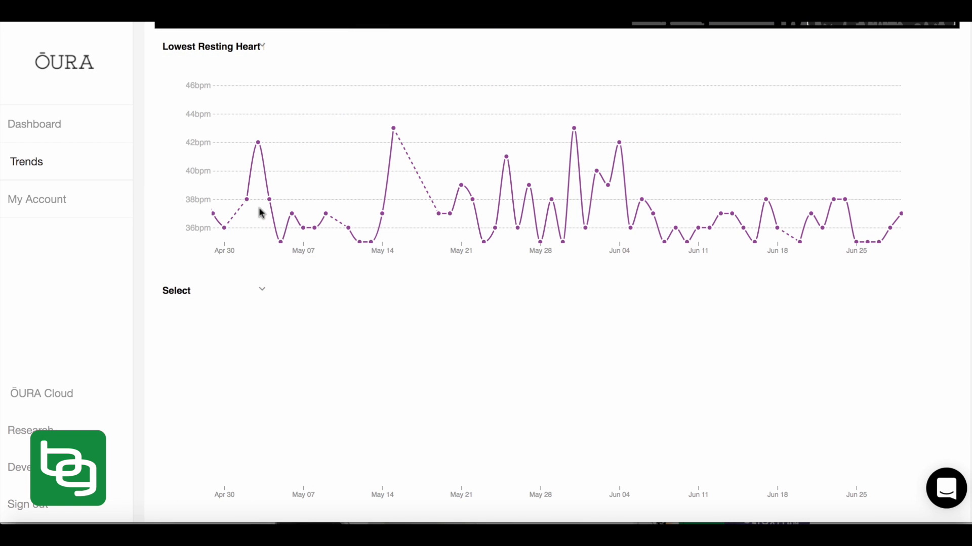
{"action": "mouse_move", "coordinate": [252, 218]}
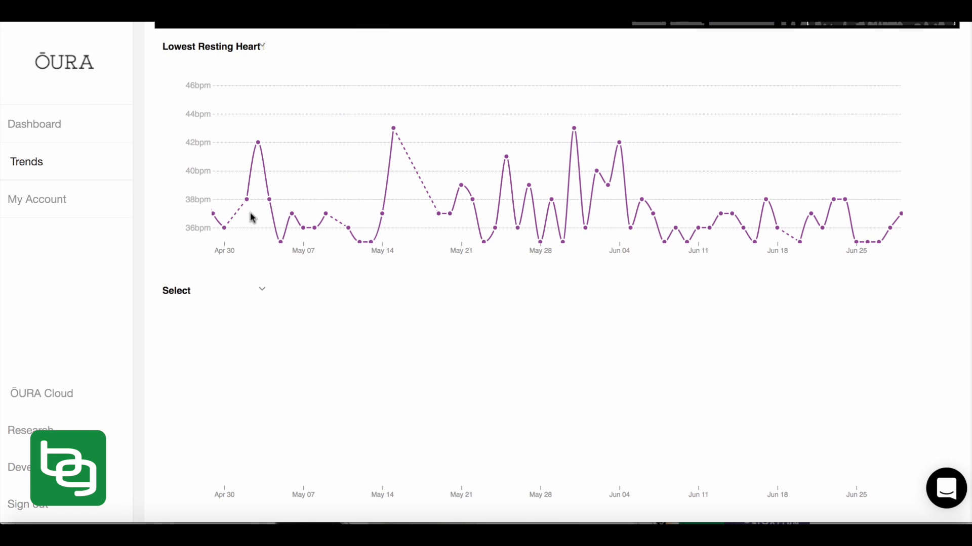
{"action": "mouse_move", "coordinate": [211, 218]}
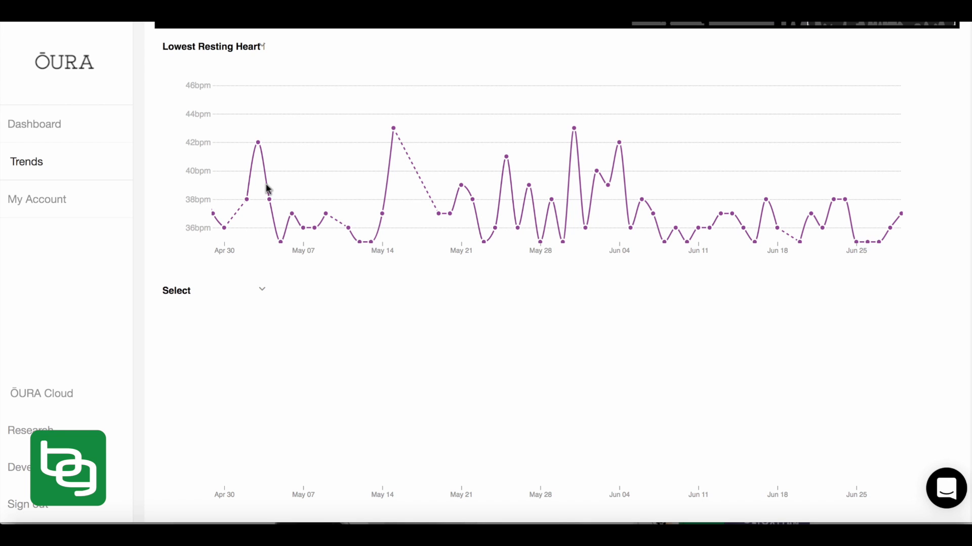
{"action": "mouse_move", "coordinate": [300, 225]}
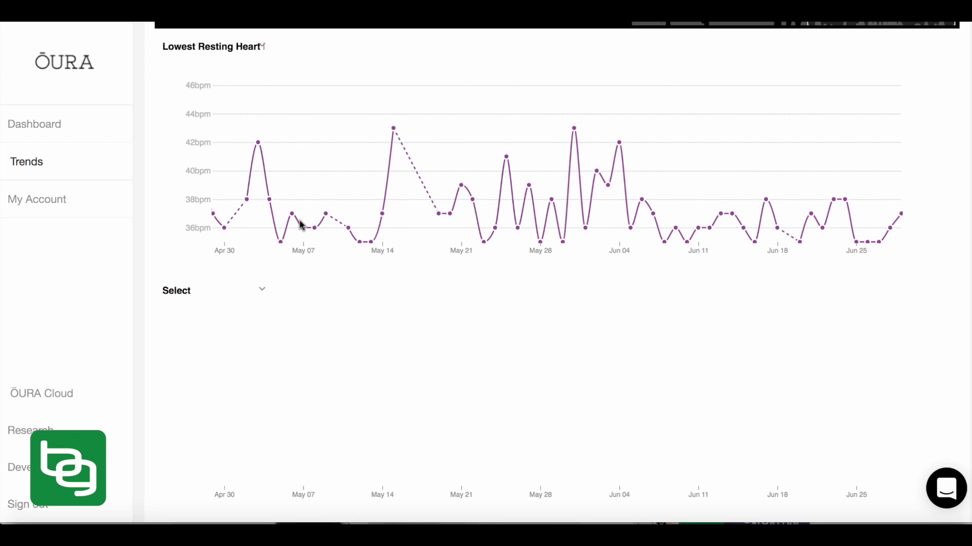
{"action": "mouse_move", "coordinate": [380, 210]}
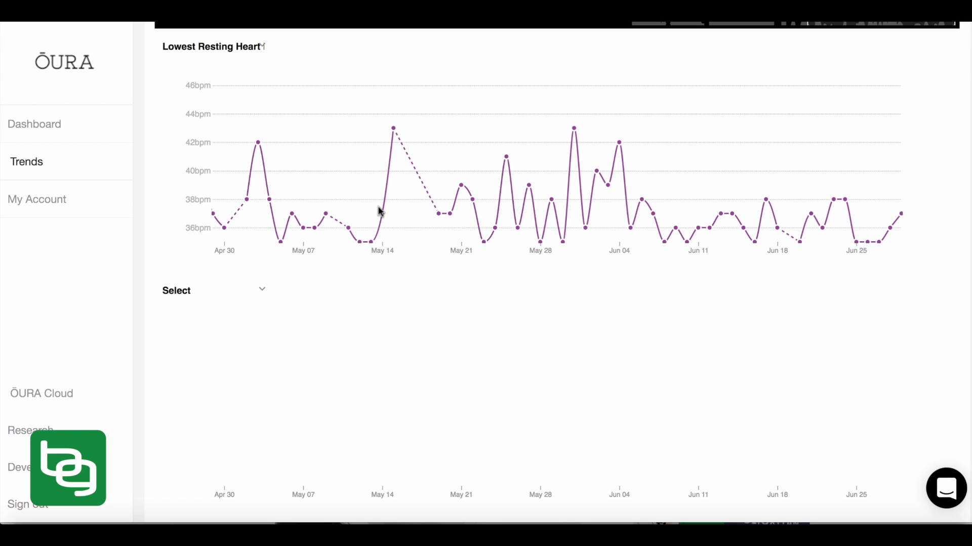
{"action": "mouse_move", "coordinate": [521, 240]}
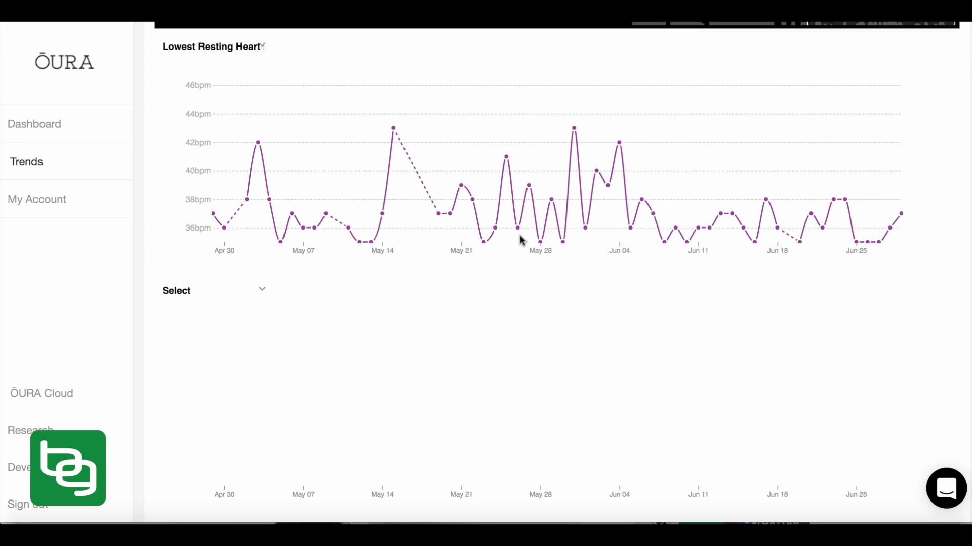
{"action": "mouse_move", "coordinate": [814, 268]}
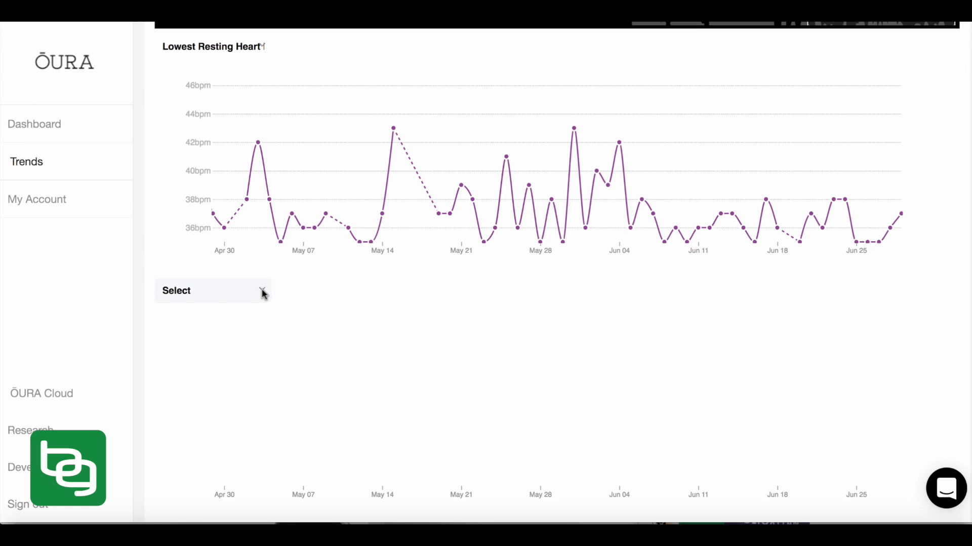
- Pick Temperature Deviation from the second chart's metric list
{"action": "left_click", "coordinate": [213, 290]}
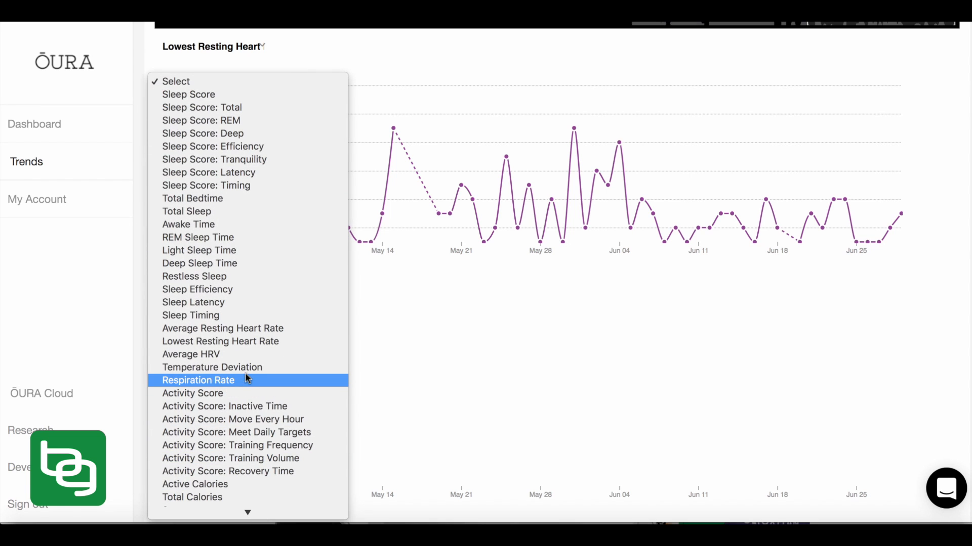
{"action": "scroll", "scroll_direction": "down", "scroll_amount": 3}
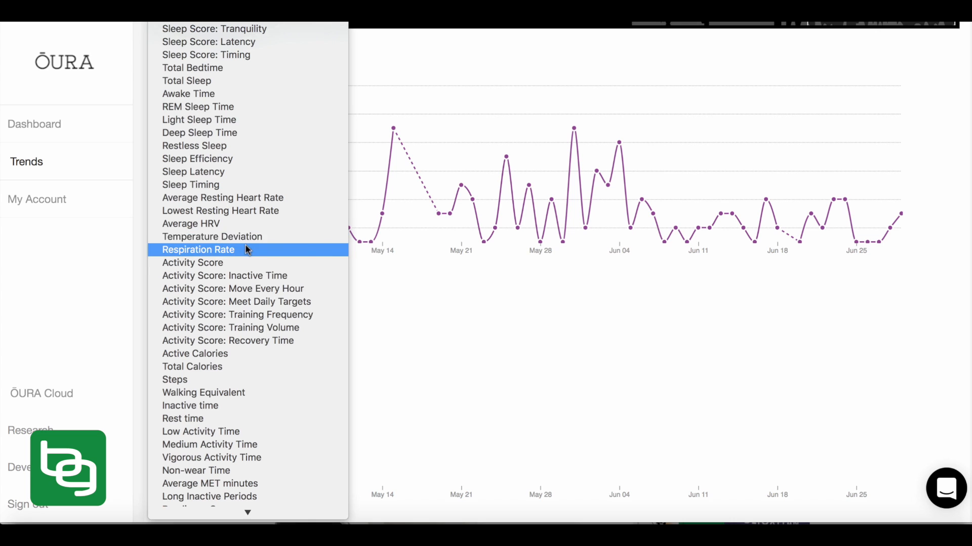
{"action": "mouse_move", "coordinate": [211, 236]}
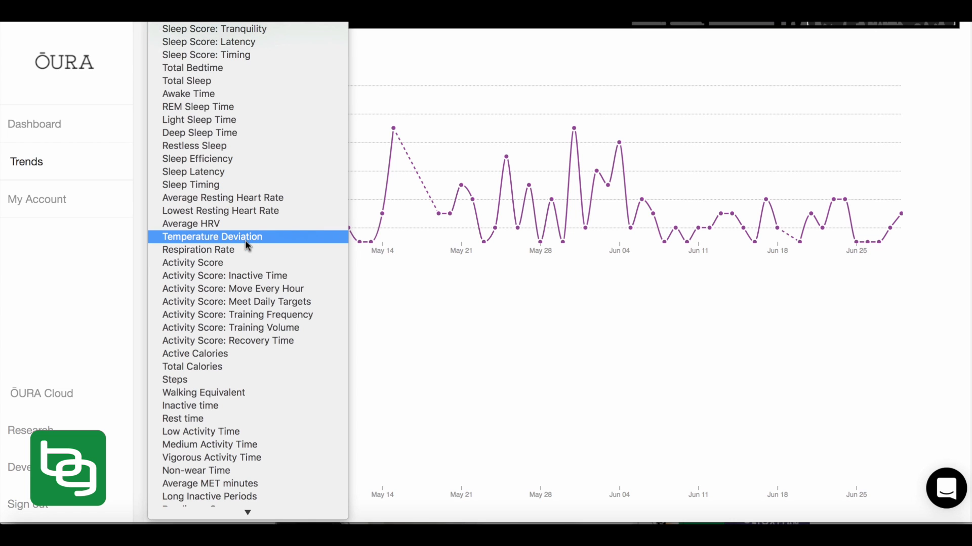
{"action": "left_click", "coordinate": [211, 237]}
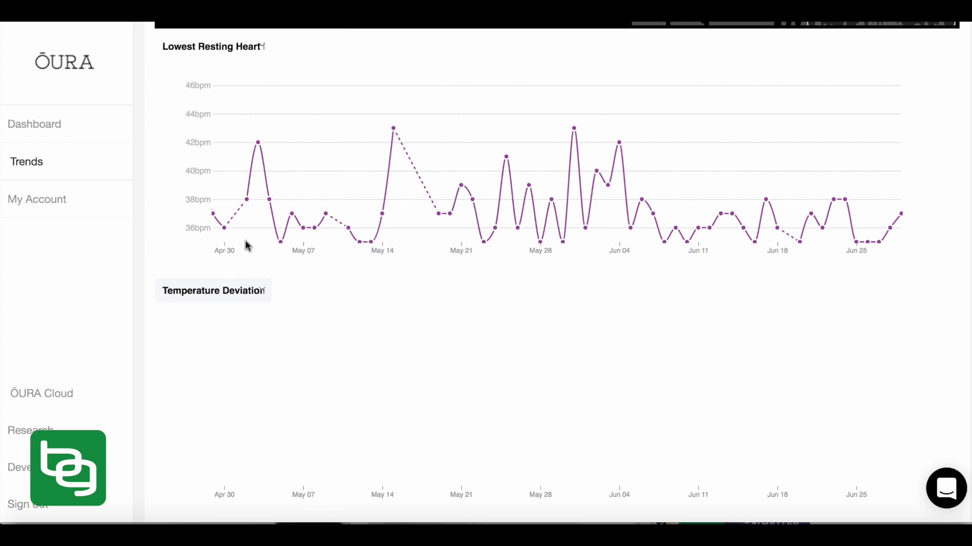
- Browse and close the second chart's metric list, then scroll to the Temperature Deviation plot
{"action": "left_click", "coordinate": [212, 291]}
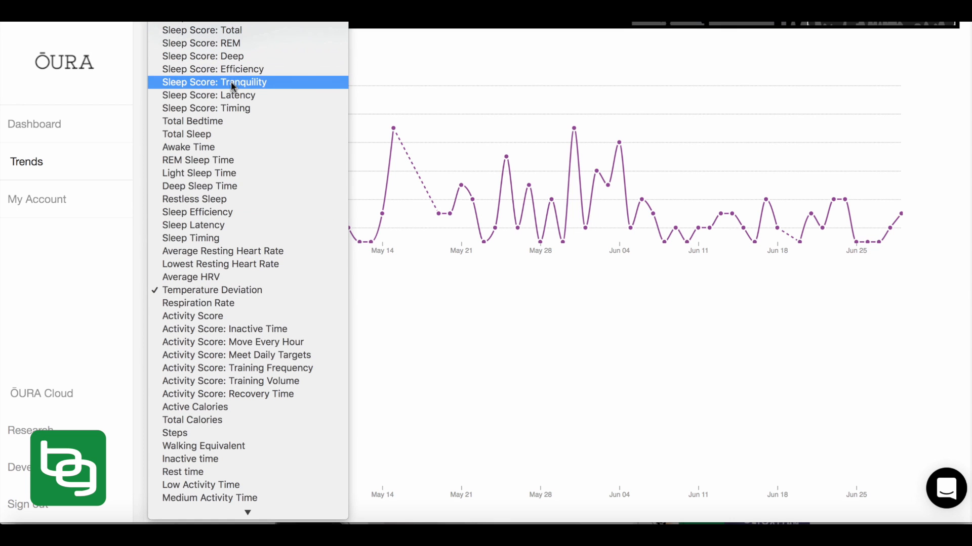
{"action": "mouse_move", "coordinate": [230, 290]}
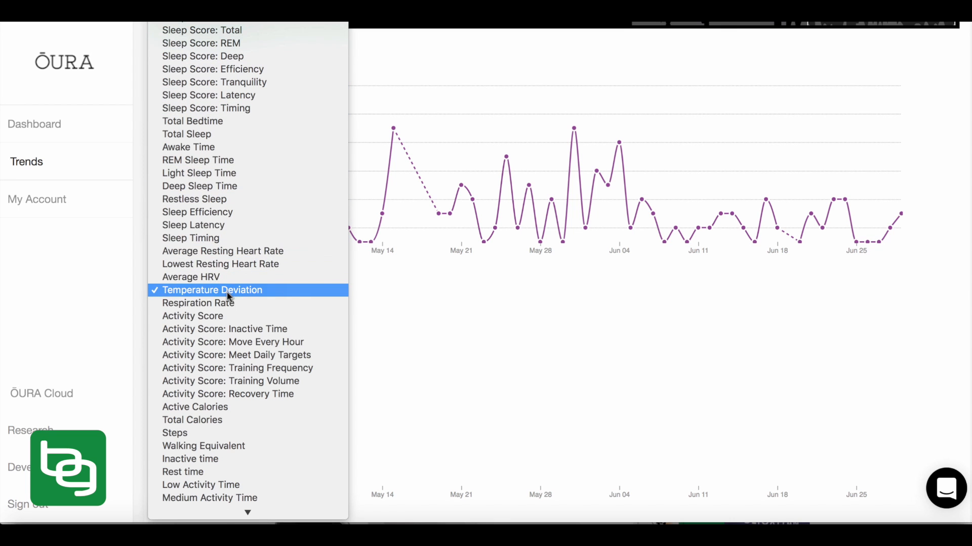
{"action": "scroll", "scroll_direction": "down", "scroll_amount": 3}
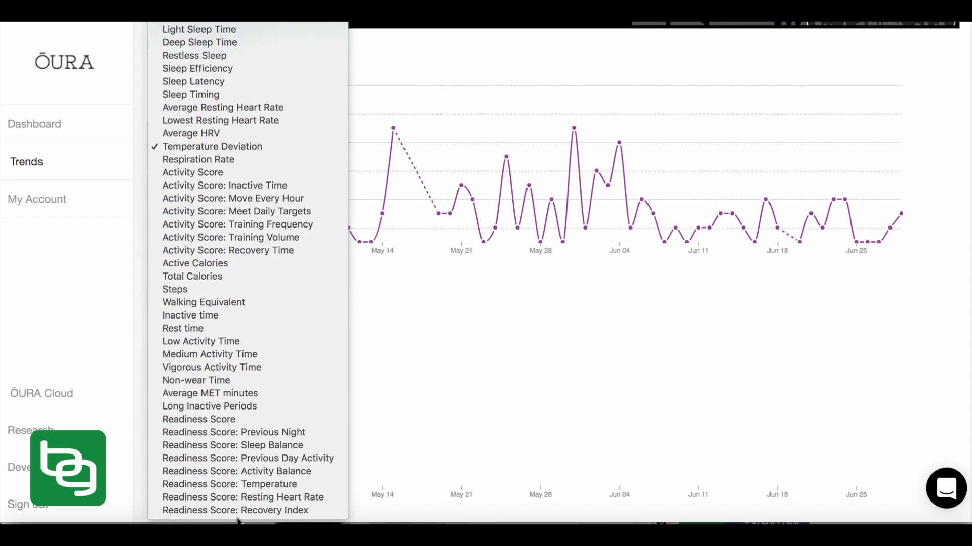
{"action": "mouse_move", "coordinate": [229, 484]}
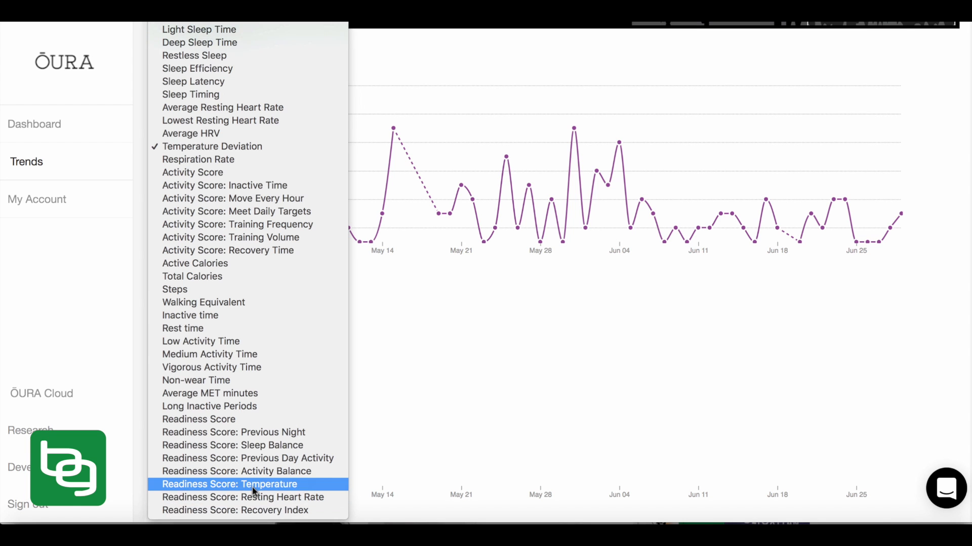
{"action": "left_click", "coordinate": [229, 484]}
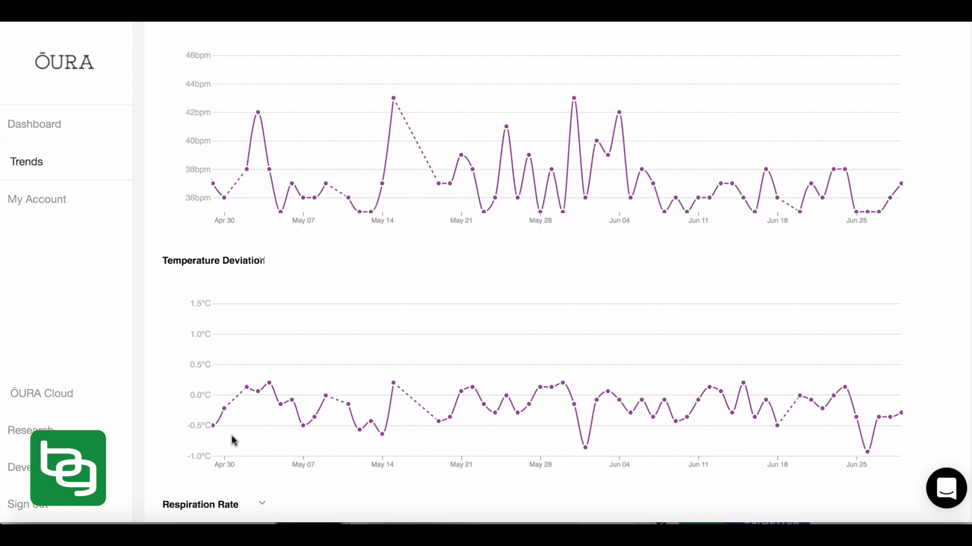
{"action": "scroll", "scroll_direction": "down", "scroll_amount": 3}
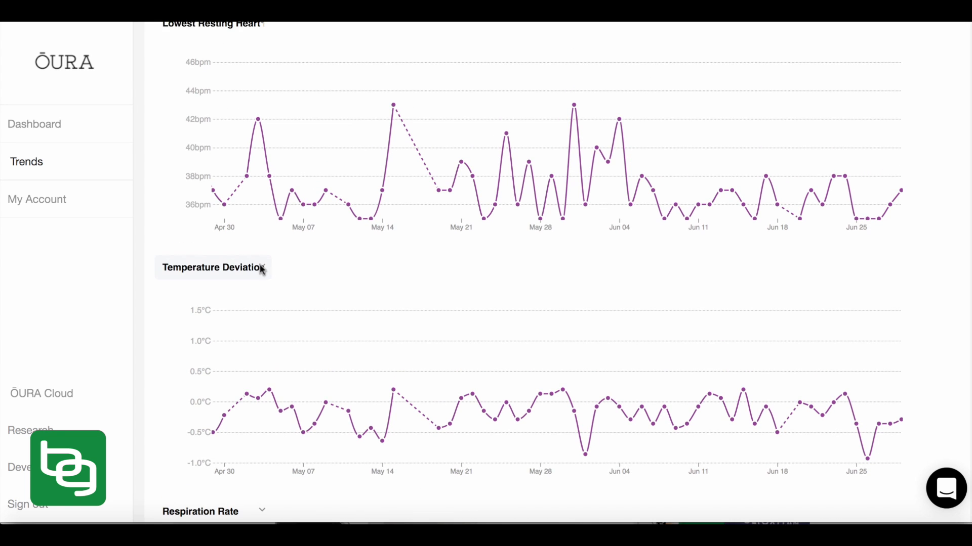
- Switch the second chart to Readiness Score: Temperature
{"action": "left_click", "coordinate": [212, 268]}
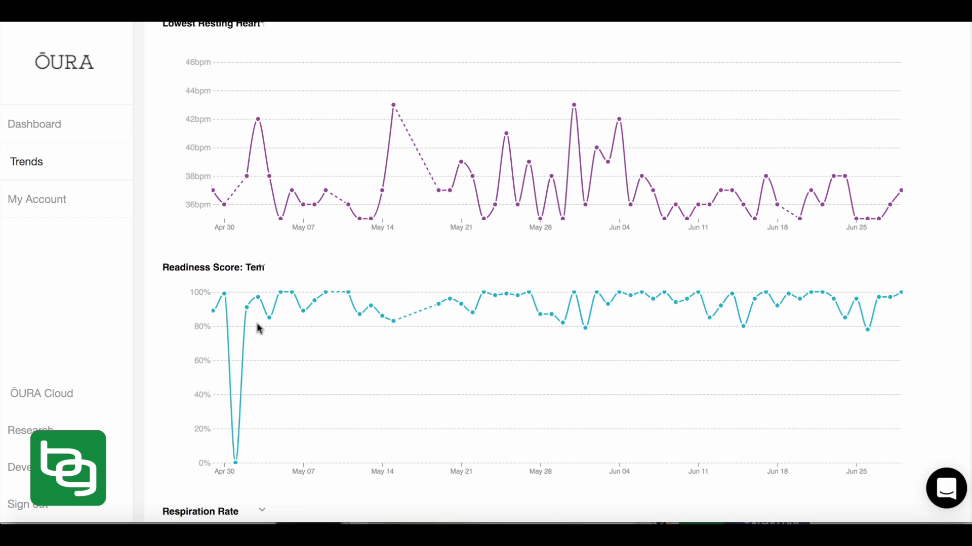
{"action": "mouse_move", "coordinate": [279, 292]}
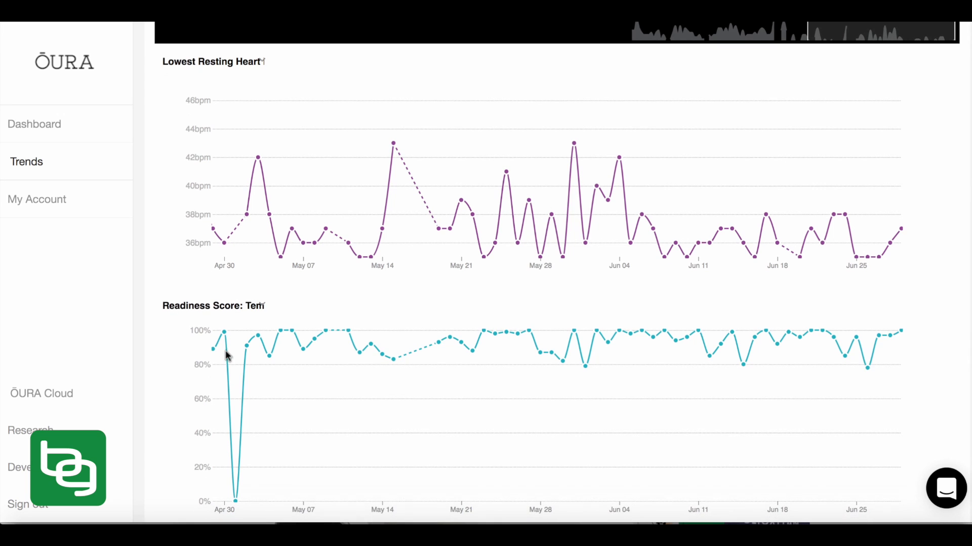
{"action": "mouse_move", "coordinate": [321, 307]}
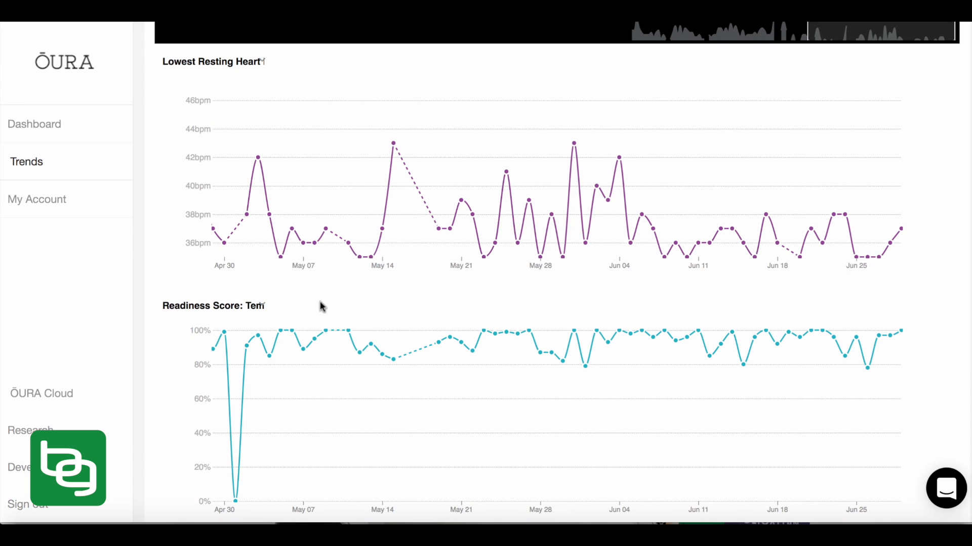
{"action": "mouse_move", "coordinate": [510, 347]}
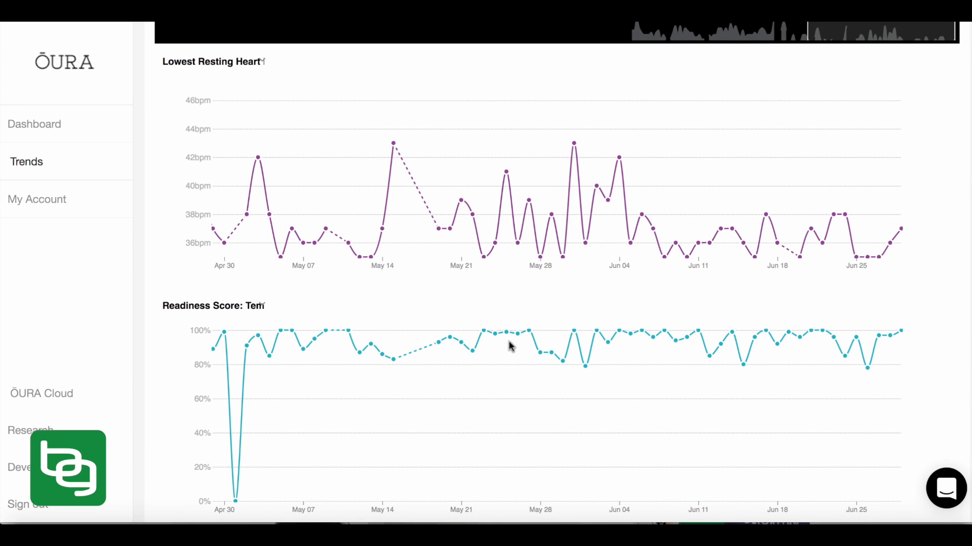
{"action": "mouse_move", "coordinate": [536, 229]}
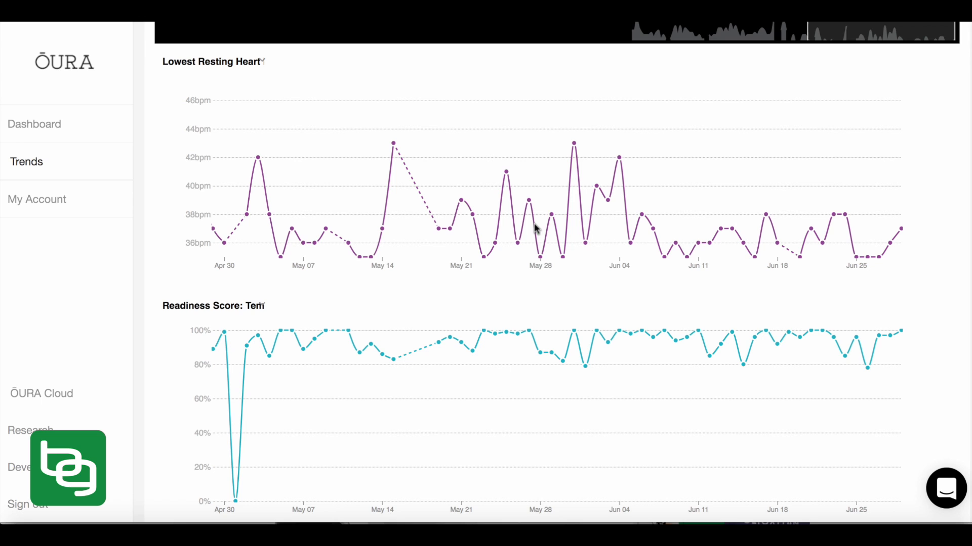
{"action": "mouse_move", "coordinate": [596, 351]}
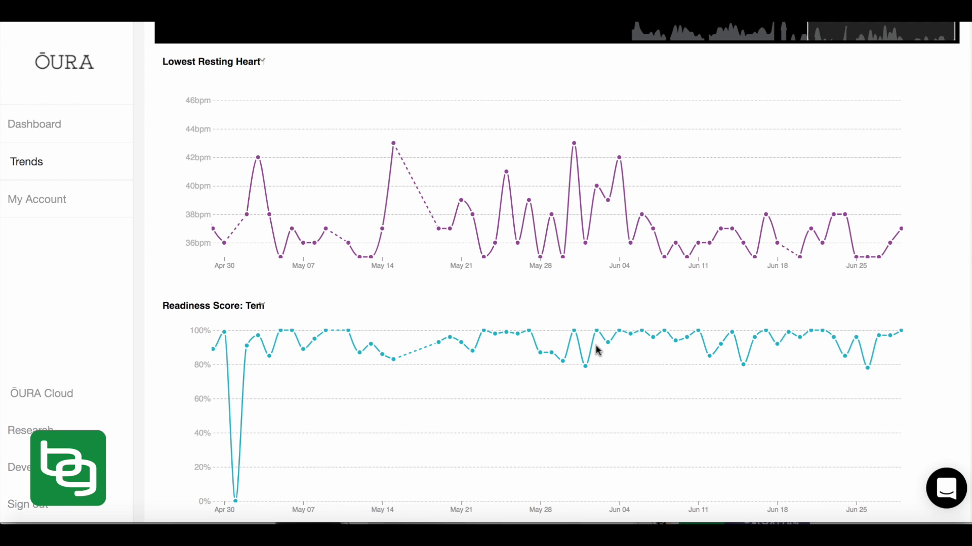
{"action": "mouse_move", "coordinate": [583, 343]}
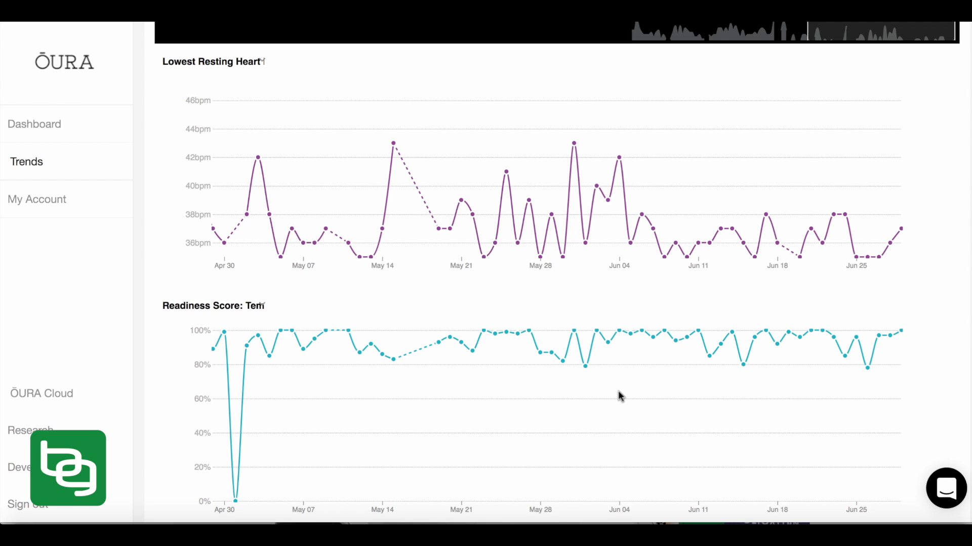
{"action": "mouse_move", "coordinate": [277, 315]}
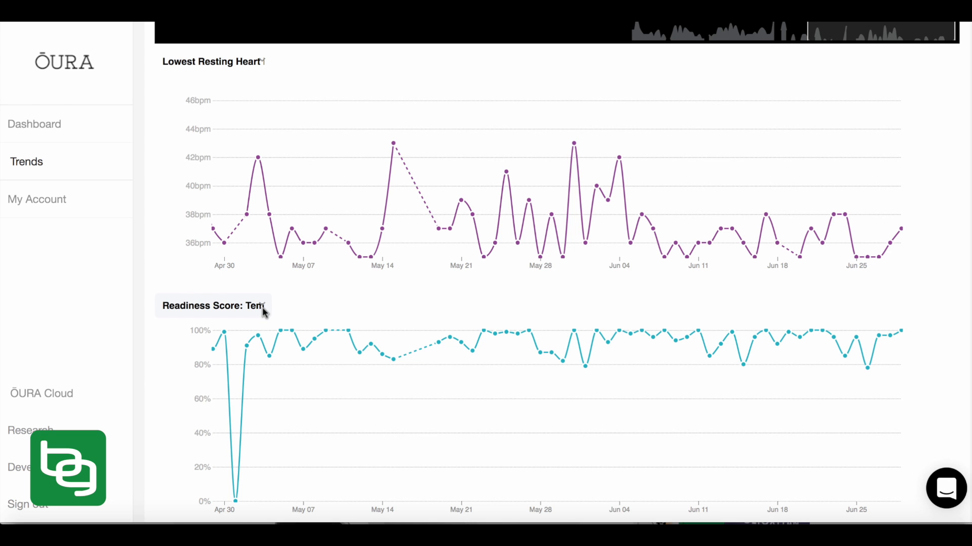
- Scroll down and pick Average HRV from the Add Chart list
{"action": "scroll", "scroll_direction": "down", "scroll_amount": 3}
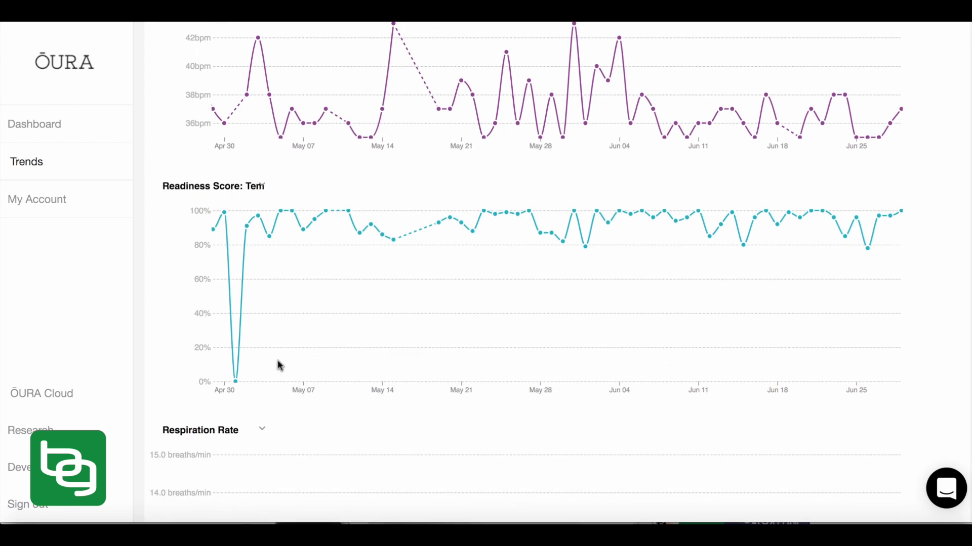
{"action": "scroll", "scroll_direction": "down", "scroll_amount": 3}
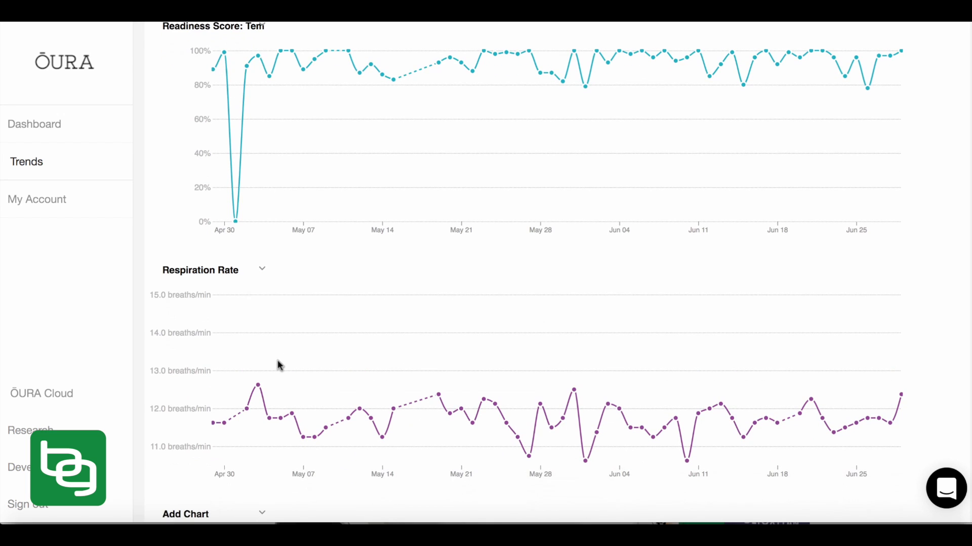
{"action": "mouse_move", "coordinate": [225, 406]}
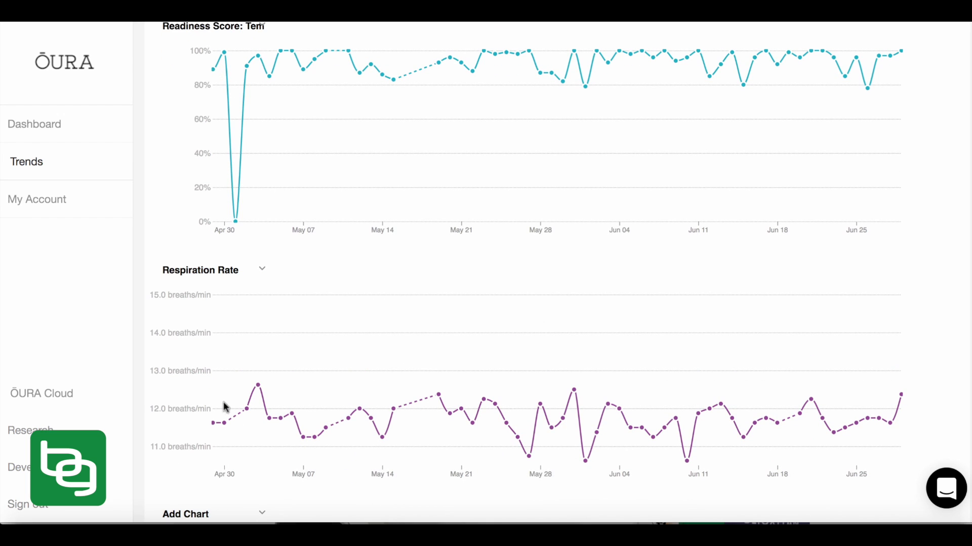
{"action": "mouse_move", "coordinate": [275, 415]}
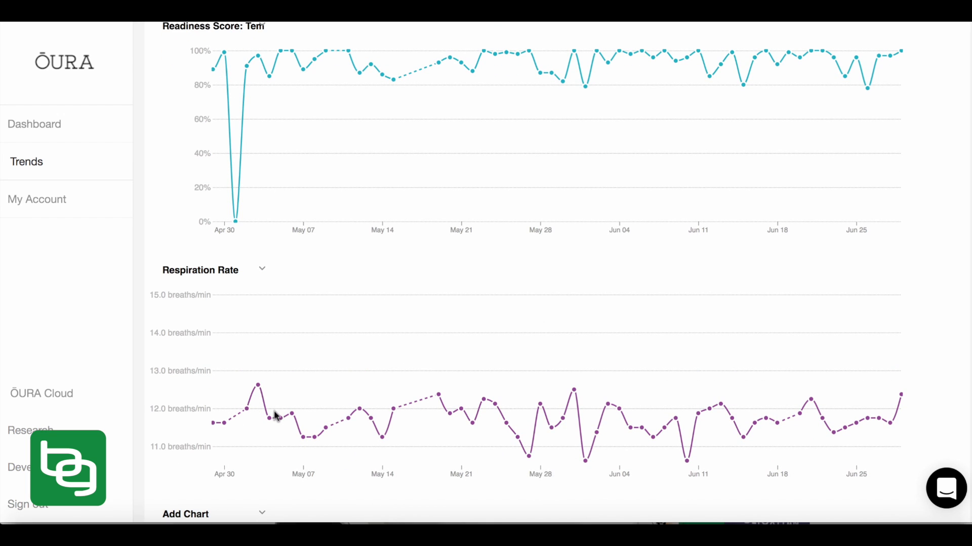
{"action": "mouse_move", "coordinate": [304, 434]}
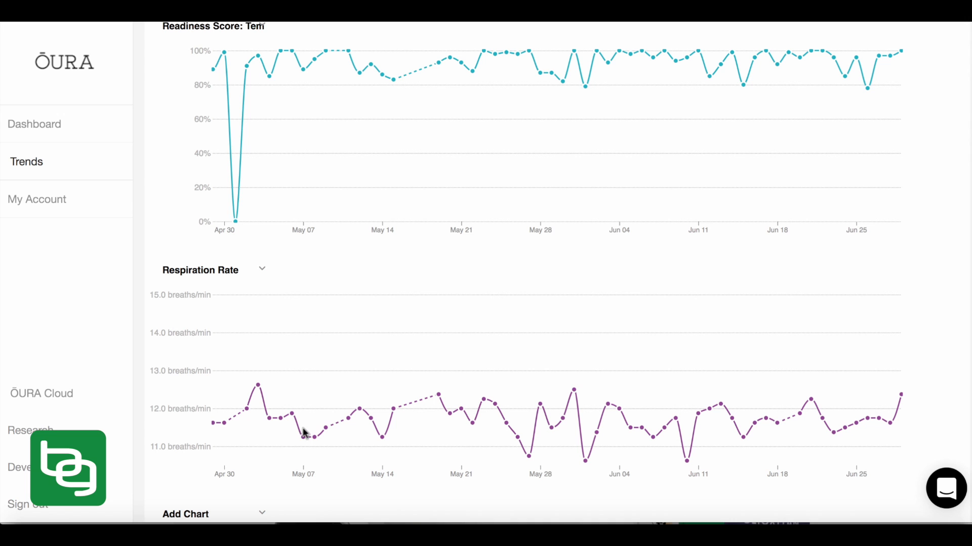
{"action": "scroll", "scroll_direction": "down", "scroll_amount": 3}
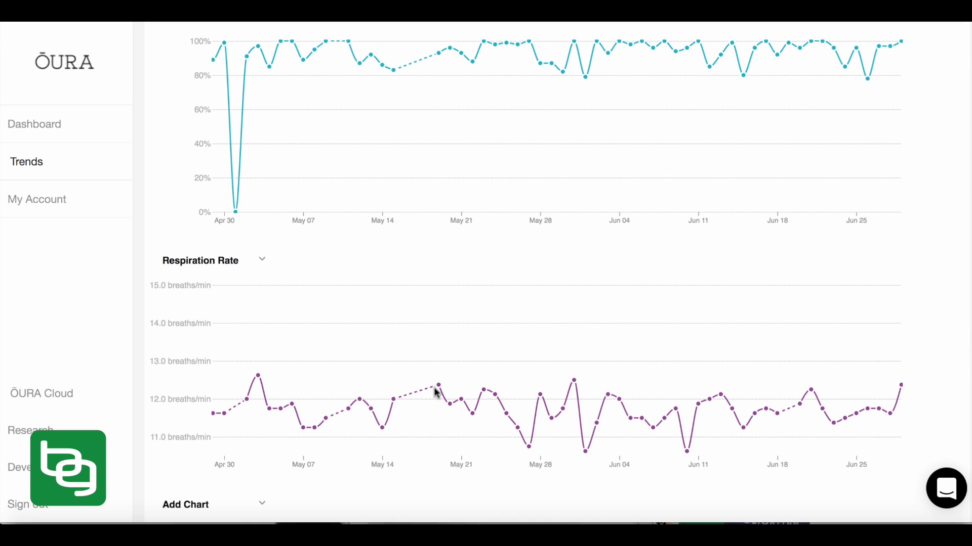
{"action": "mouse_move", "coordinate": [570, 376]}
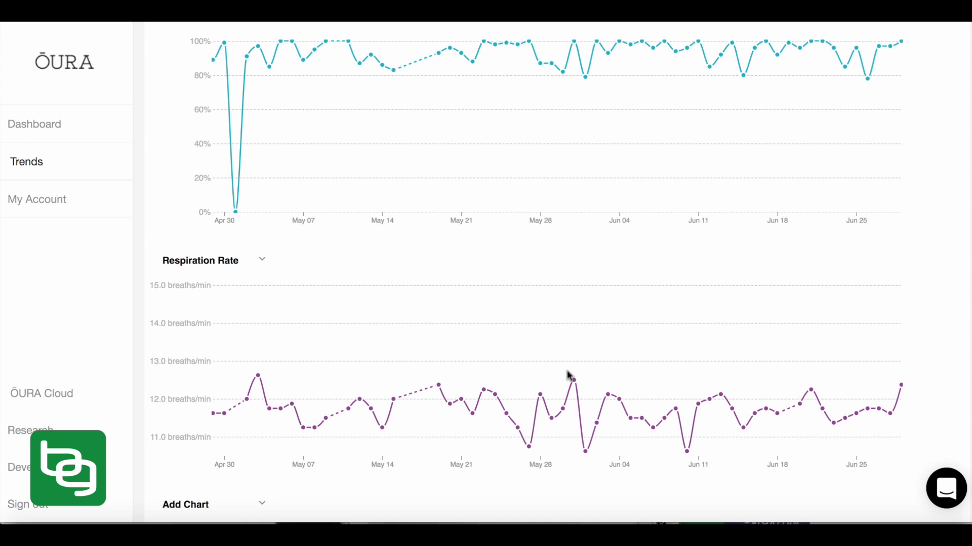
{"action": "left_click", "coordinate": [214, 504]}
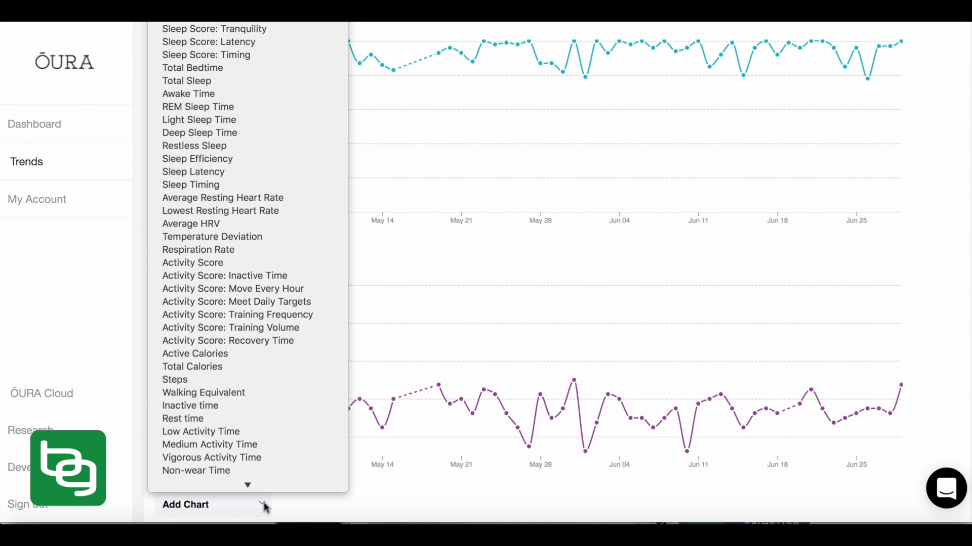
{"action": "mouse_move", "coordinate": [200, 431]}
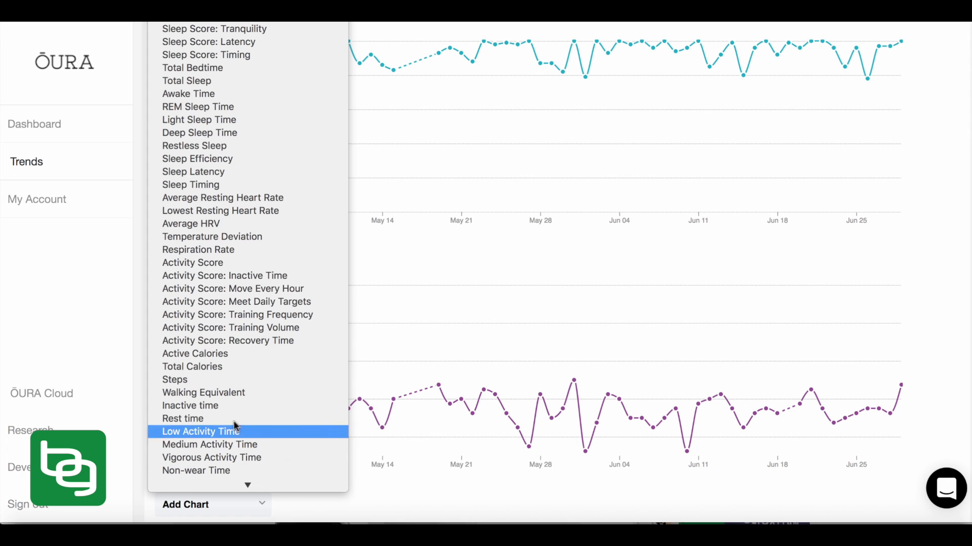
{"action": "mouse_move", "coordinate": [191, 223]}
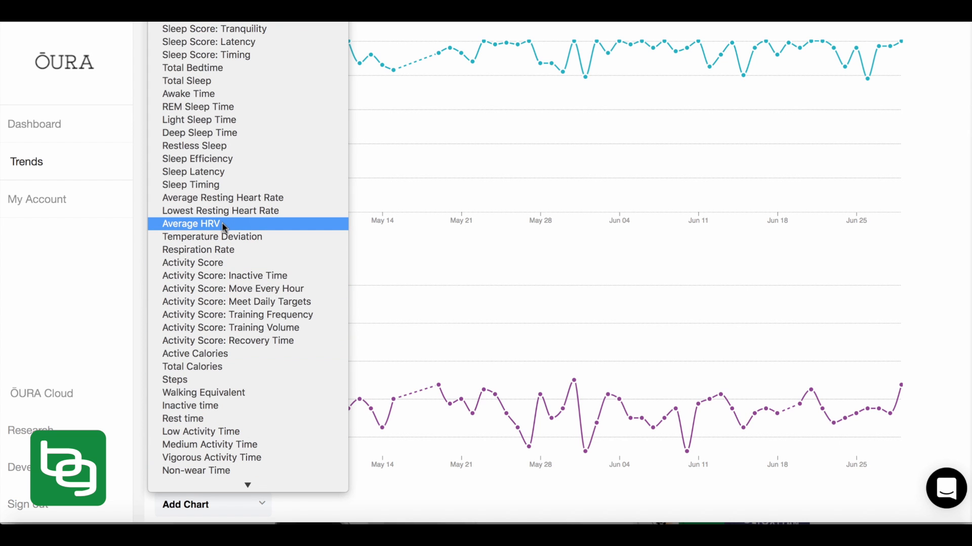
{"action": "left_click", "coordinate": [191, 224]}
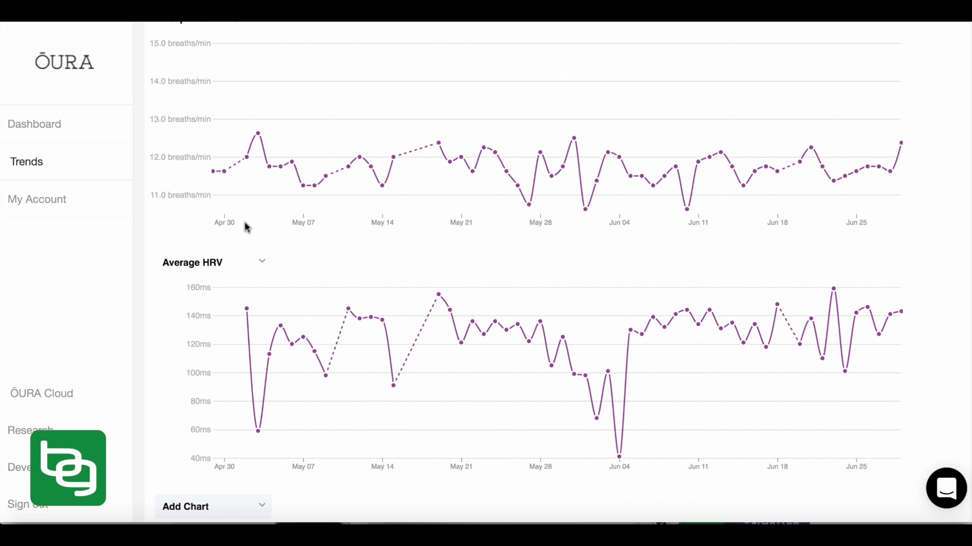
{"action": "mouse_move", "coordinate": [254, 138]}
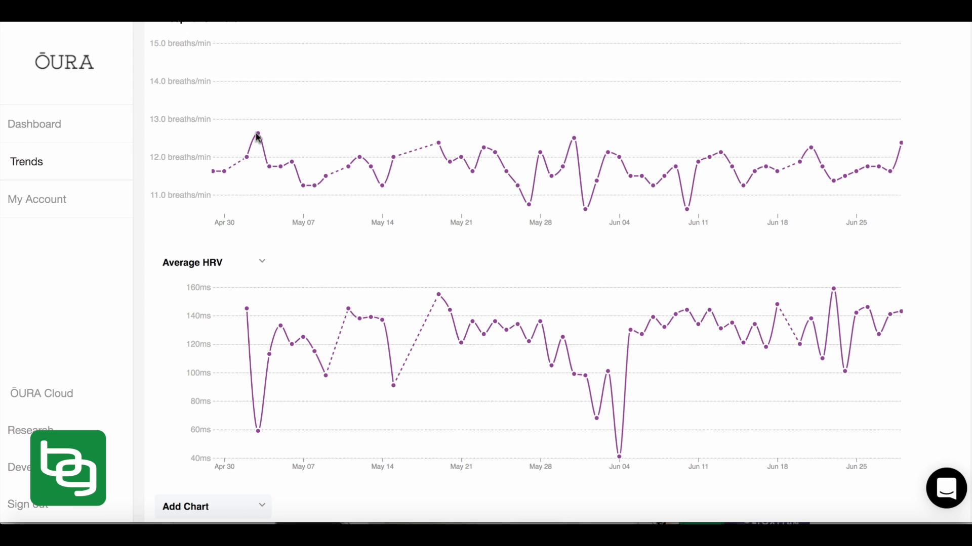
{"action": "mouse_move", "coordinate": [258, 436]}
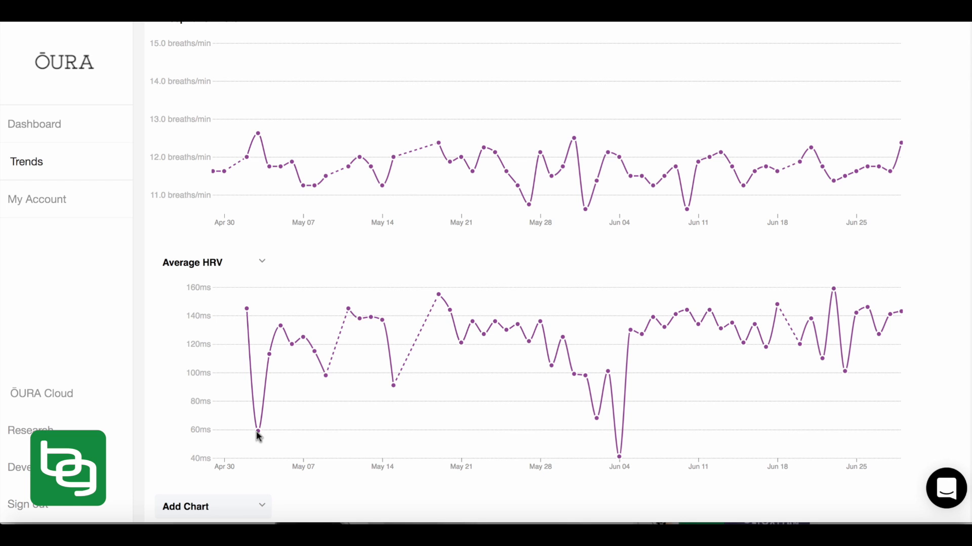
{"action": "mouse_move", "coordinate": [589, 204]}
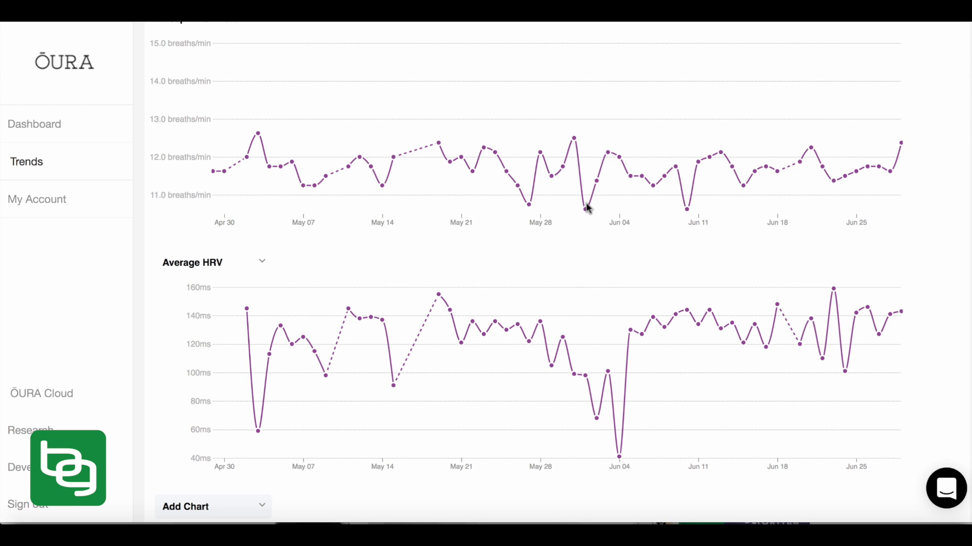
{"action": "mouse_move", "coordinate": [585, 209]}
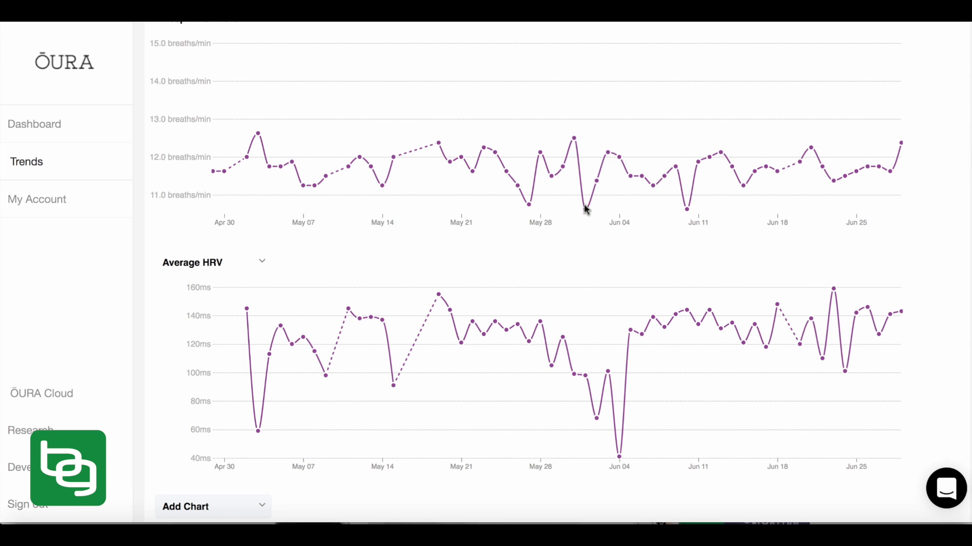
{"action": "mouse_move", "coordinate": [539, 307]}
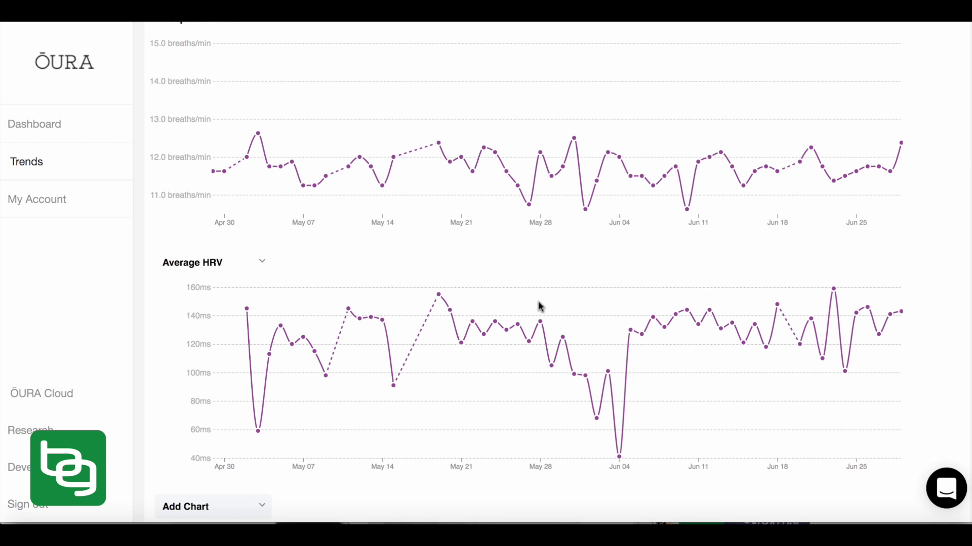
{"action": "mouse_move", "coordinate": [646, 315]}
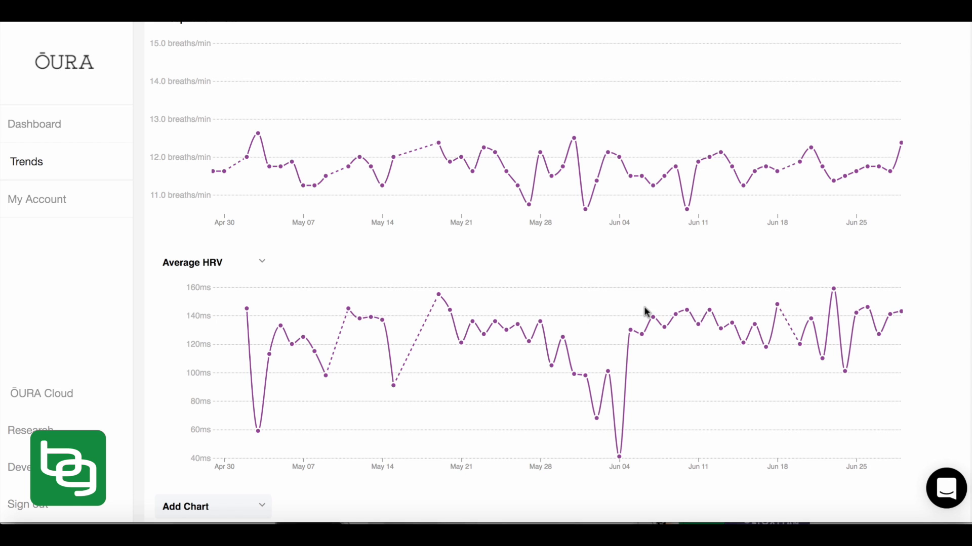
{"action": "mouse_move", "coordinate": [551, 319]}
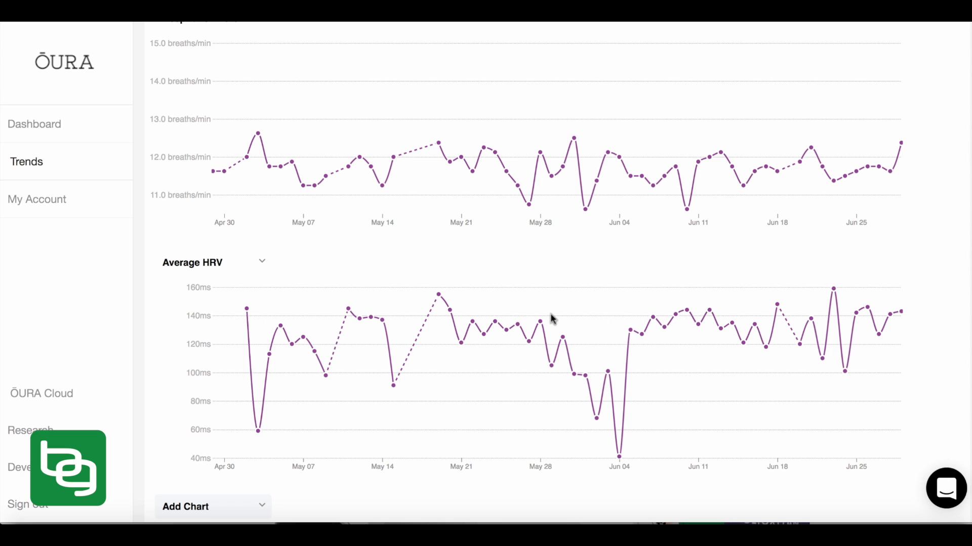
{"action": "mouse_move", "coordinate": [458, 316]}
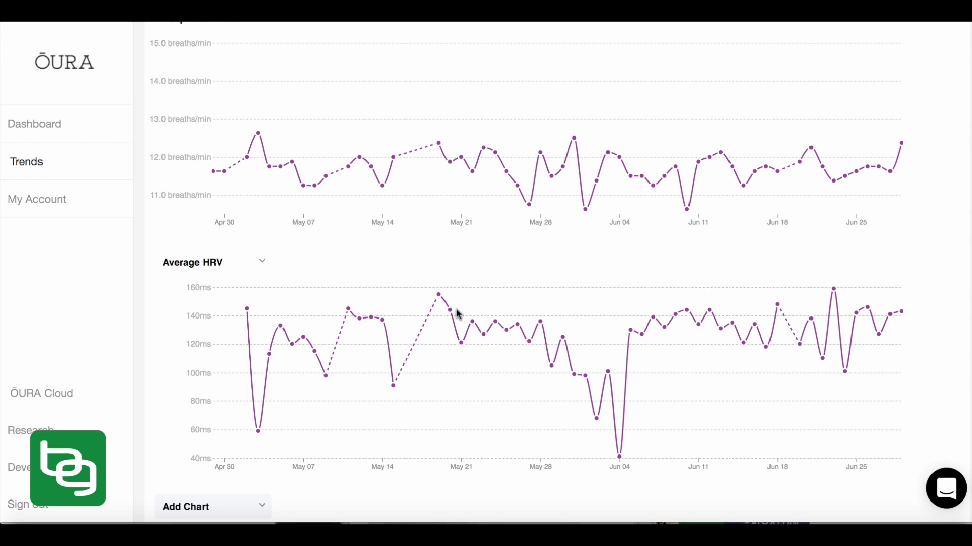
{"action": "mouse_move", "coordinate": [779, 312]}
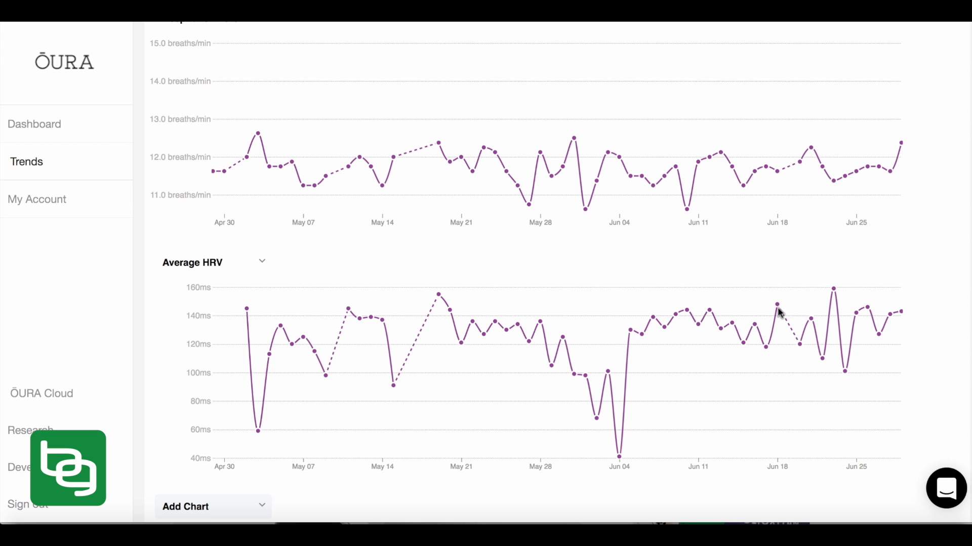
{"action": "mouse_move", "coordinate": [779, 312]}
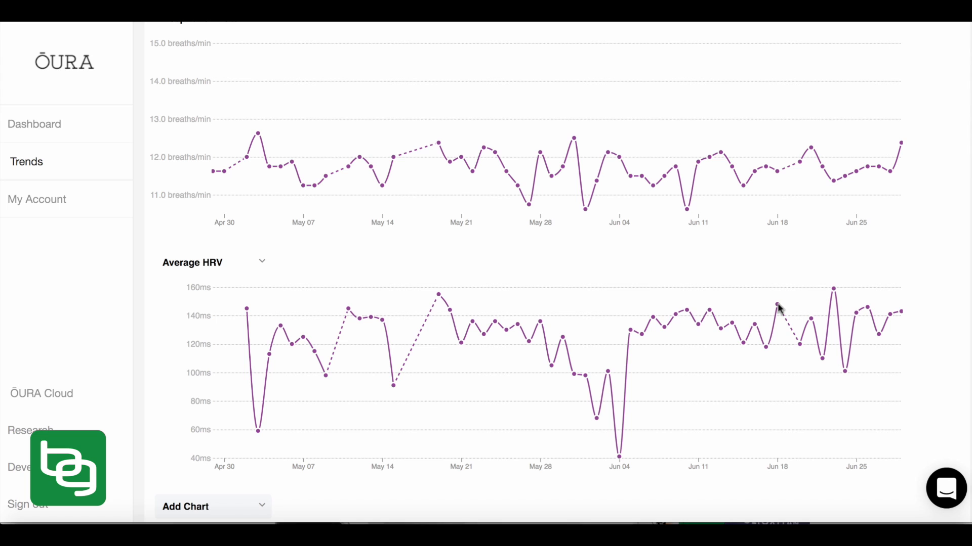
{"action": "mouse_move", "coordinate": [543, 344]}
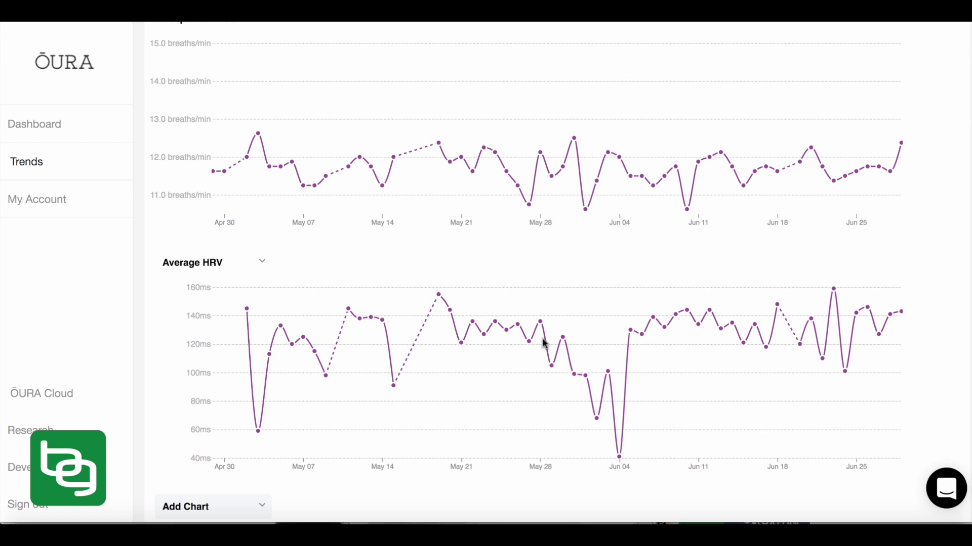
{"action": "mouse_move", "coordinate": [620, 463]}
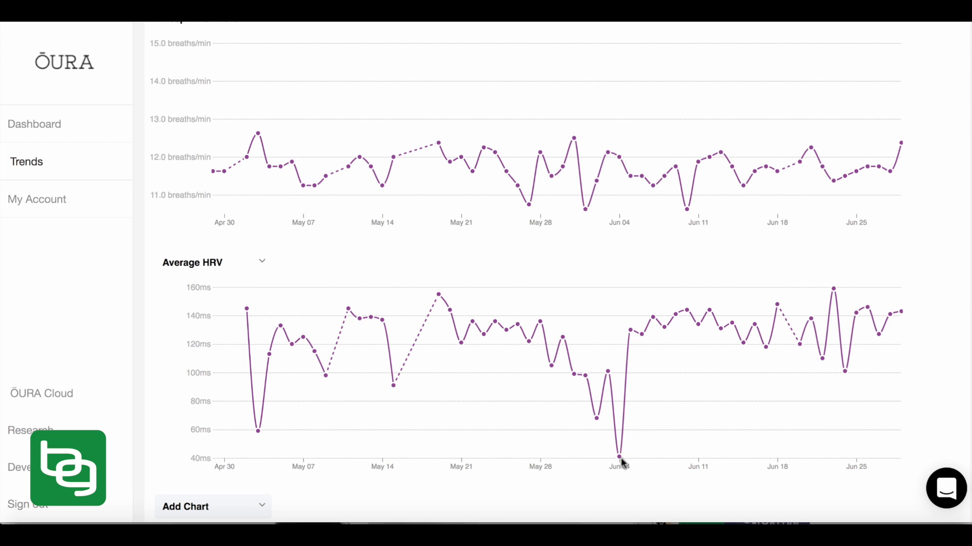
{"action": "mouse_move", "coordinate": [660, 328]}
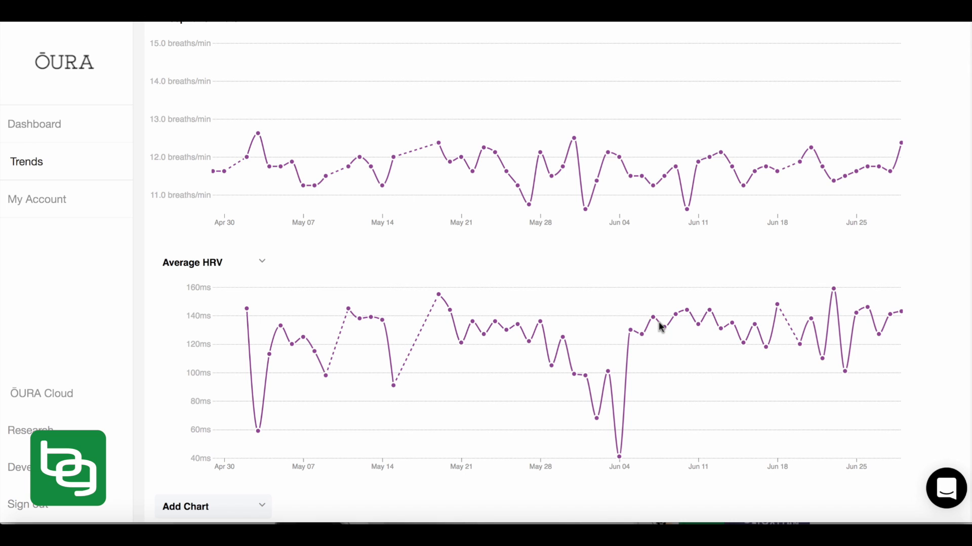
{"action": "mouse_move", "coordinate": [778, 316]}
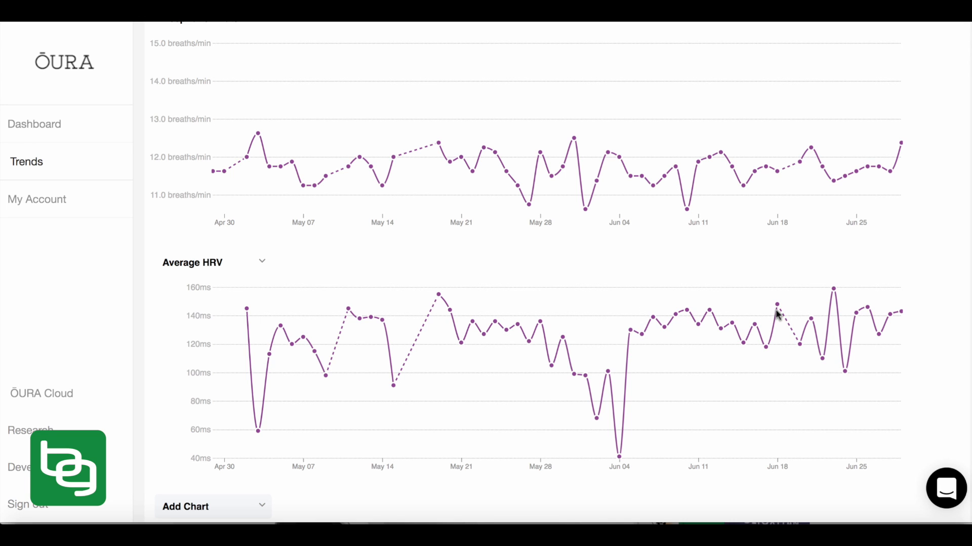
{"action": "mouse_move", "coordinate": [669, 341]}
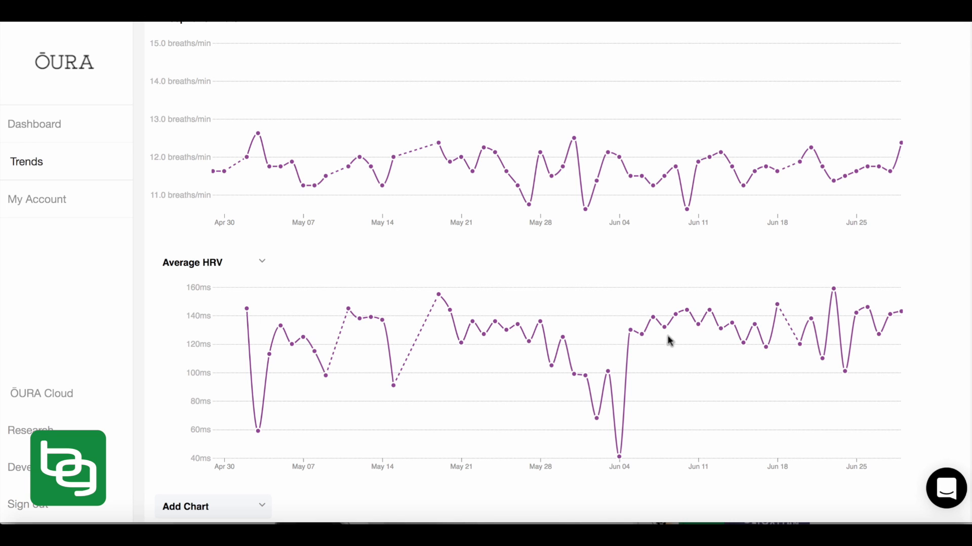
{"action": "mouse_move", "coordinate": [597, 361]}
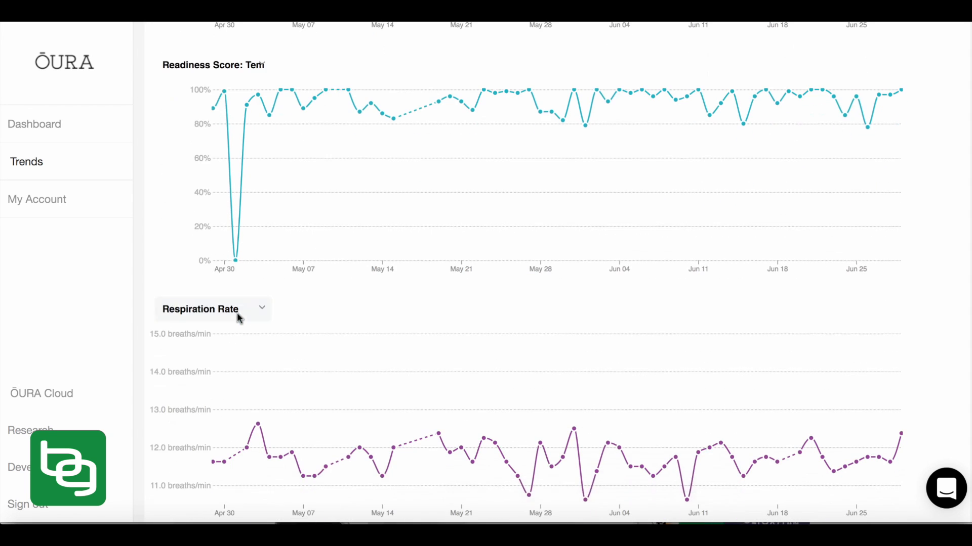
- Clear Respiration Rate to Select and add a Readiness Score: Activity Balance chart
{"action": "left_click", "coordinate": [211, 309]}
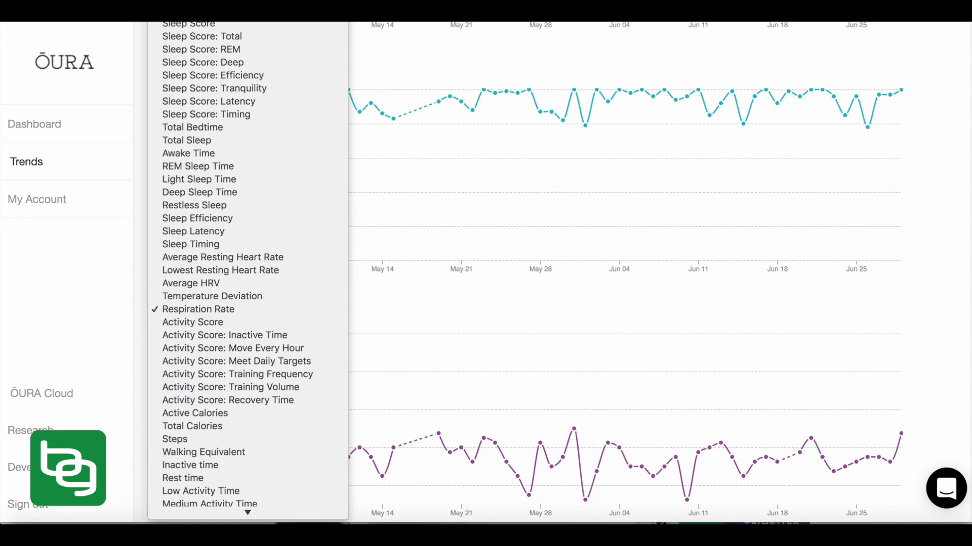
{"action": "left_click", "coordinate": [191, 283]}
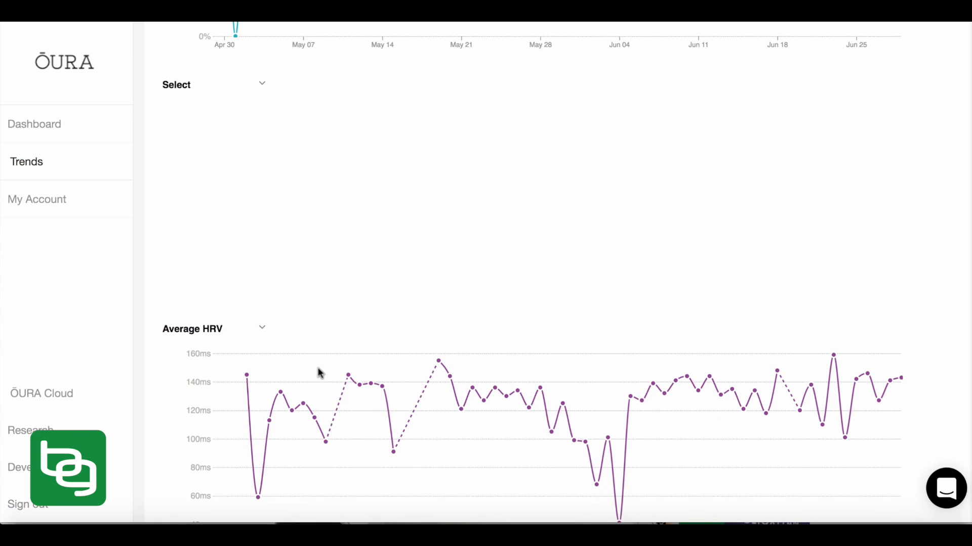
{"action": "mouse_move", "coordinate": [276, 136]}
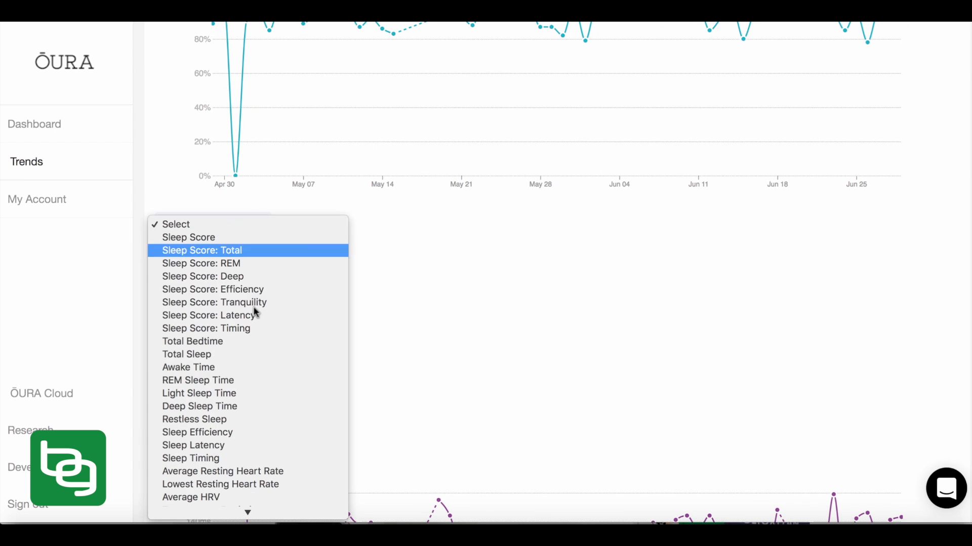
{"action": "scroll", "scroll_direction": "down", "scroll_amount": 3}
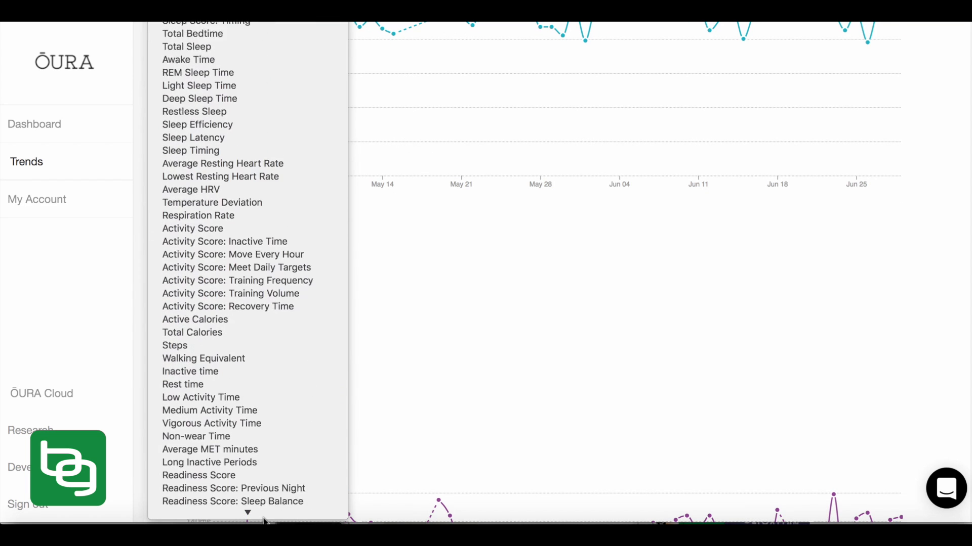
{"action": "scroll", "scroll_direction": "down", "scroll_amount": 3}
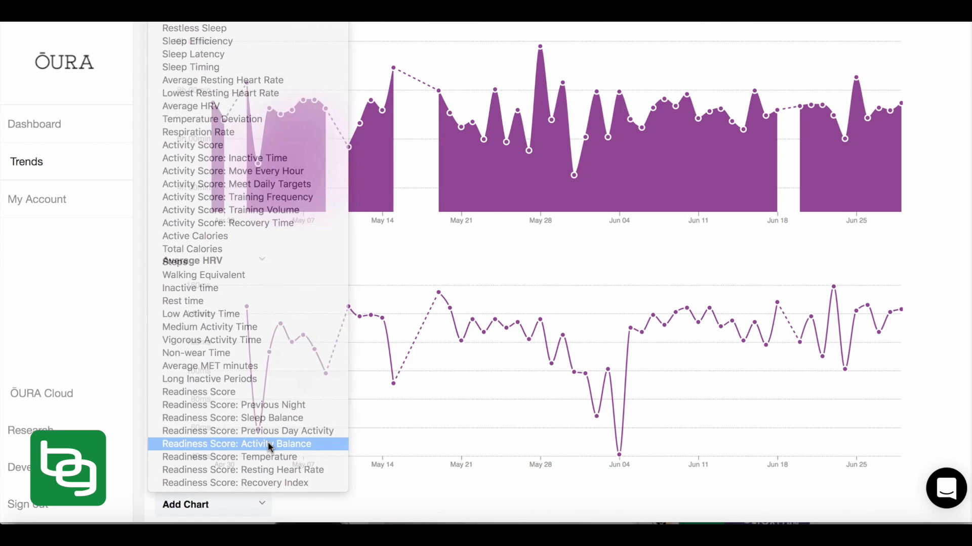
{"action": "left_click", "coordinate": [237, 444]}
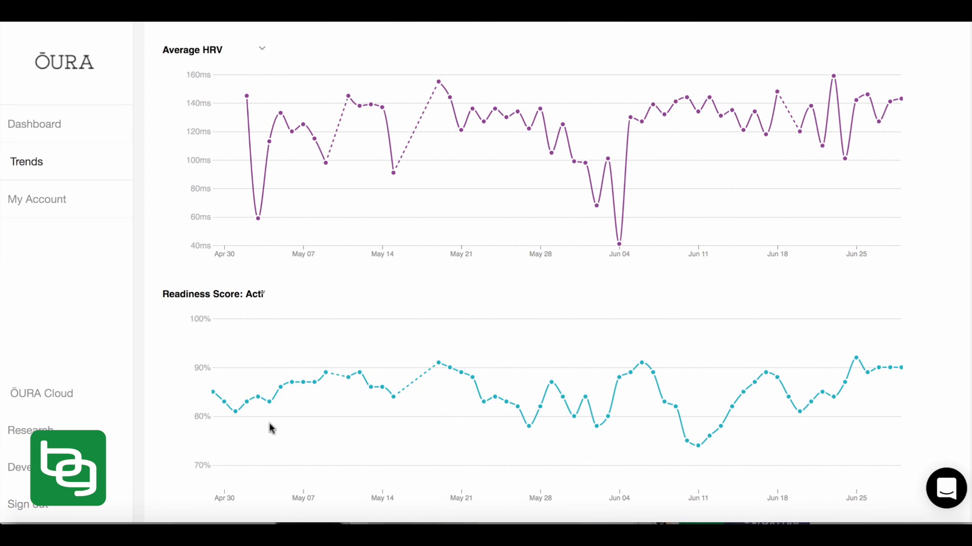
{"action": "mouse_move", "coordinate": [278, 401]}
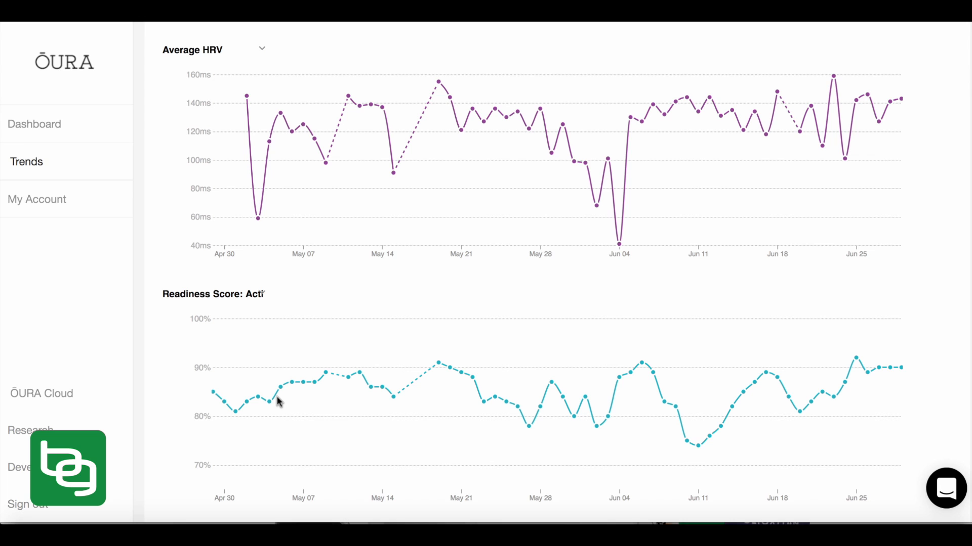
{"action": "mouse_move", "coordinate": [304, 379]}
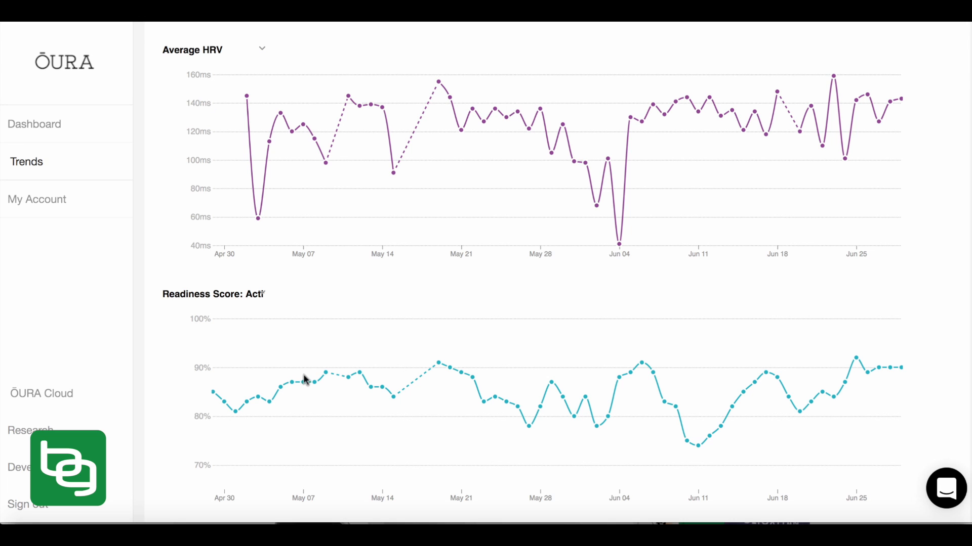
{"action": "mouse_move", "coordinate": [362, 375]}
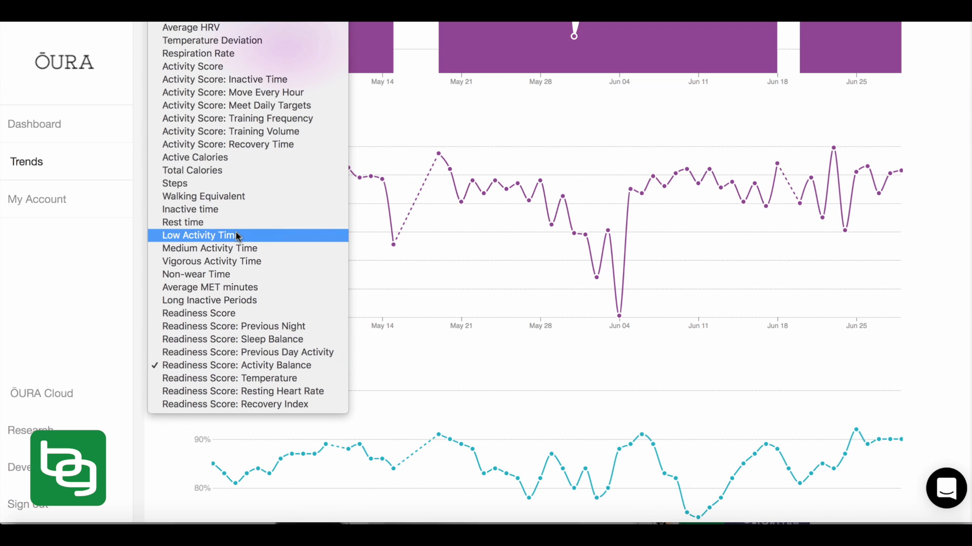
{"action": "mouse_move", "coordinate": [183, 223]}
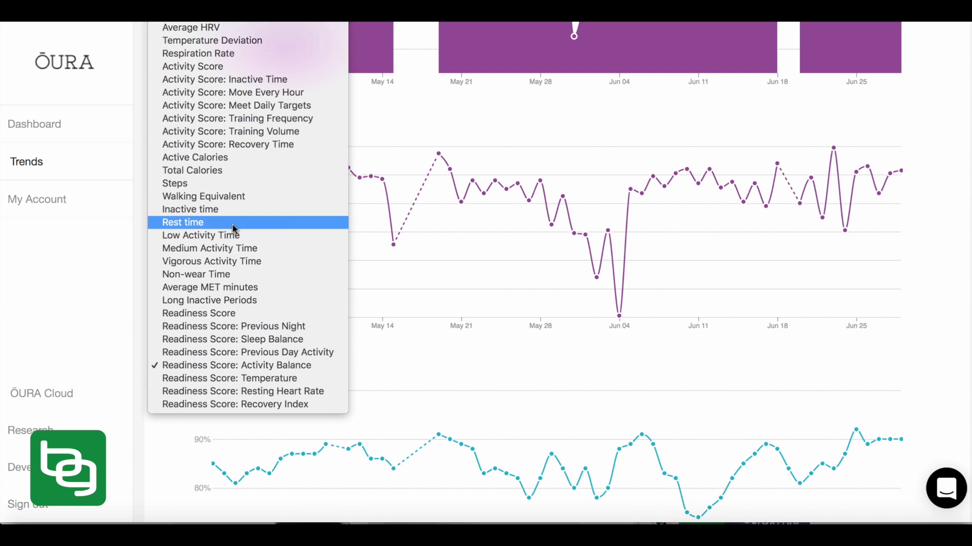
{"action": "left_click", "coordinate": [190, 209]}
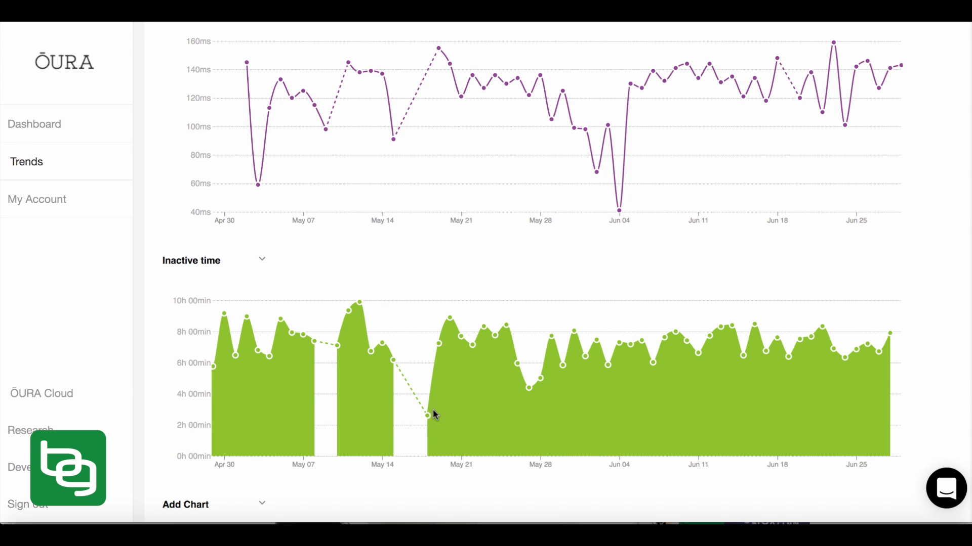
{"action": "mouse_move", "coordinate": [422, 426]}
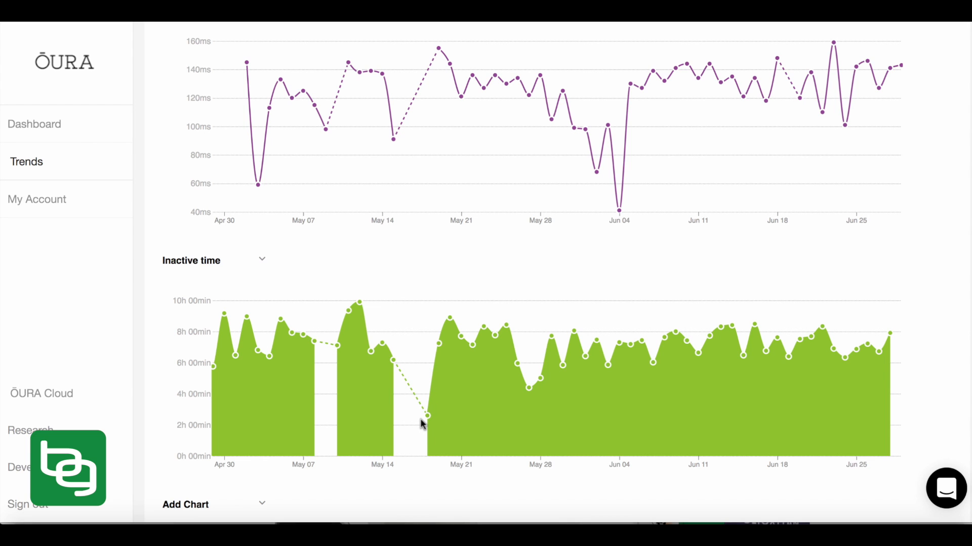
{"action": "mouse_move", "coordinate": [432, 408]}
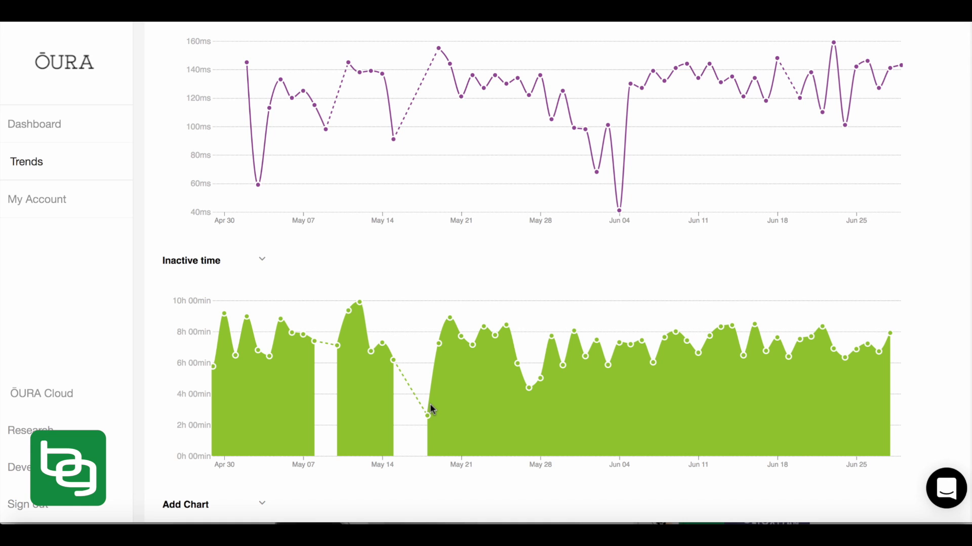
{"action": "mouse_move", "coordinate": [466, 428]}
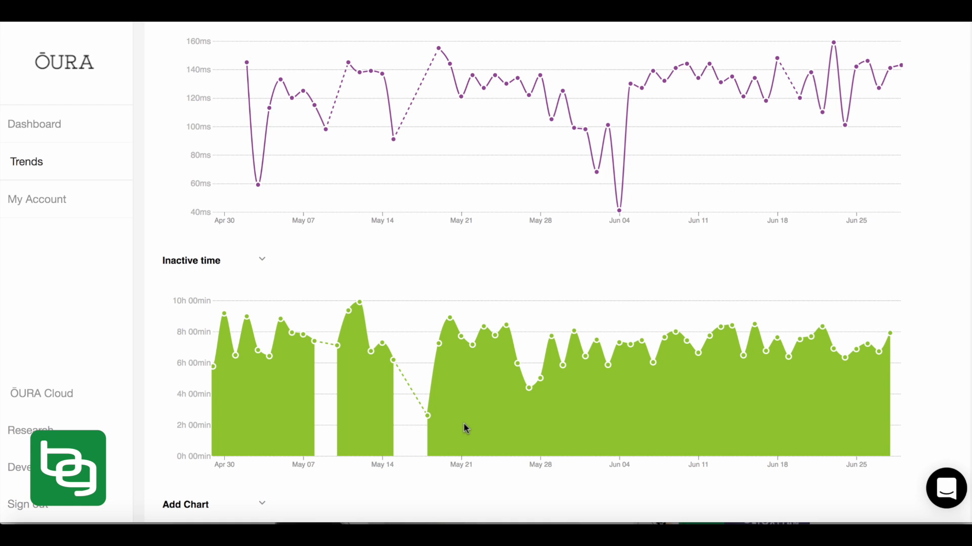
{"action": "mouse_move", "coordinate": [482, 416]}
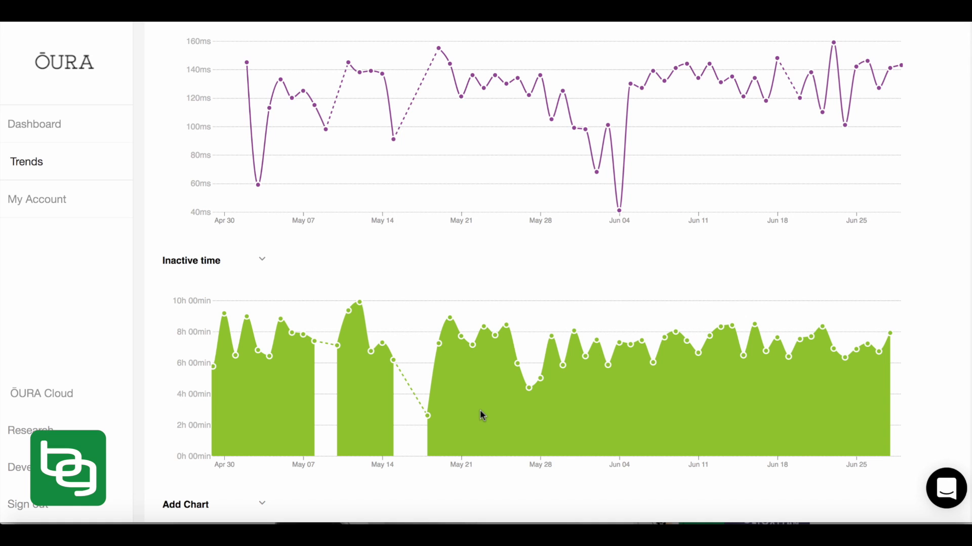
{"action": "mouse_move", "coordinate": [452, 359]}
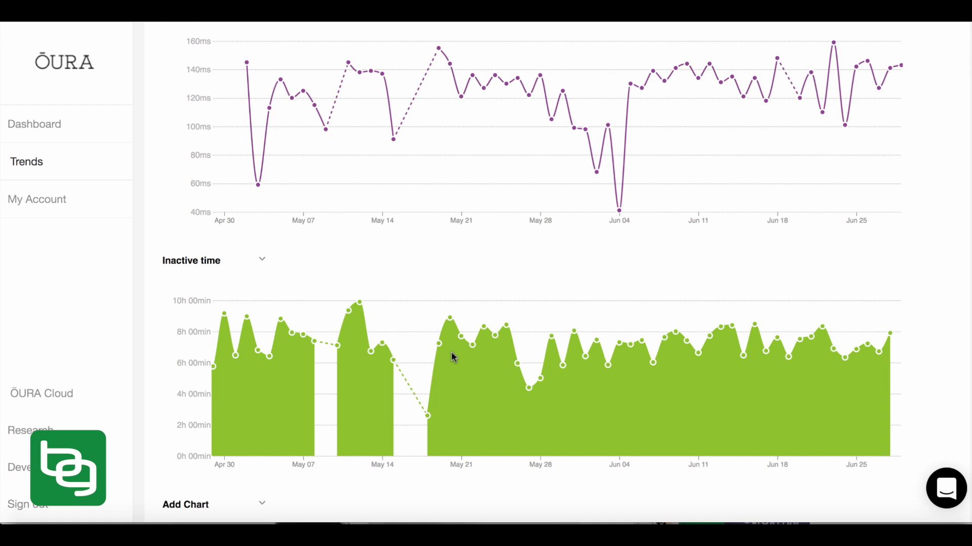
{"action": "scroll", "scroll_direction": "down", "scroll_amount": 3}
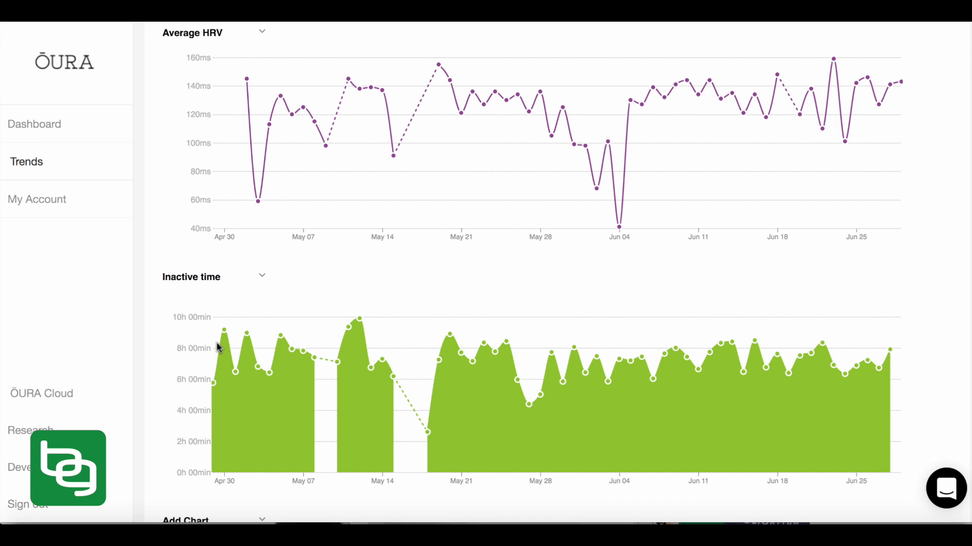
{"action": "mouse_move", "coordinate": [310, 356]}
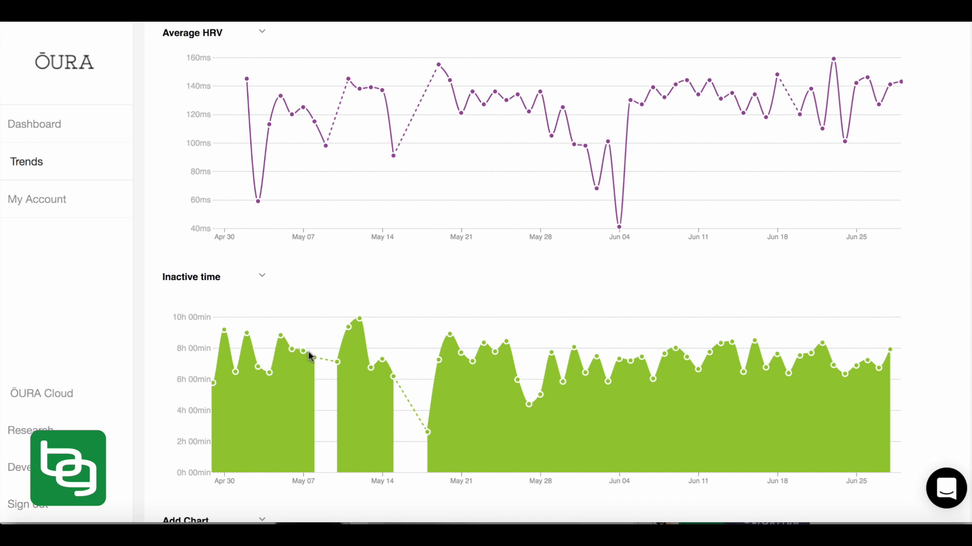
{"action": "mouse_move", "coordinate": [212, 374]}
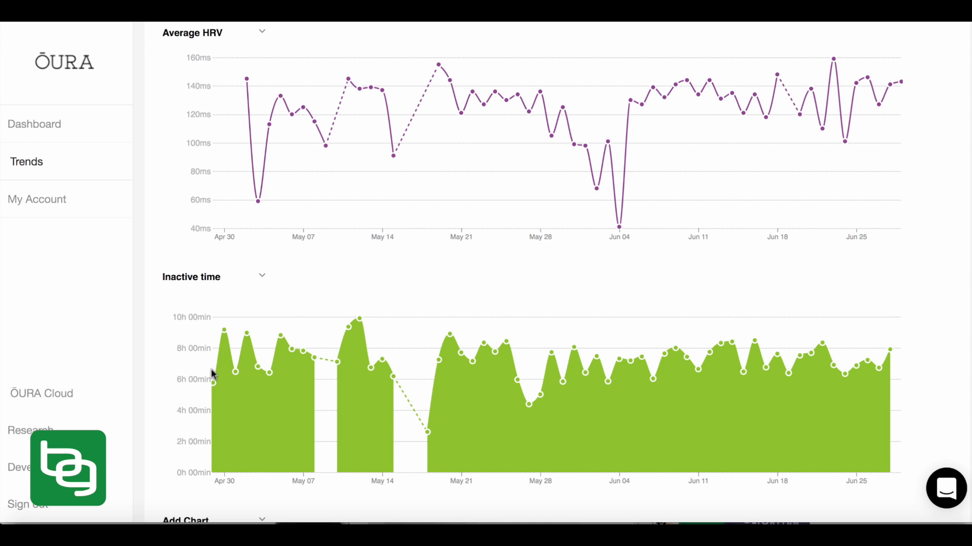
{"action": "mouse_move", "coordinate": [534, 423]}
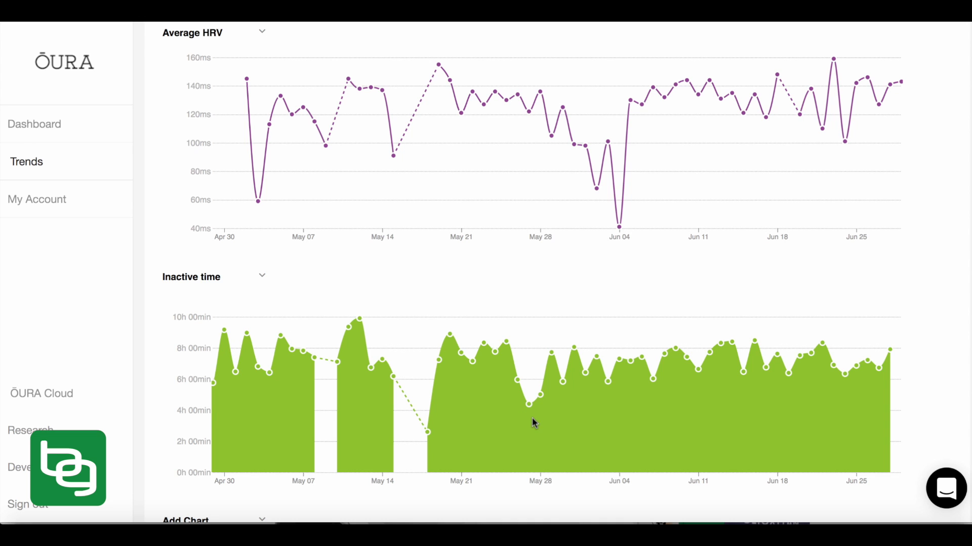
{"action": "mouse_move", "coordinate": [684, 389]}
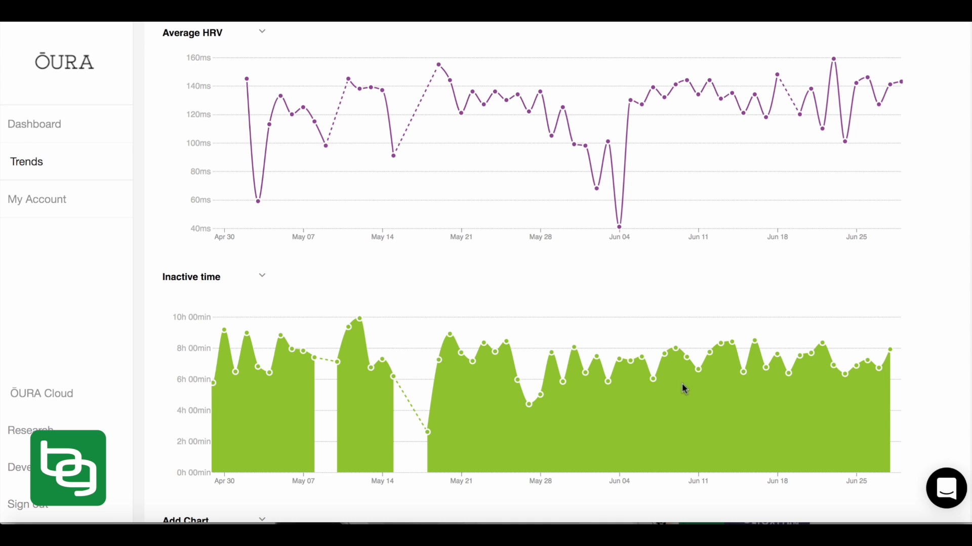
{"action": "mouse_move", "coordinate": [598, 389]}
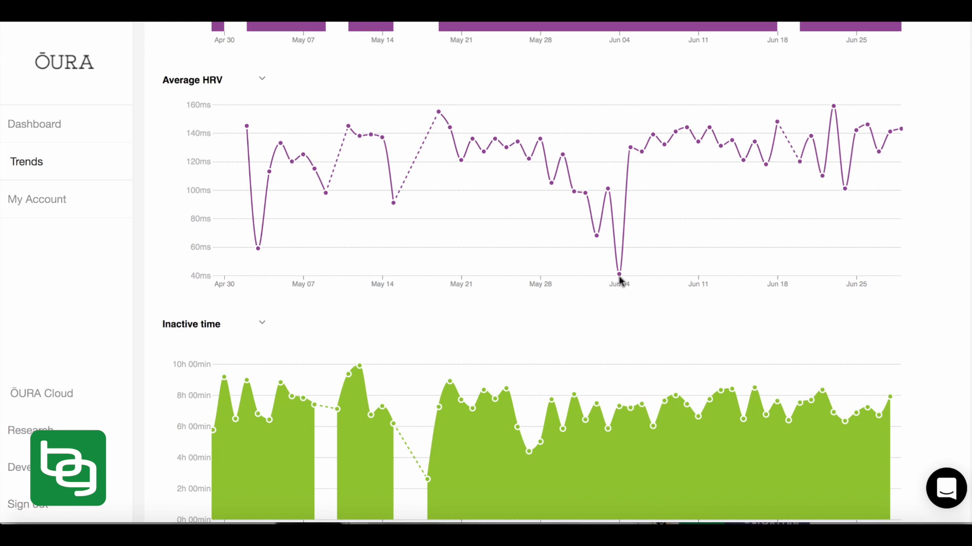
{"action": "mouse_move", "coordinate": [616, 429]}
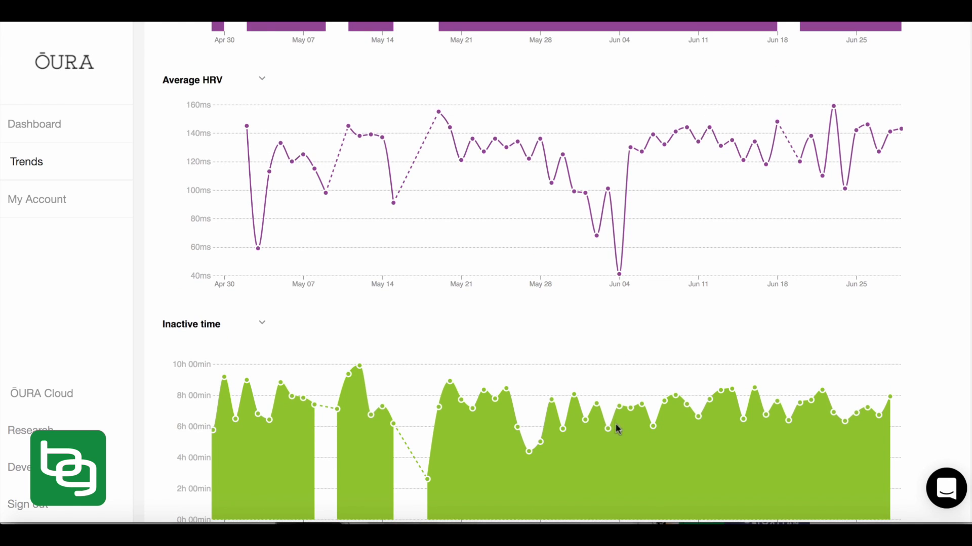
{"action": "mouse_move", "coordinate": [338, 369]}
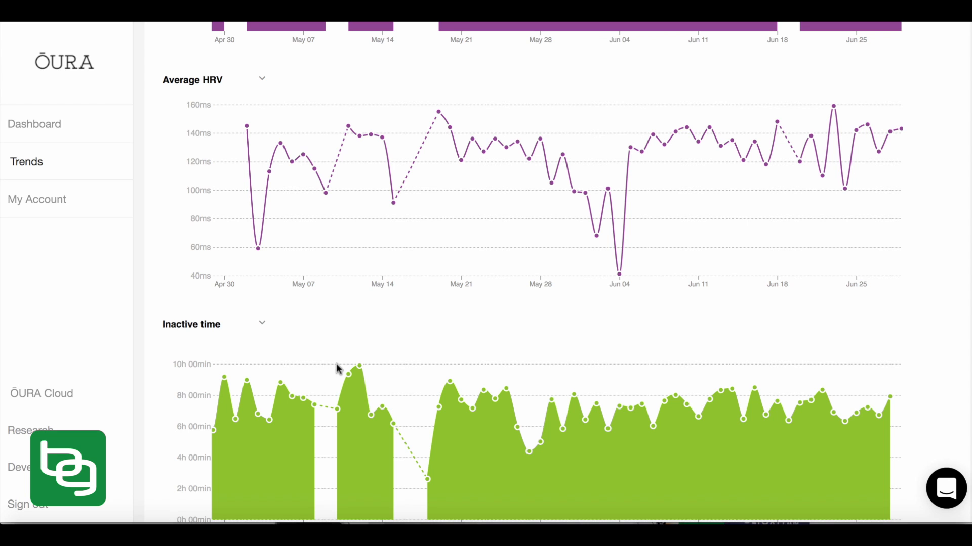
{"action": "mouse_move", "coordinate": [368, 144]}
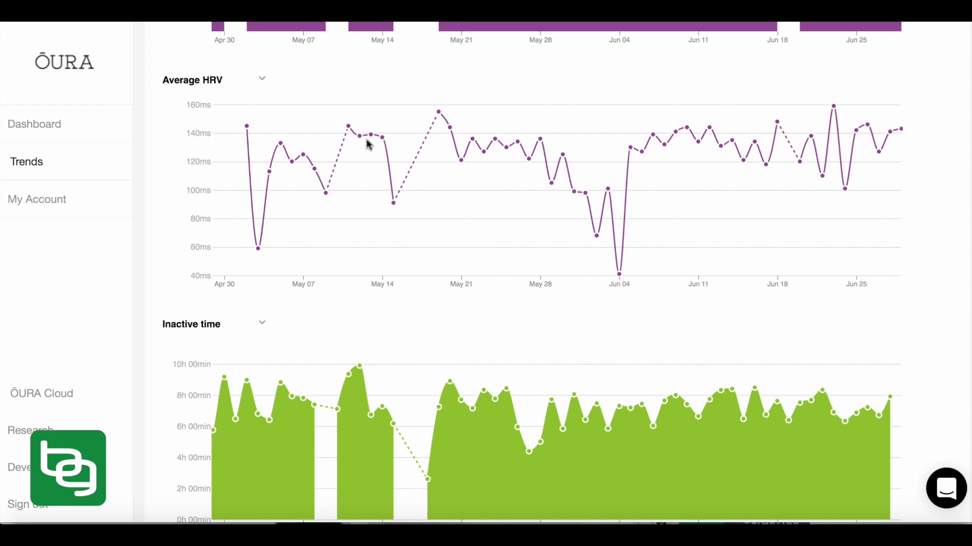
{"action": "mouse_move", "coordinate": [381, 172]}
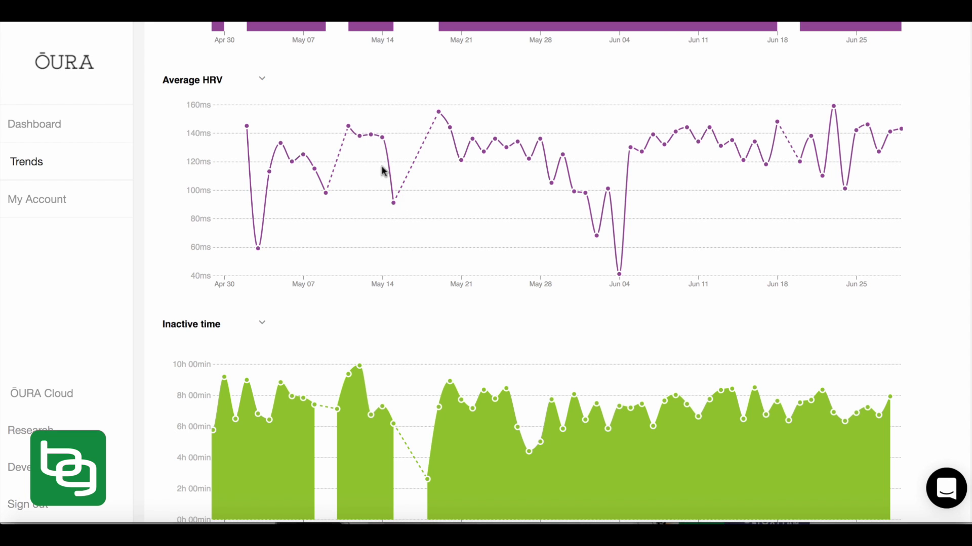
{"action": "mouse_move", "coordinate": [356, 368]}
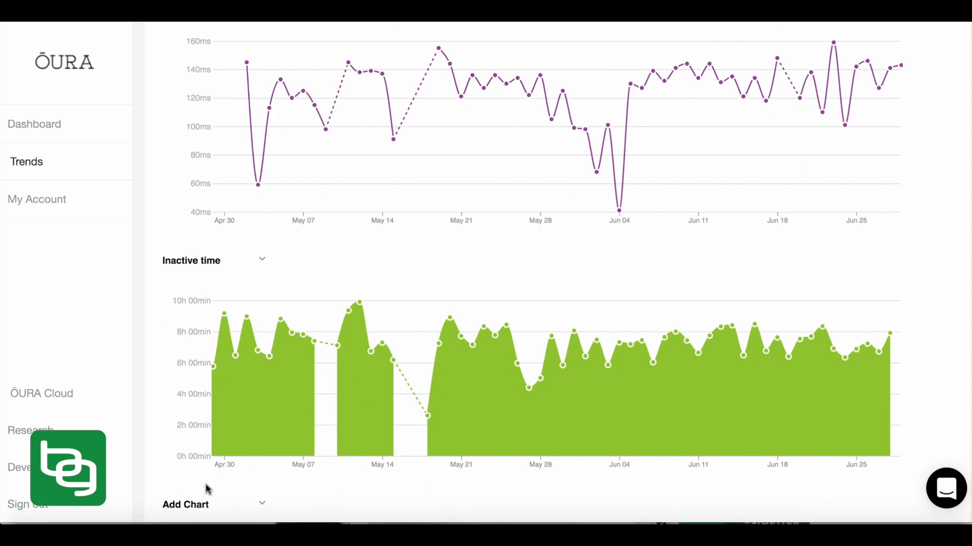
{"action": "left_click", "coordinate": [185, 505]}
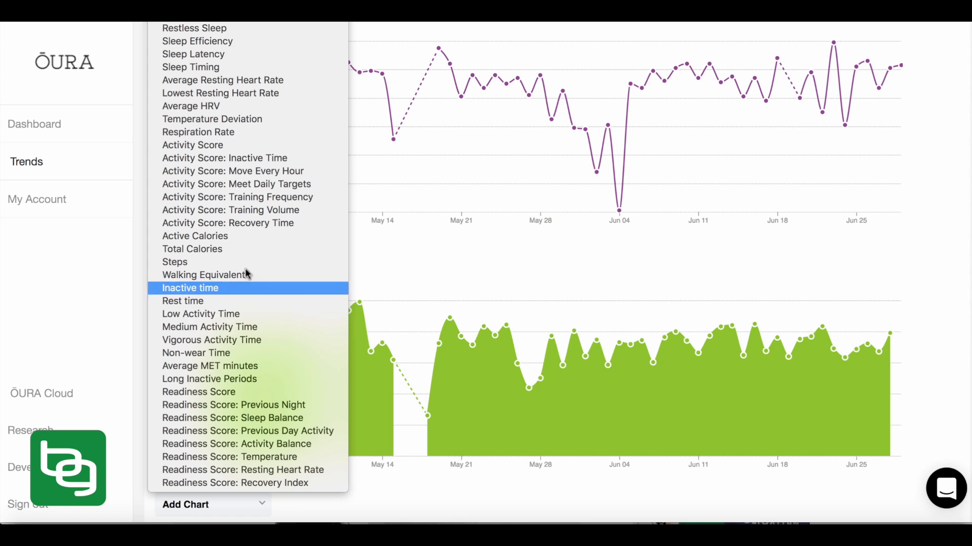
{"action": "mouse_move", "coordinate": [190, 66]}
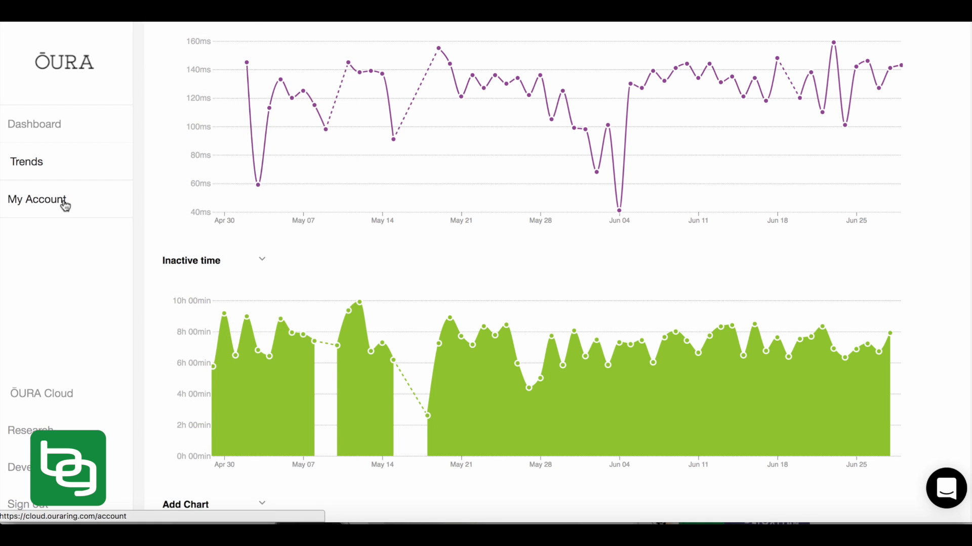
- Open My Account, scroll to Applications, and select the 'we are curious' tile
{"action": "left_click", "coordinate": [37, 200]}
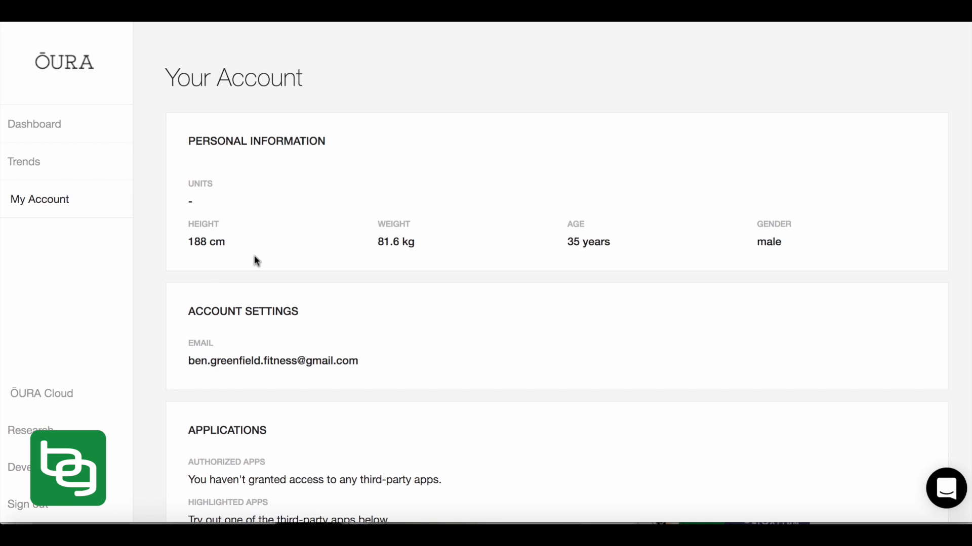
{"action": "scroll", "scroll_direction": "down", "scroll_amount": 3}
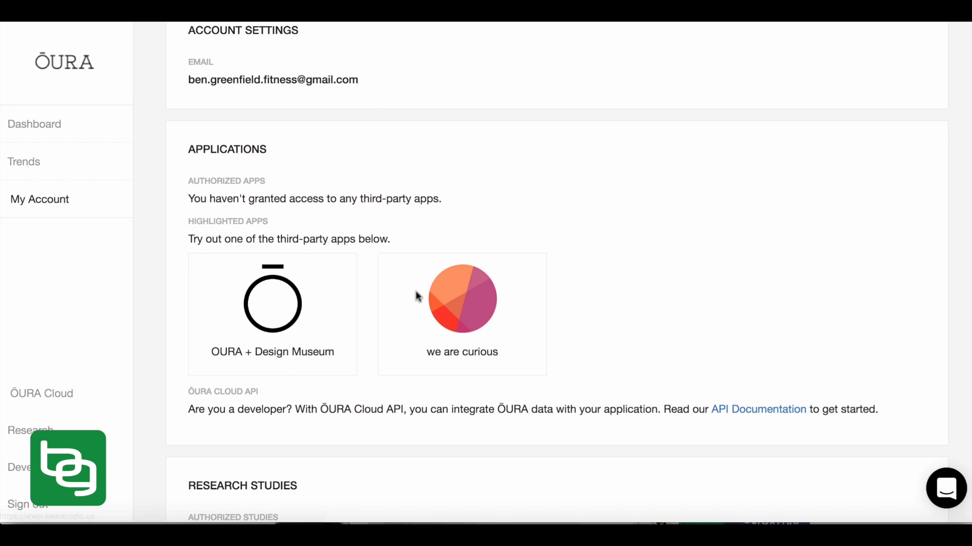
{"action": "mouse_move", "coordinate": [461, 337]}
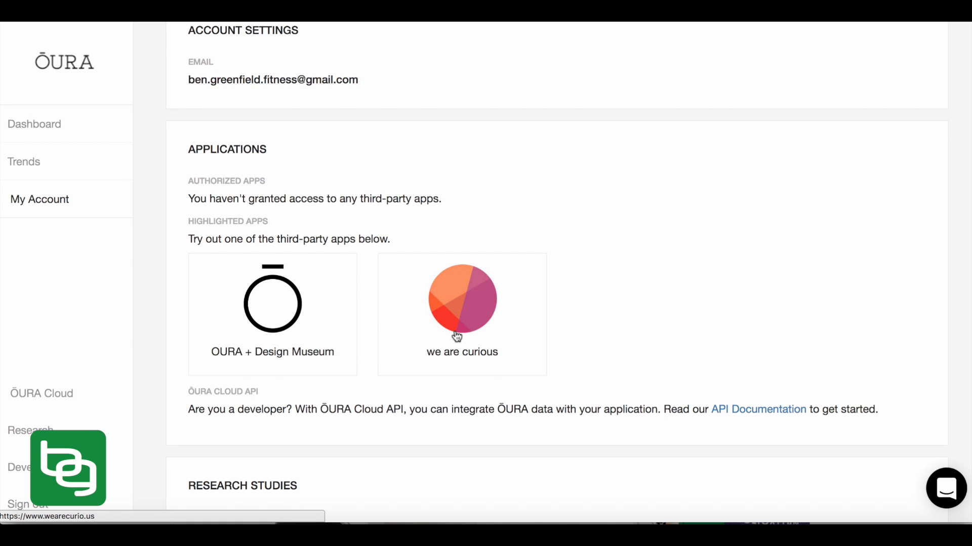
{"action": "left_click", "coordinate": [461, 299]}
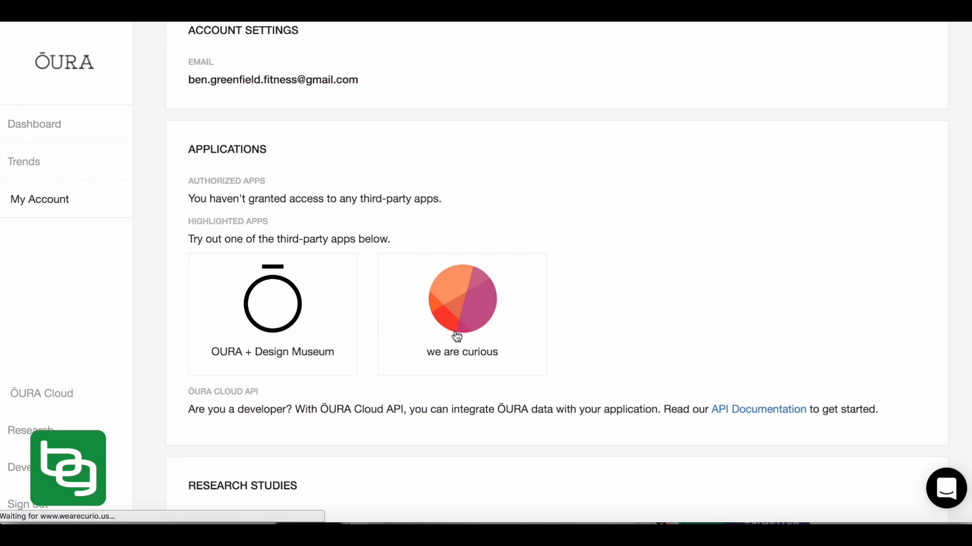
{"action": "left_click", "coordinate": [461, 314]}
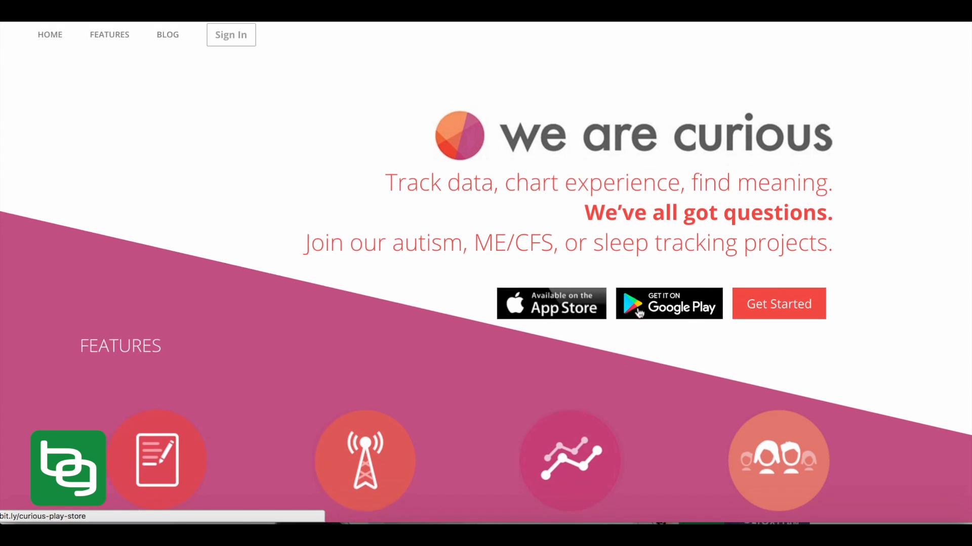
{"action": "scroll", "scroll_direction": "down", "scroll_amount": 3}
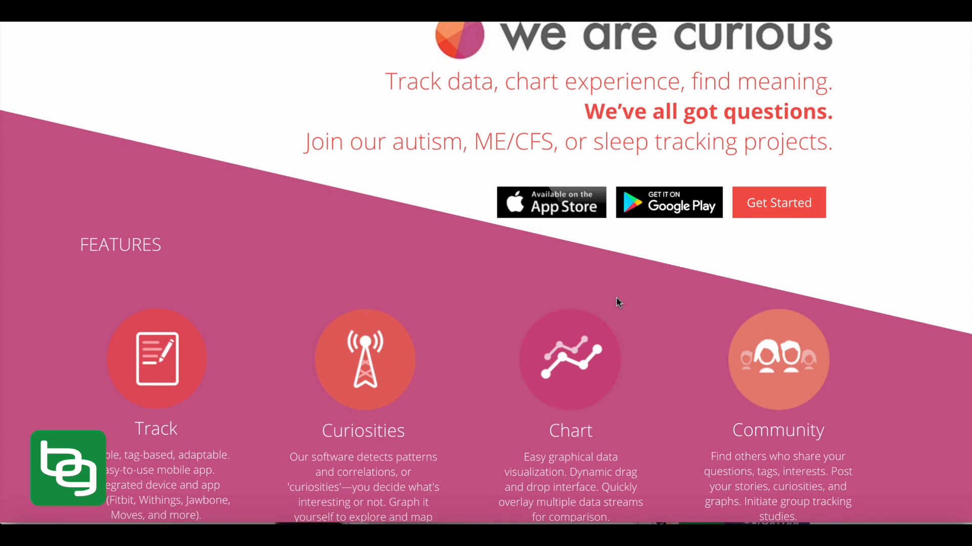
{"action": "scroll", "scroll_direction": "down", "scroll_amount": 3}
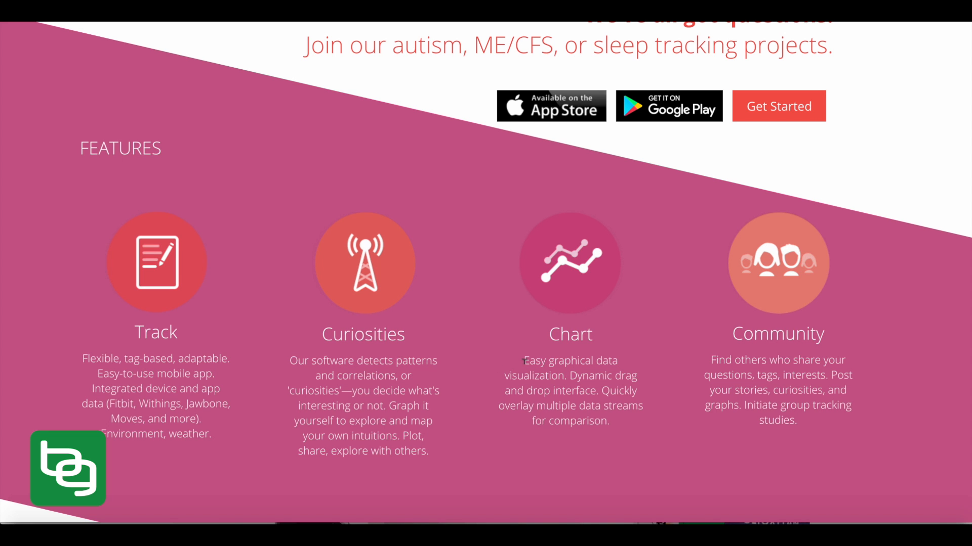
{"action": "scroll", "scroll_direction": "down", "scroll_amount": 3}
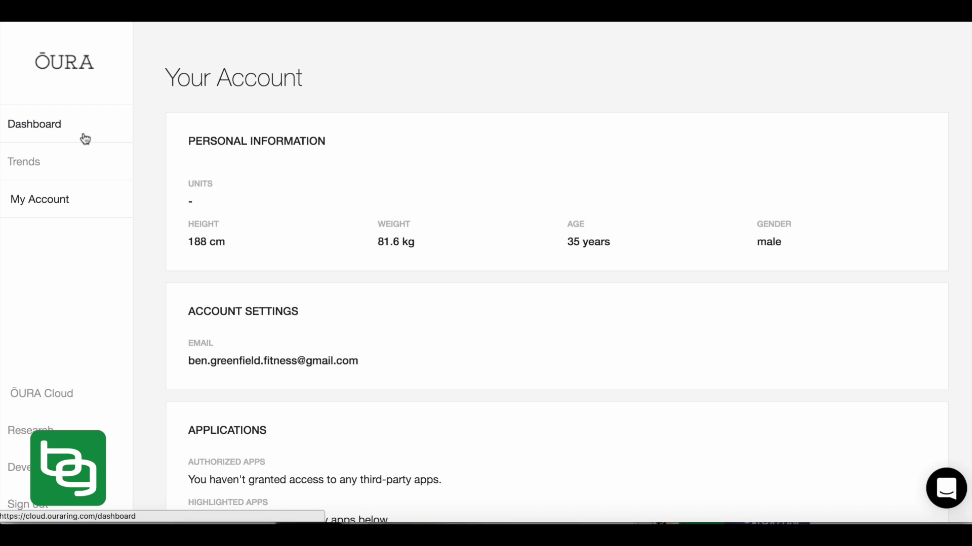
- Show the 29 June readiness contributors: previous night 97%, temperature 100%, recovery index 95%
{"action": "left_click", "coordinate": [34, 124]}
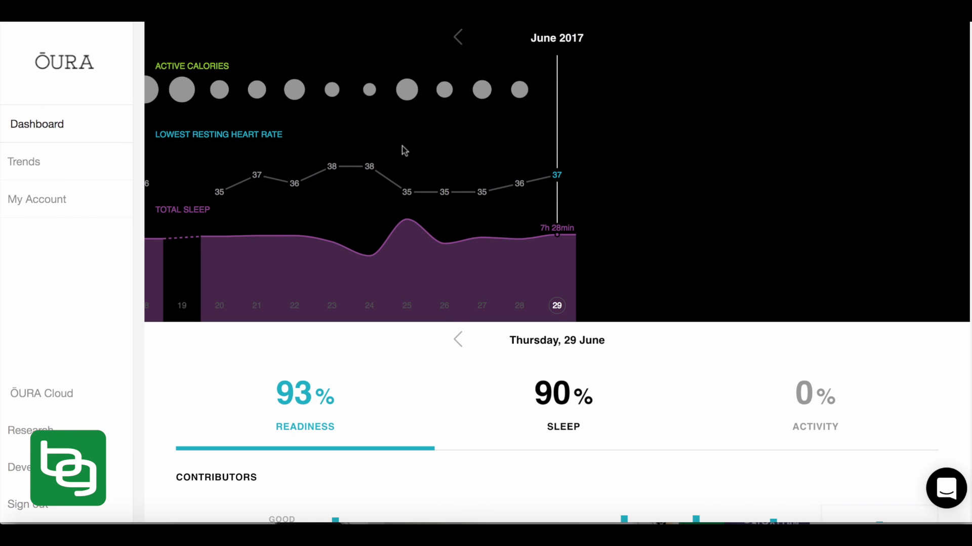
{"action": "scroll", "scroll_direction": "down", "scroll_amount": 3}
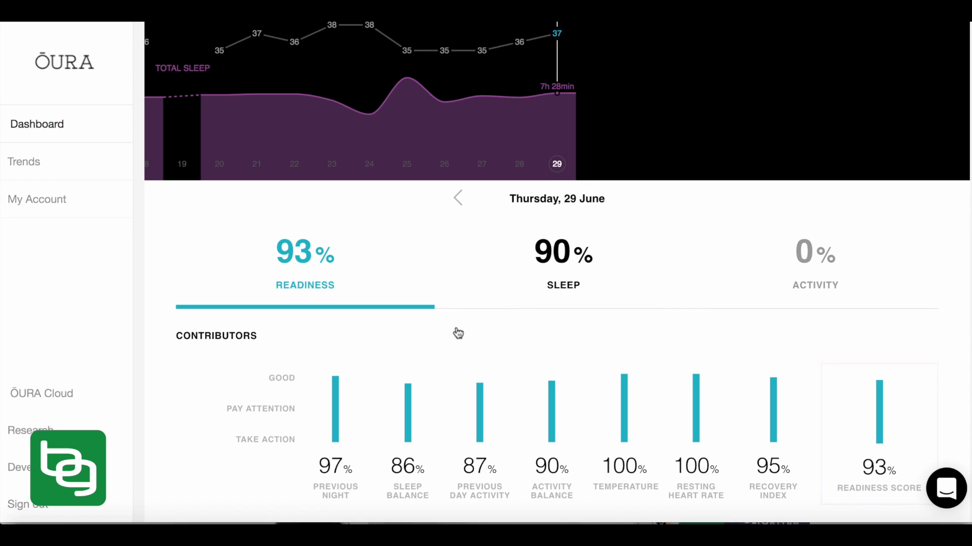
{"action": "scroll", "scroll_direction": "down", "scroll_amount": 3}
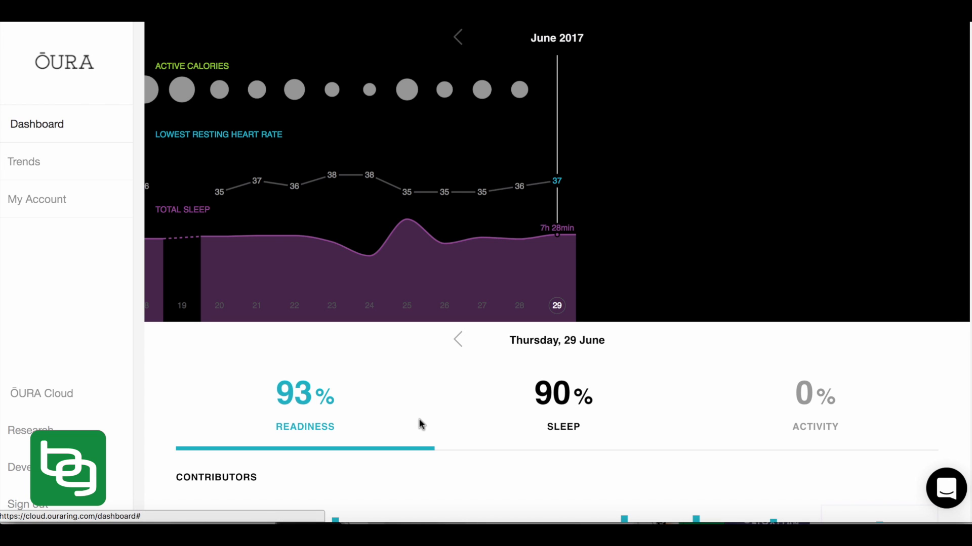
{"action": "mouse_move", "coordinate": [182, 404]}
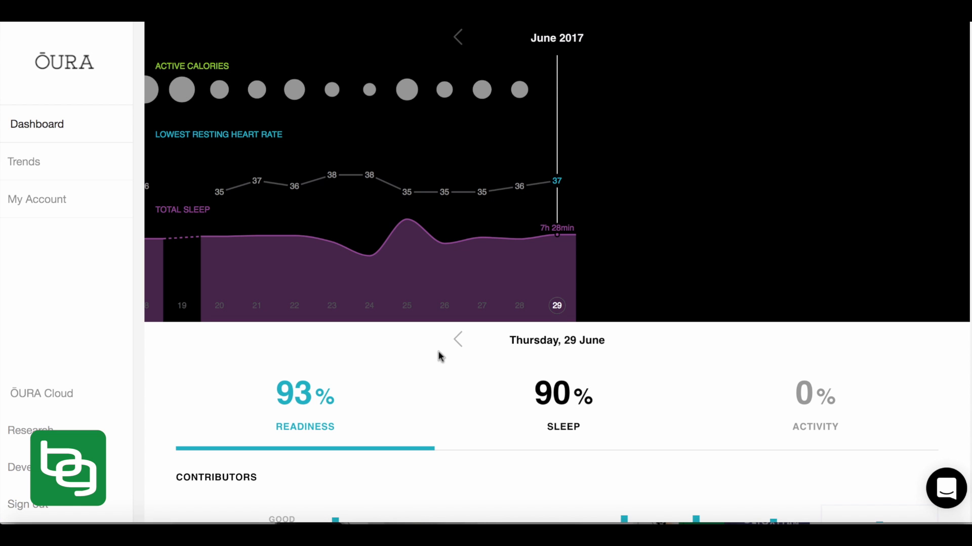
{"action": "scroll", "scroll_direction": "down", "scroll_amount": 3}
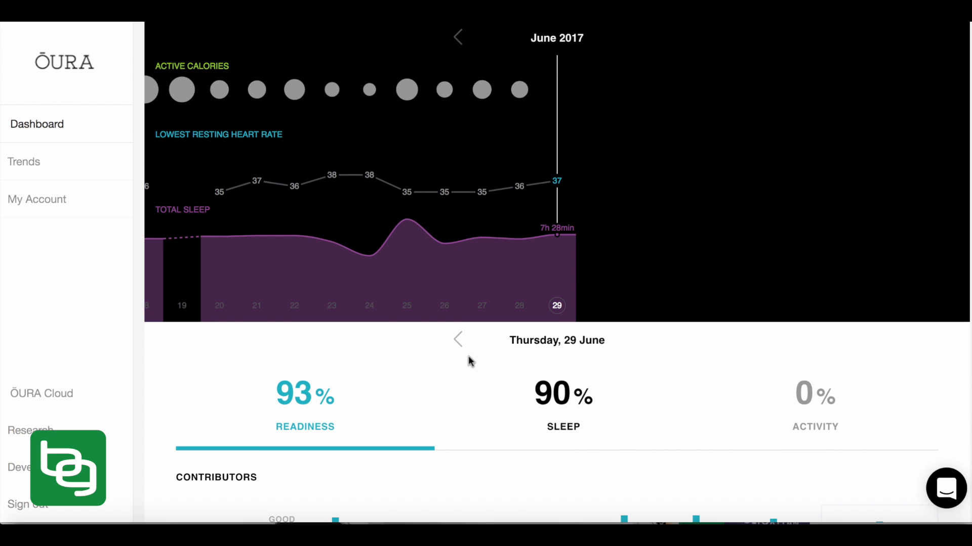
{"action": "scroll", "scroll_direction": "down", "scroll_amount": 3}
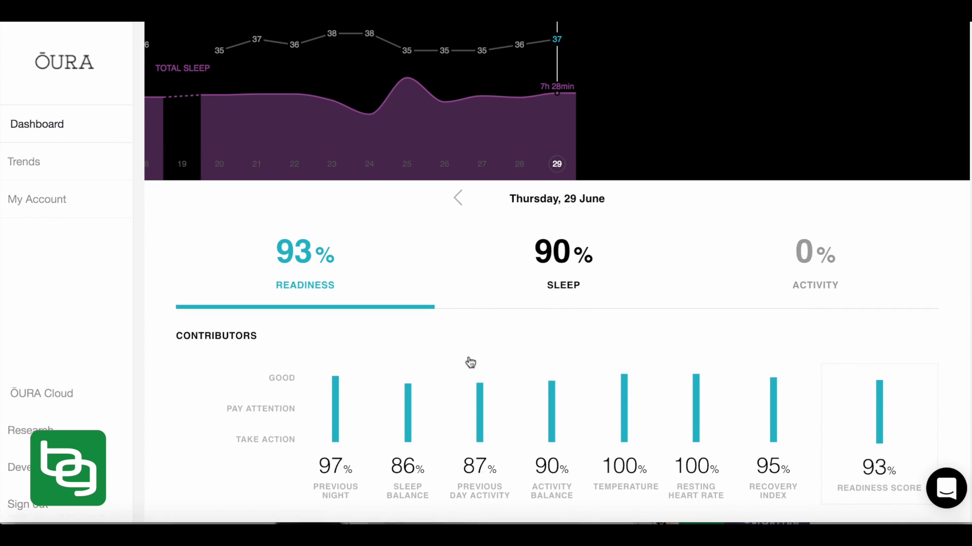